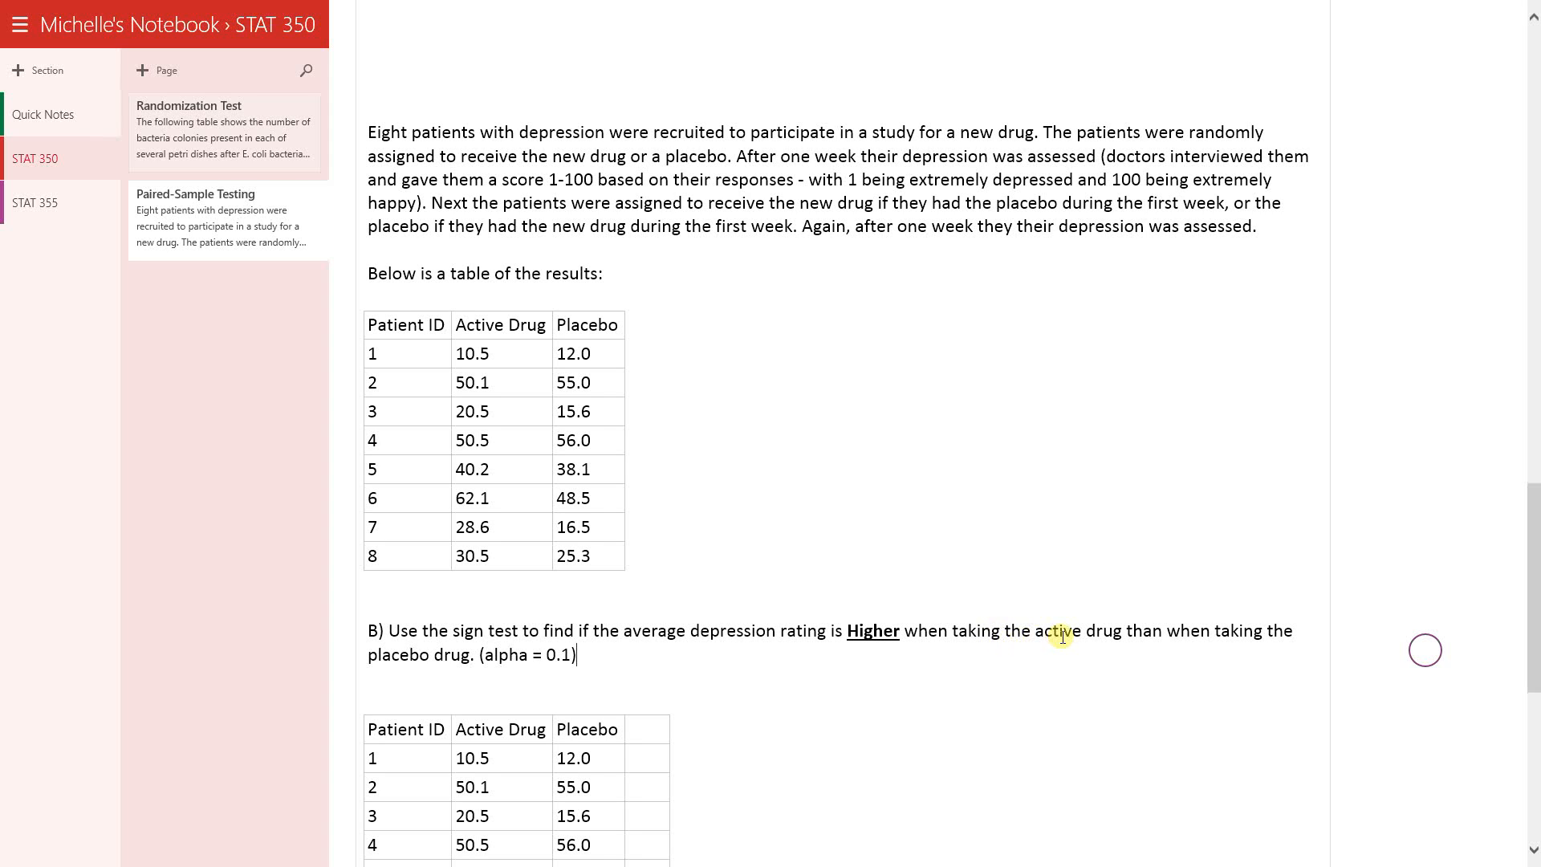
mouse_move(1201, 618)
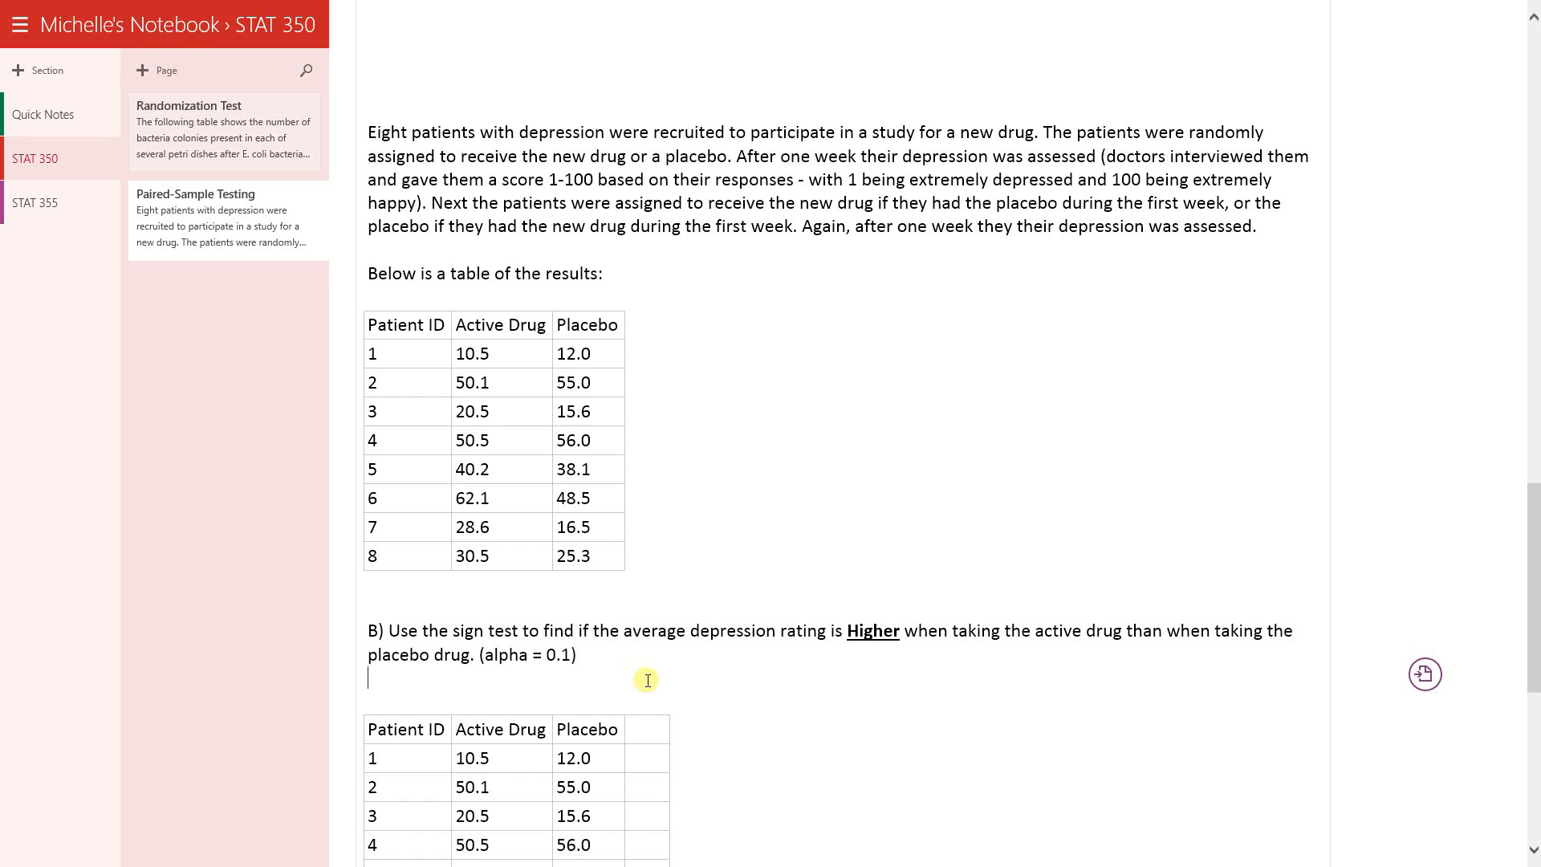
scroll("down", 3)
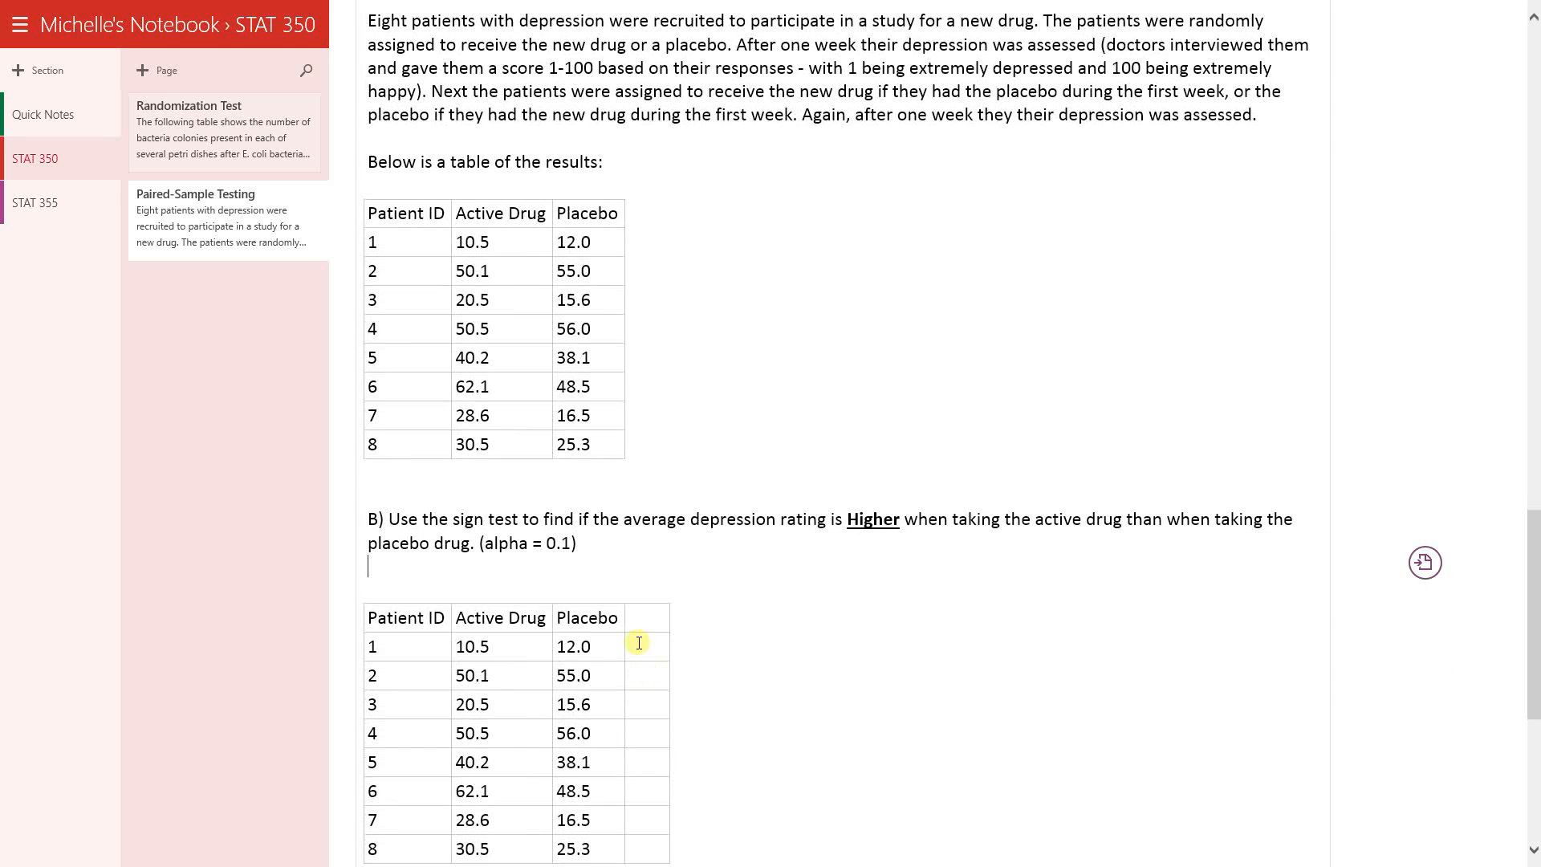
scroll("down", 3)
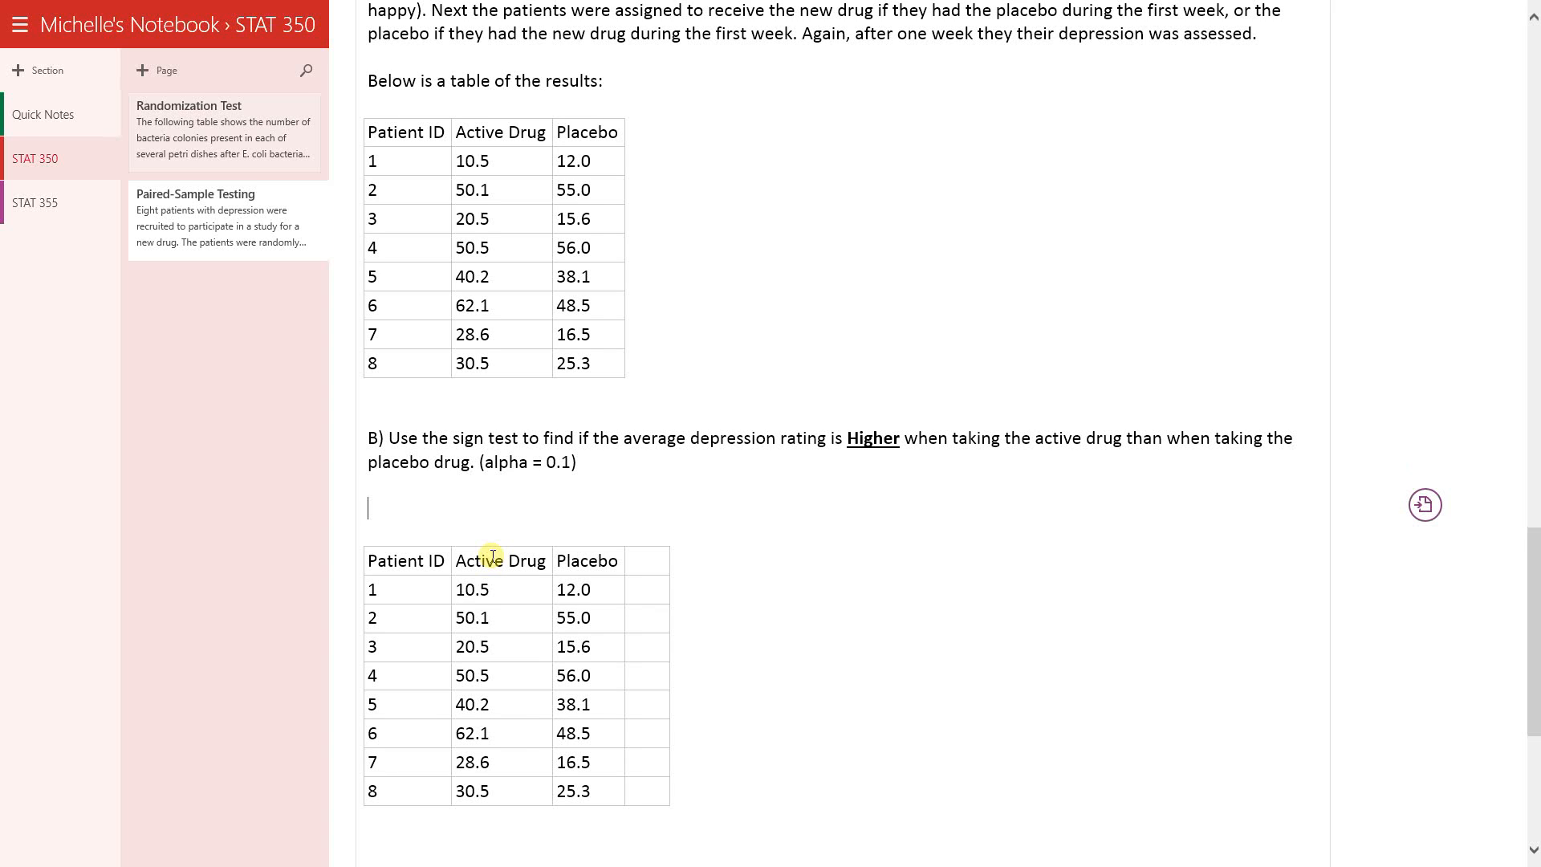
type("H0")
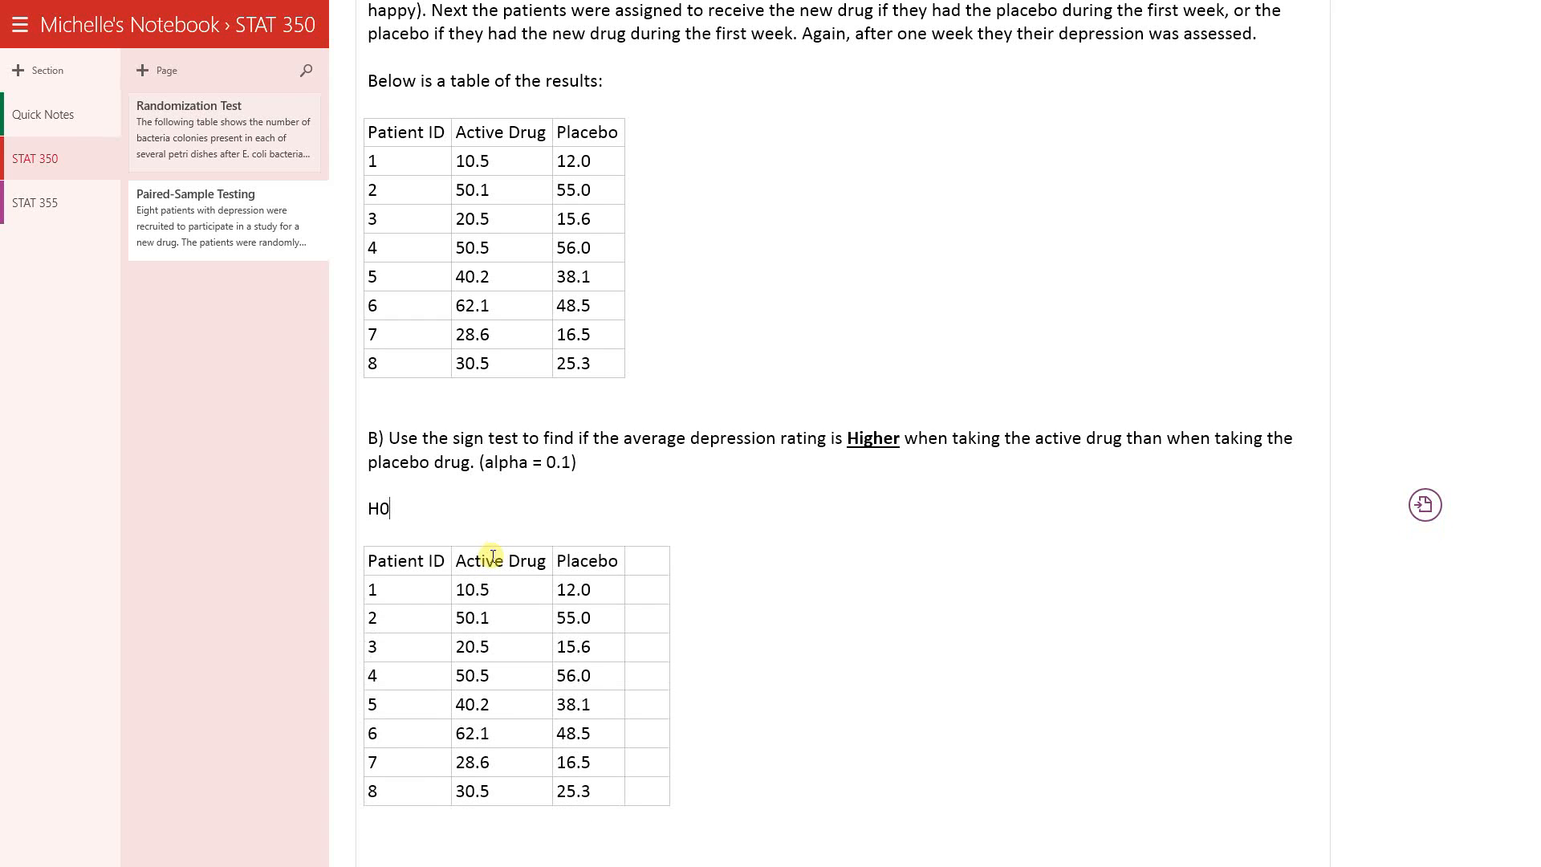
type(":")
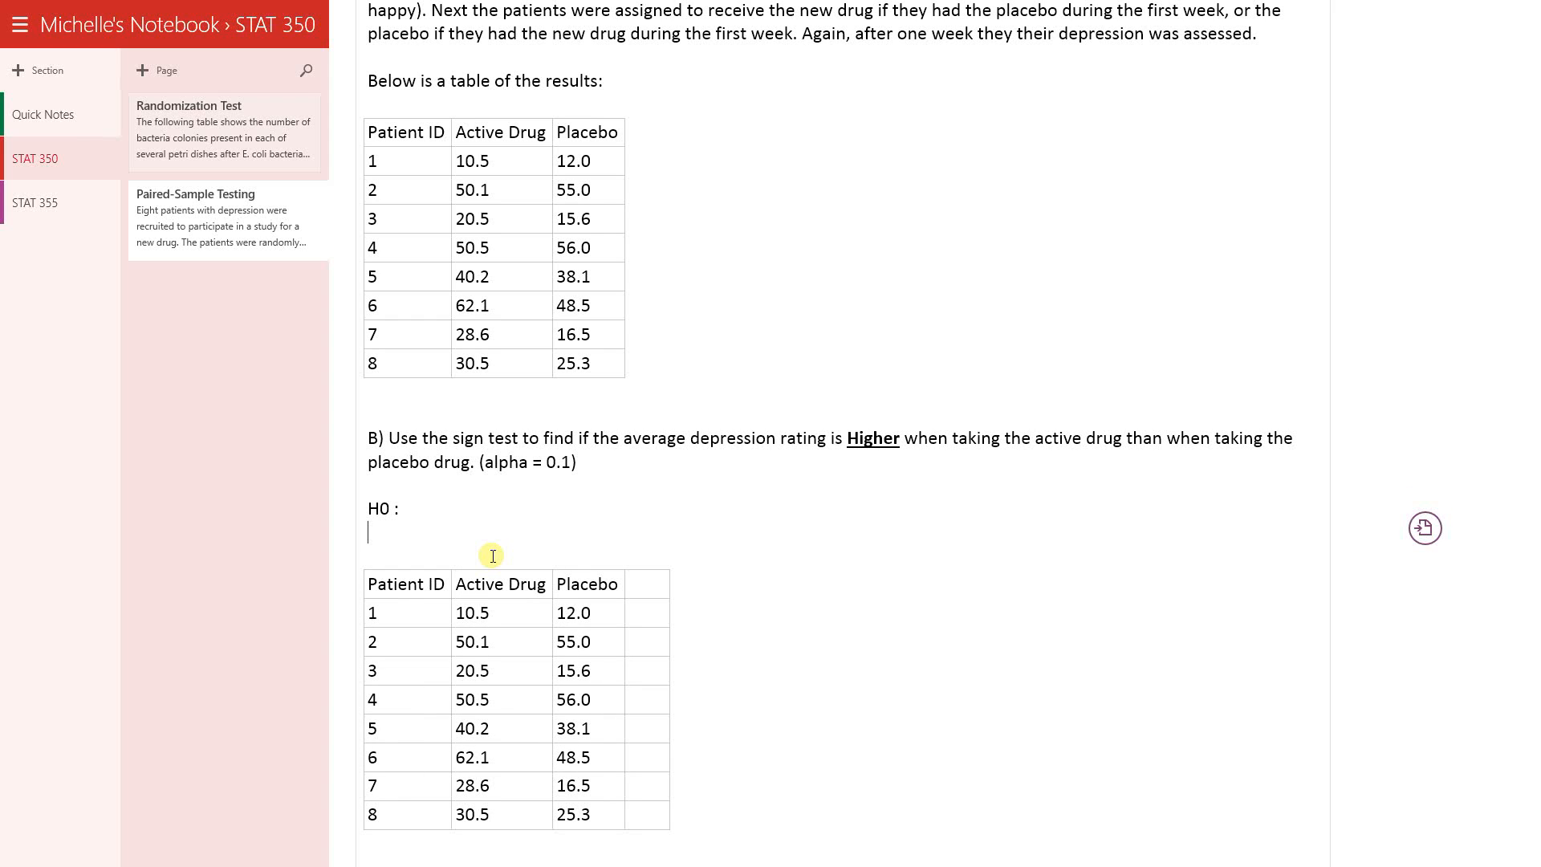
type("Ha:")
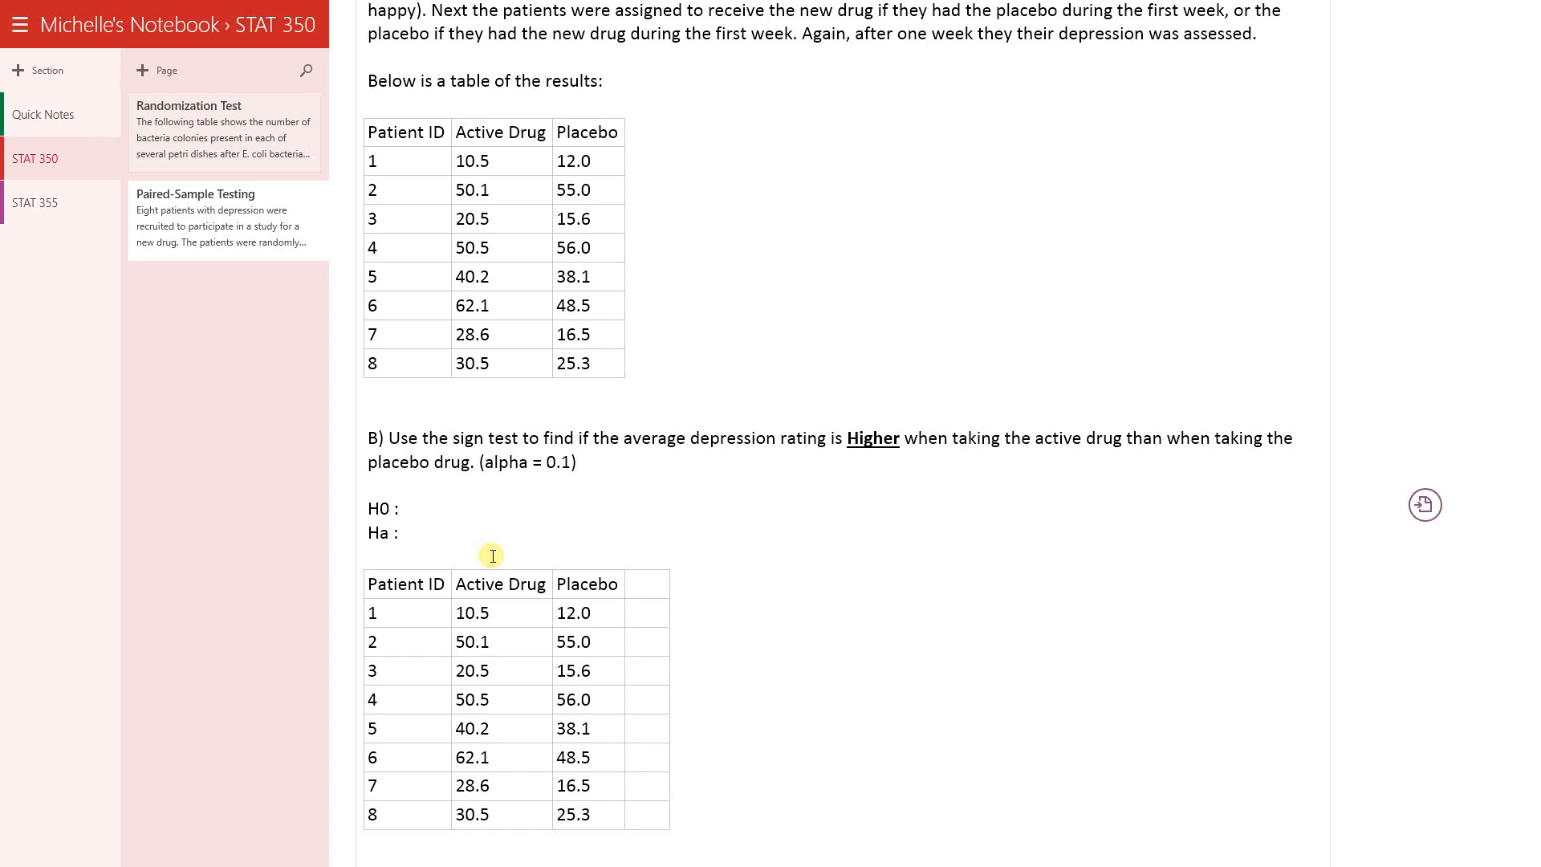
type("Average depression rating is not")
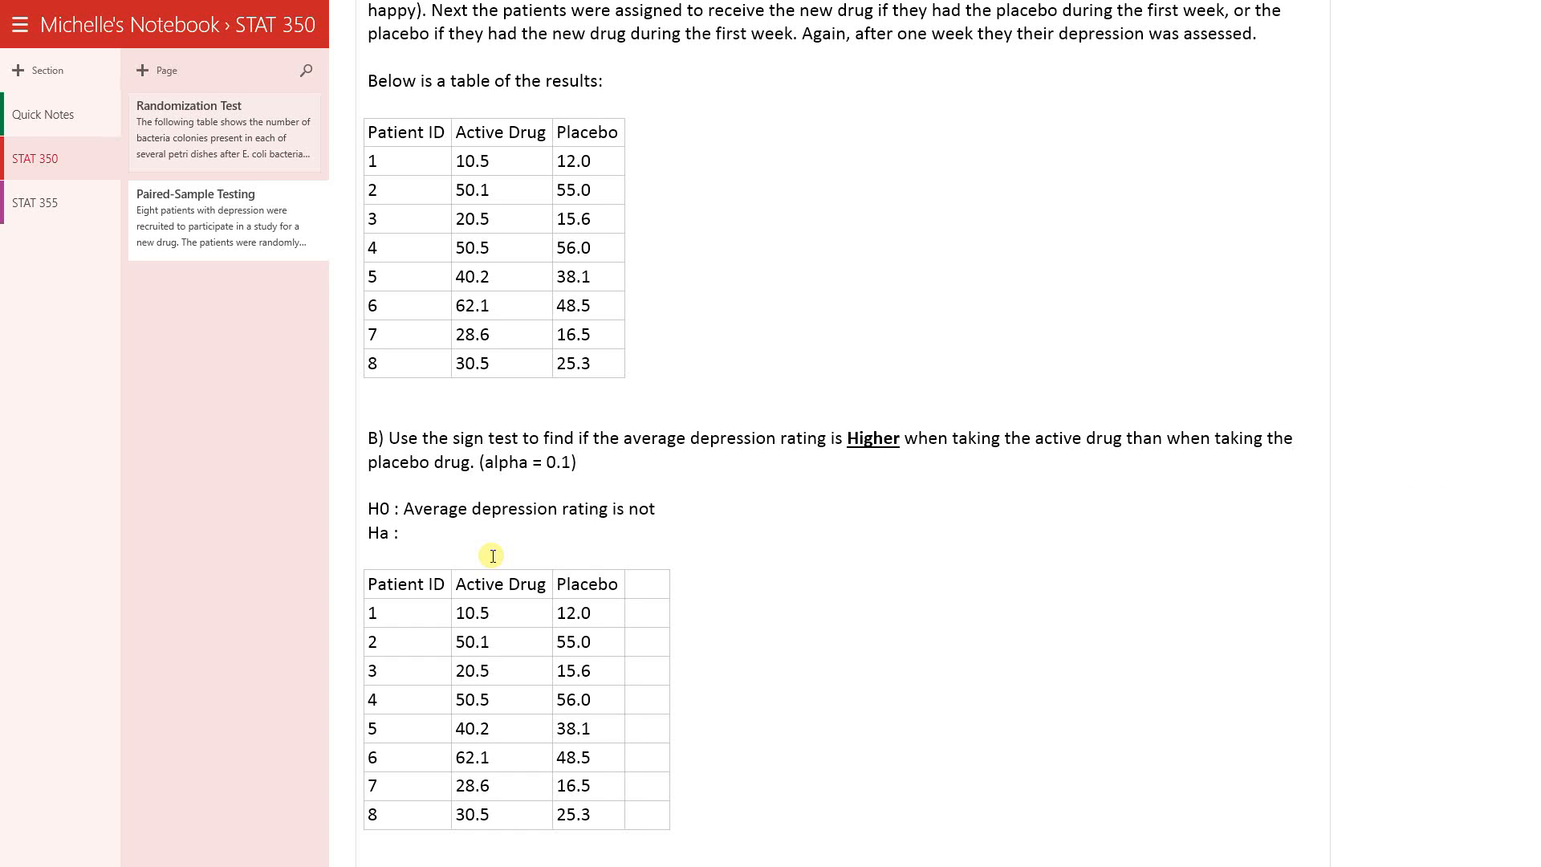
type("effected by the acti")
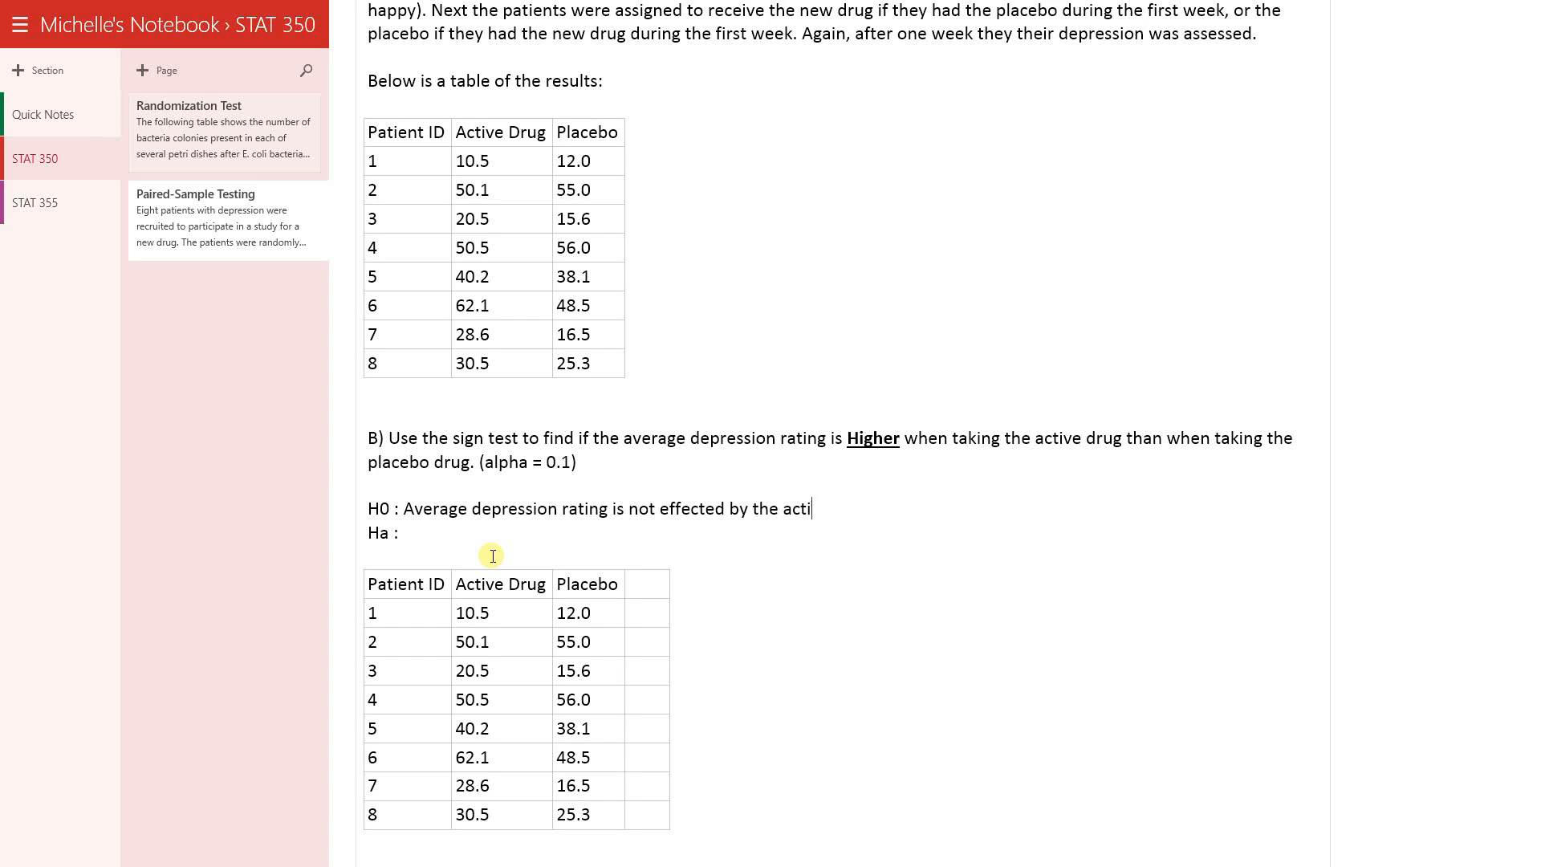
type("ve drug")
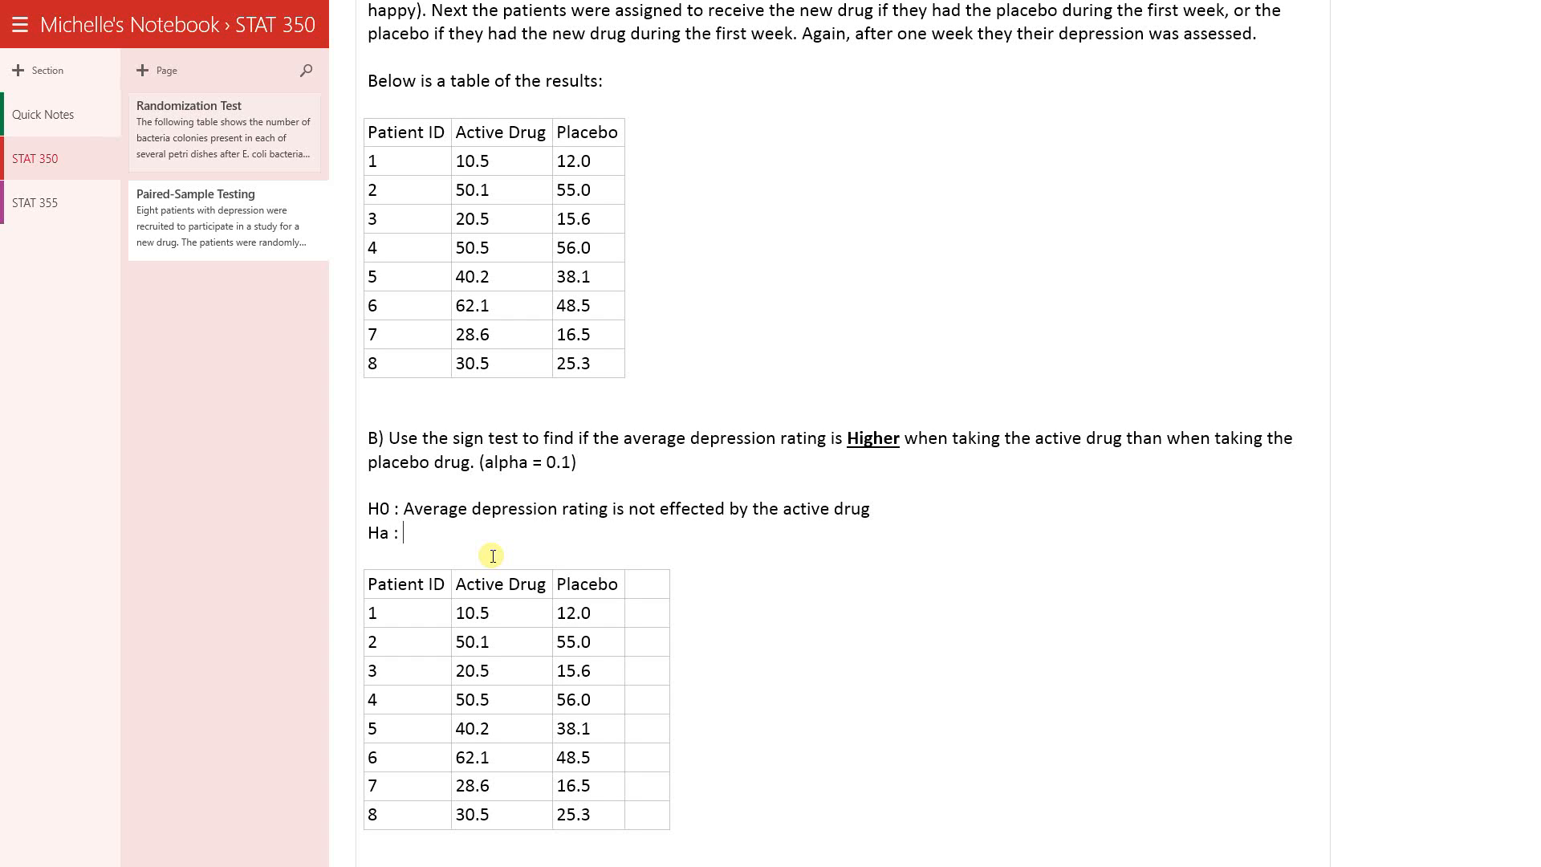
type("Average d")
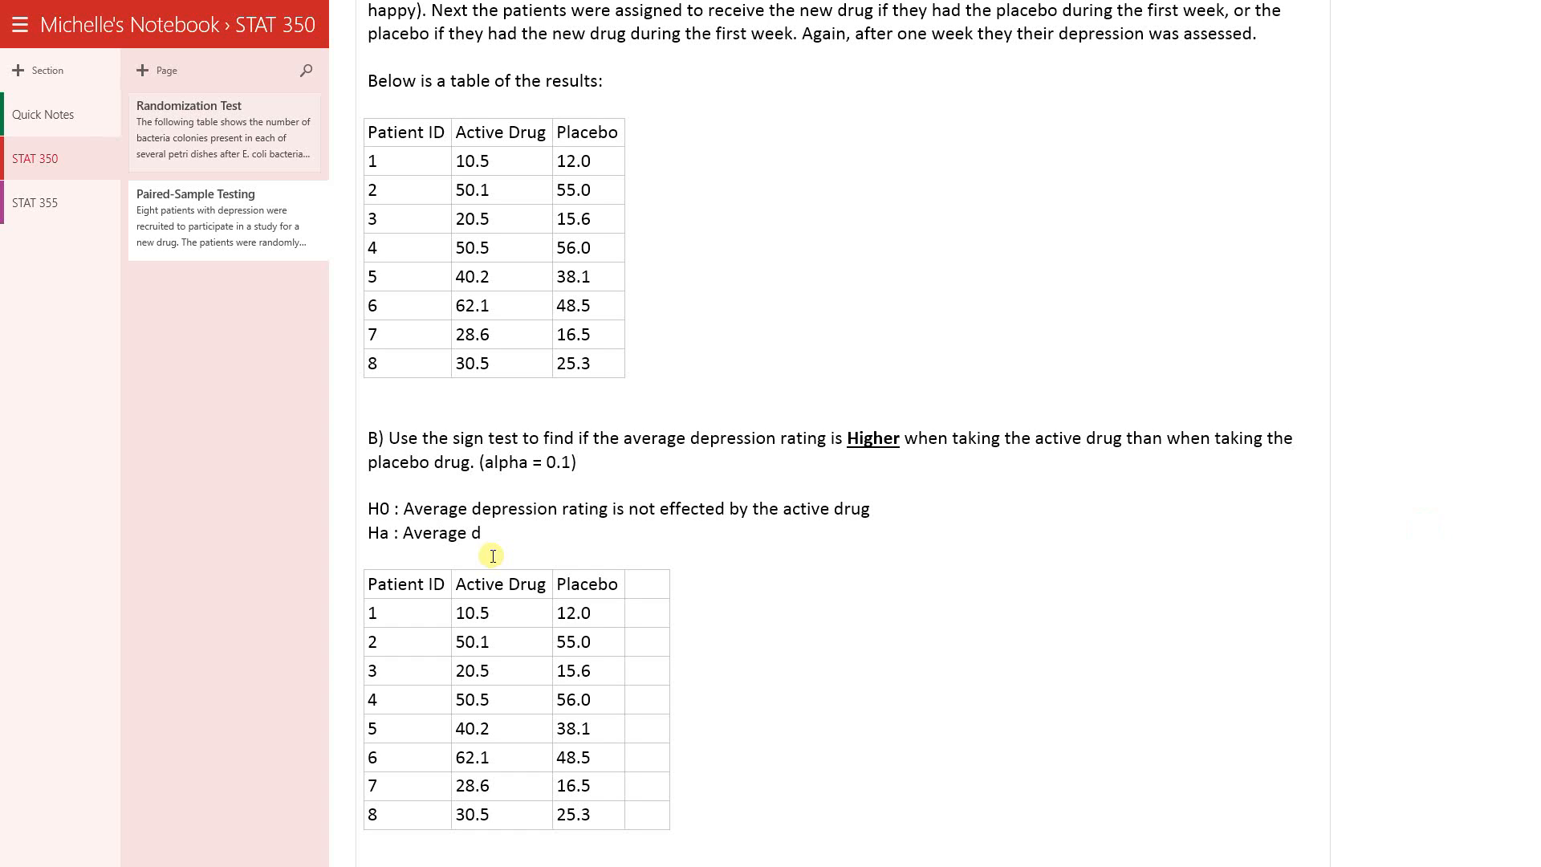
type("pression rating is")
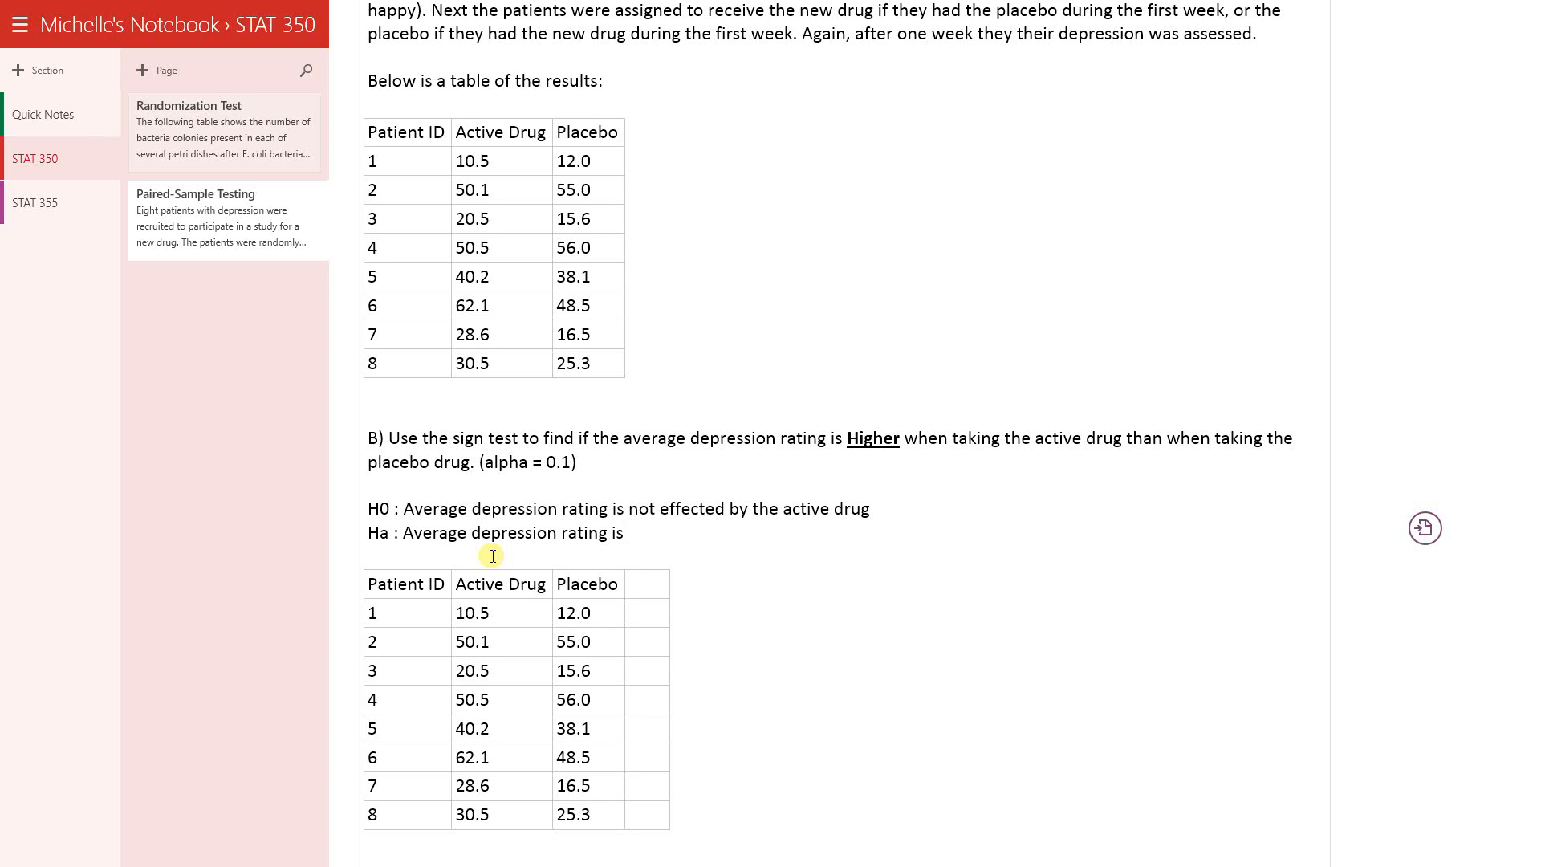
type("h")
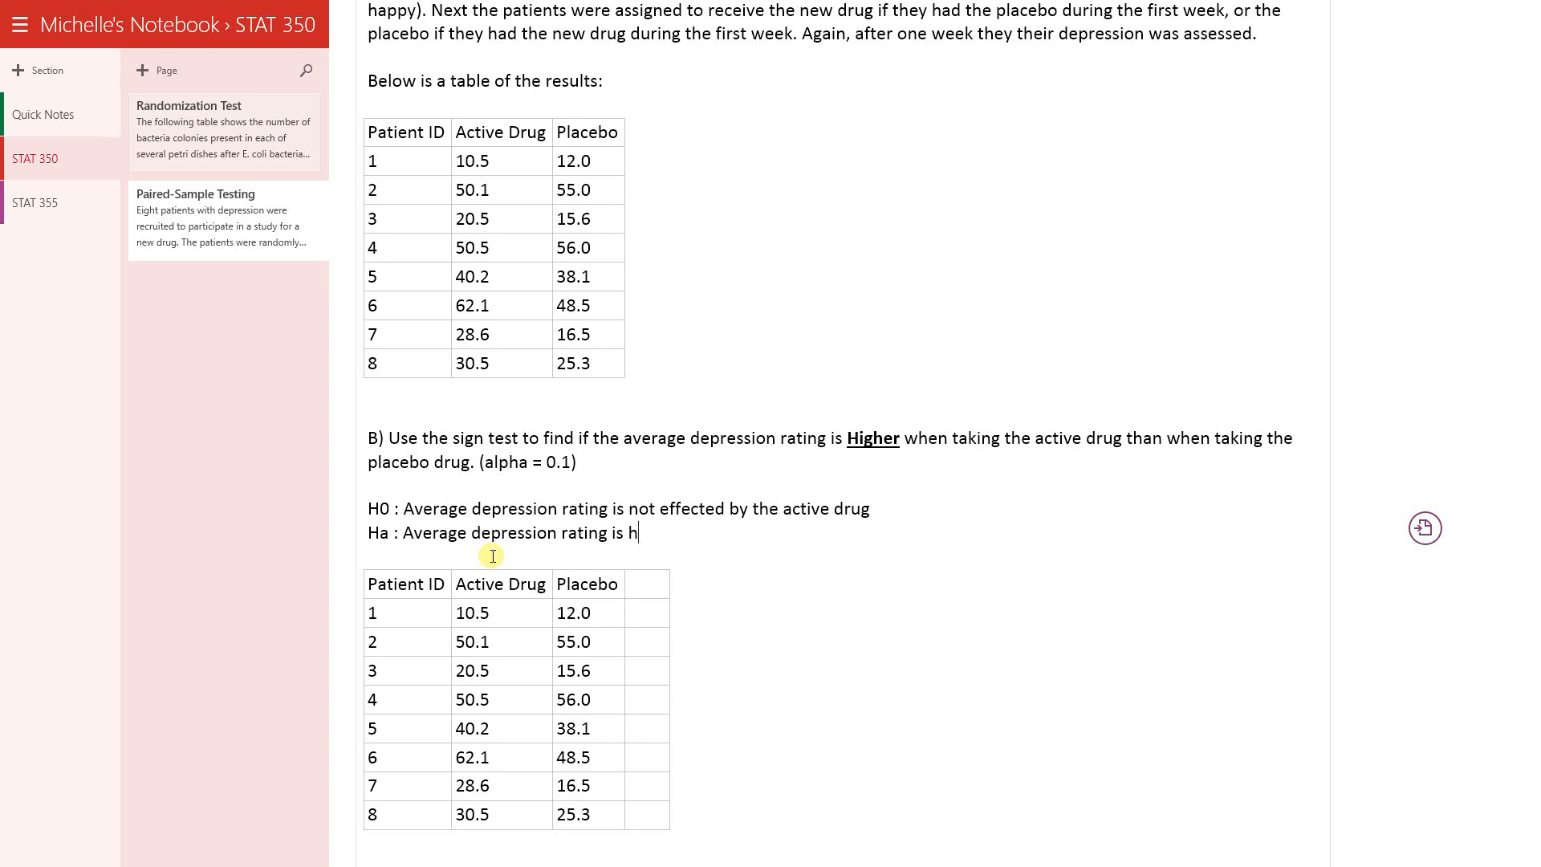
type("igher when taking the a")
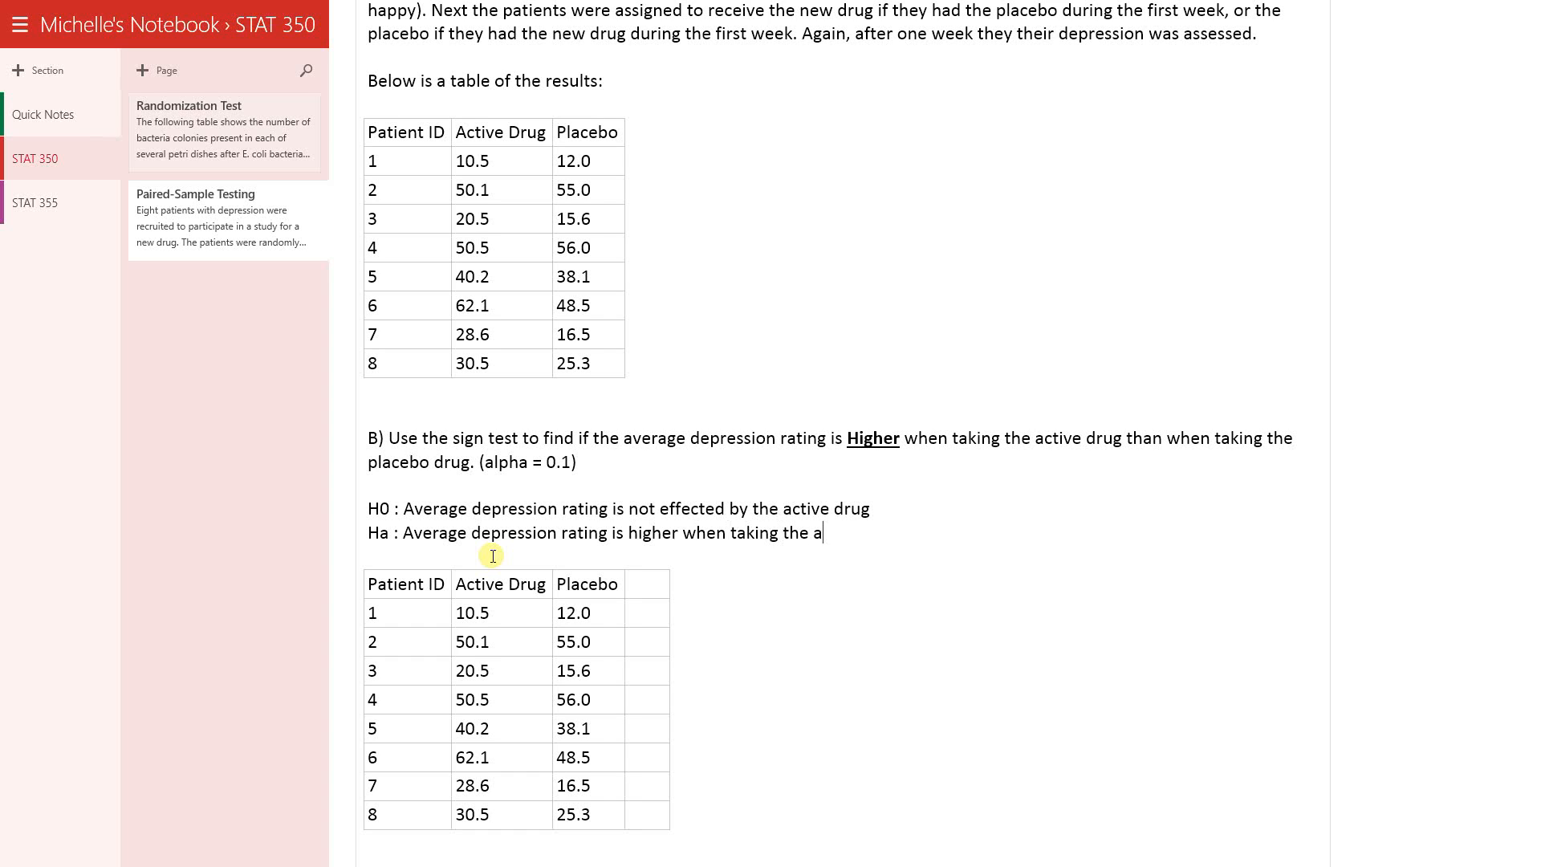
type("ctive drug")
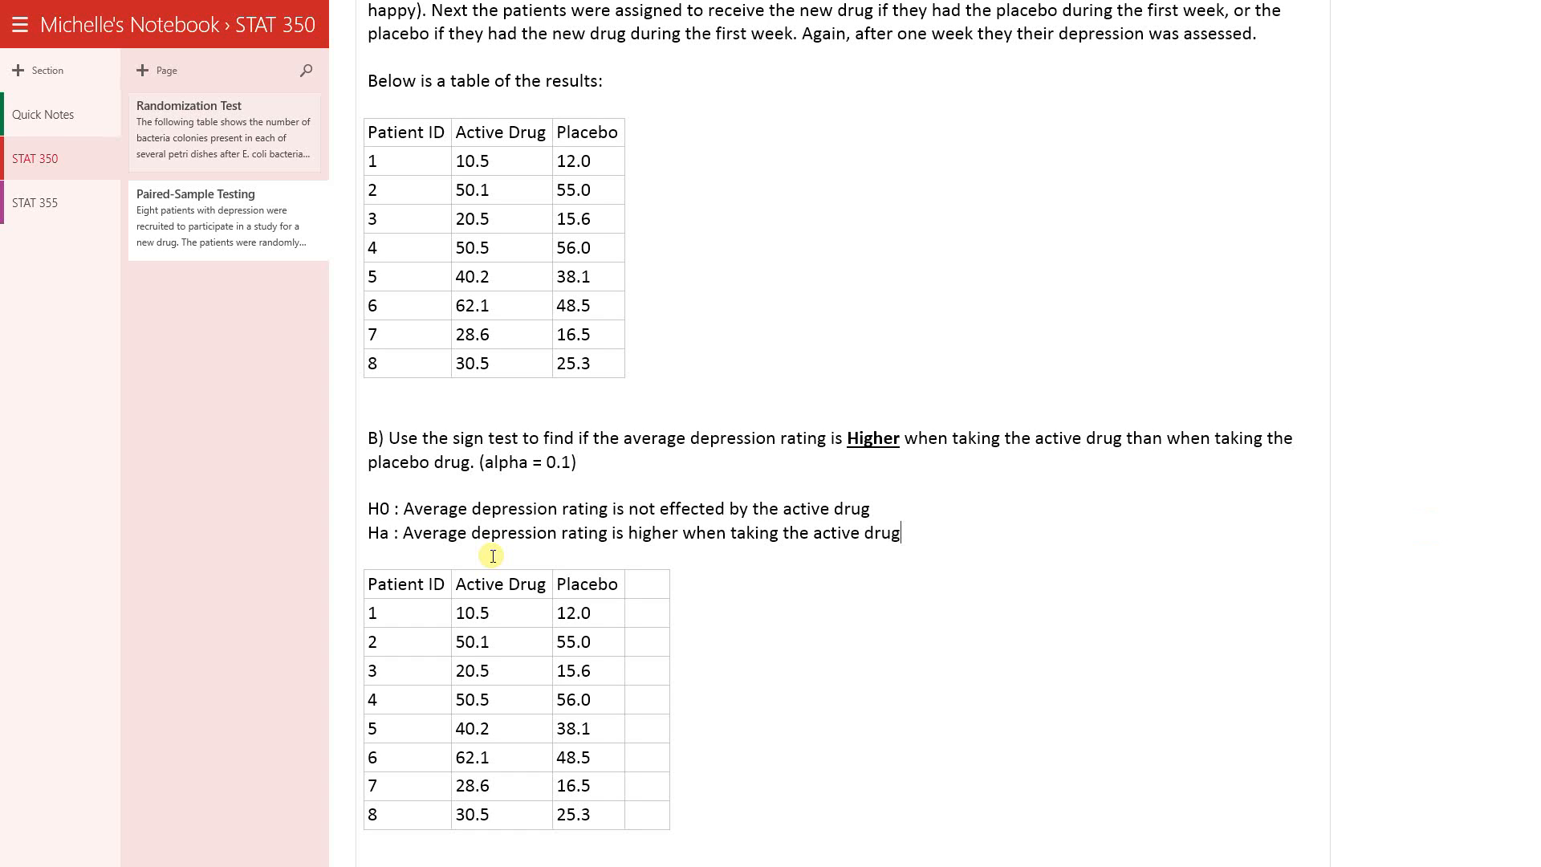
type("than when taking the plac")
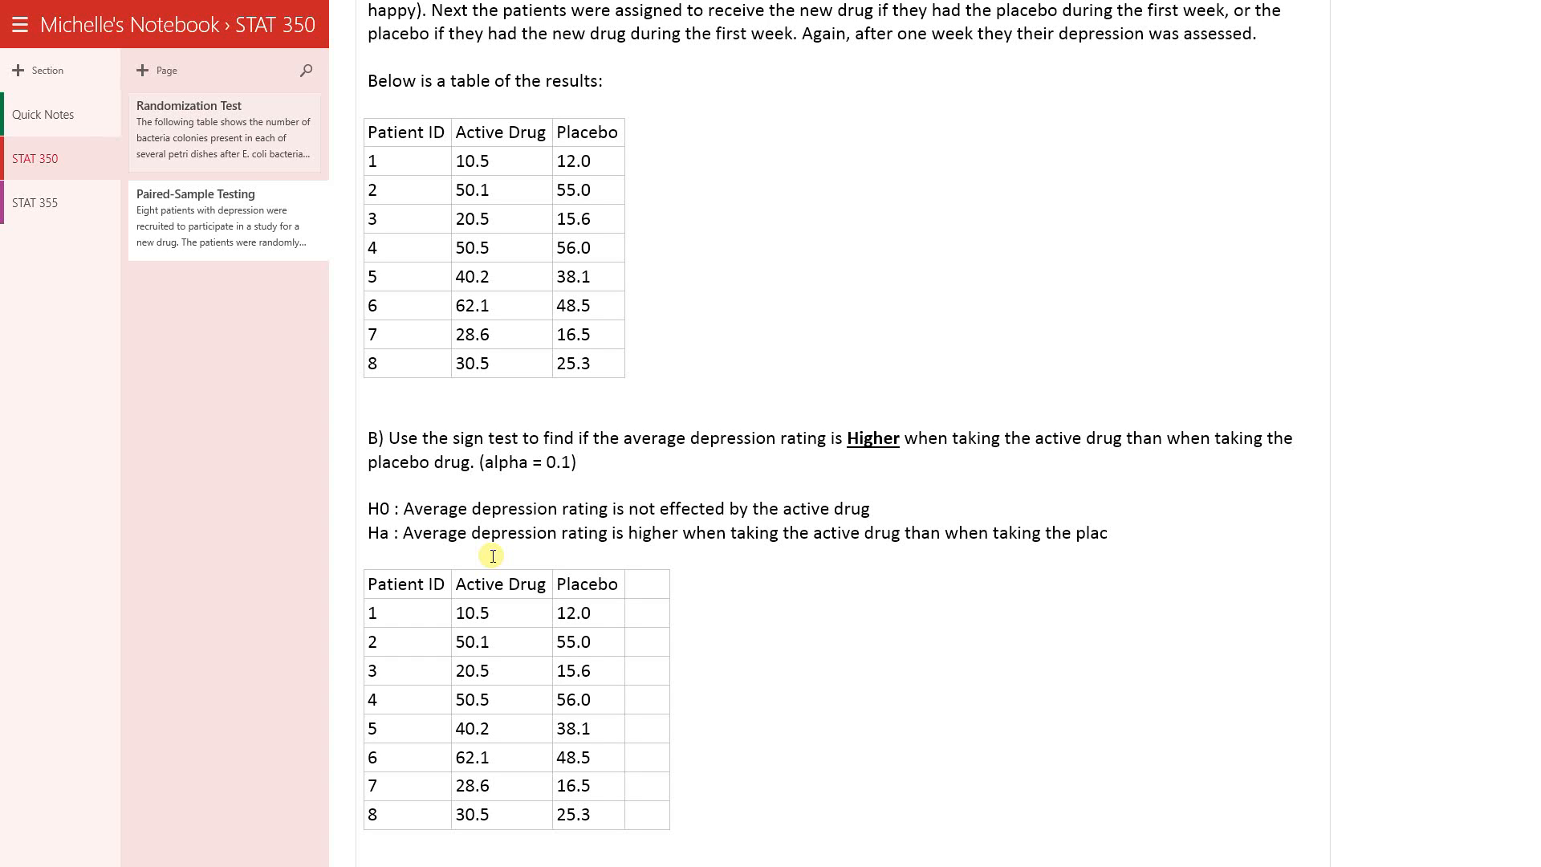
type("ebo")
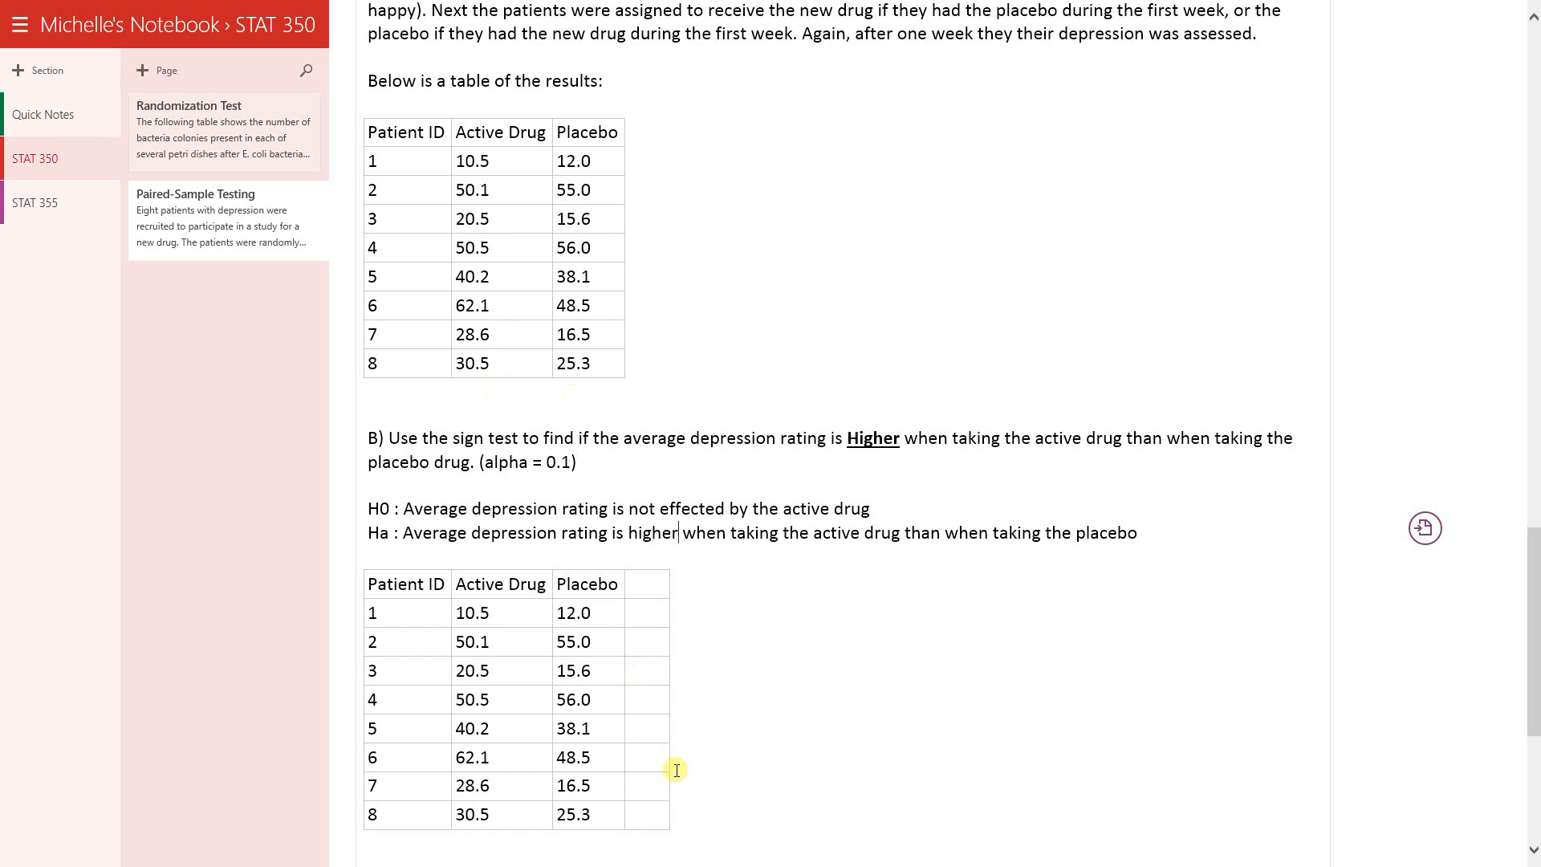
mouse_move(1149, 571)
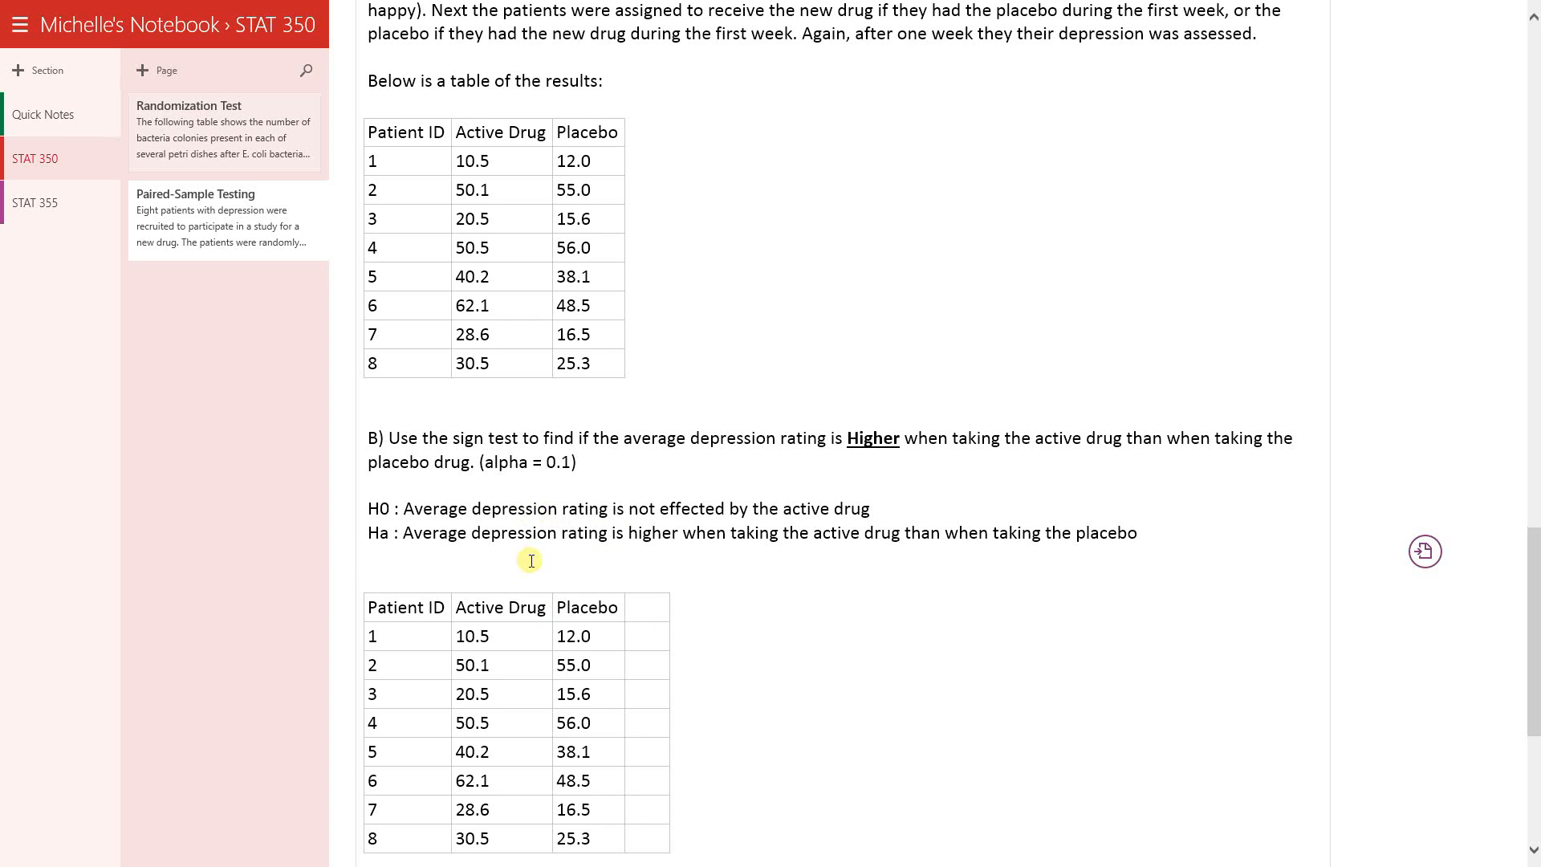
type("t")
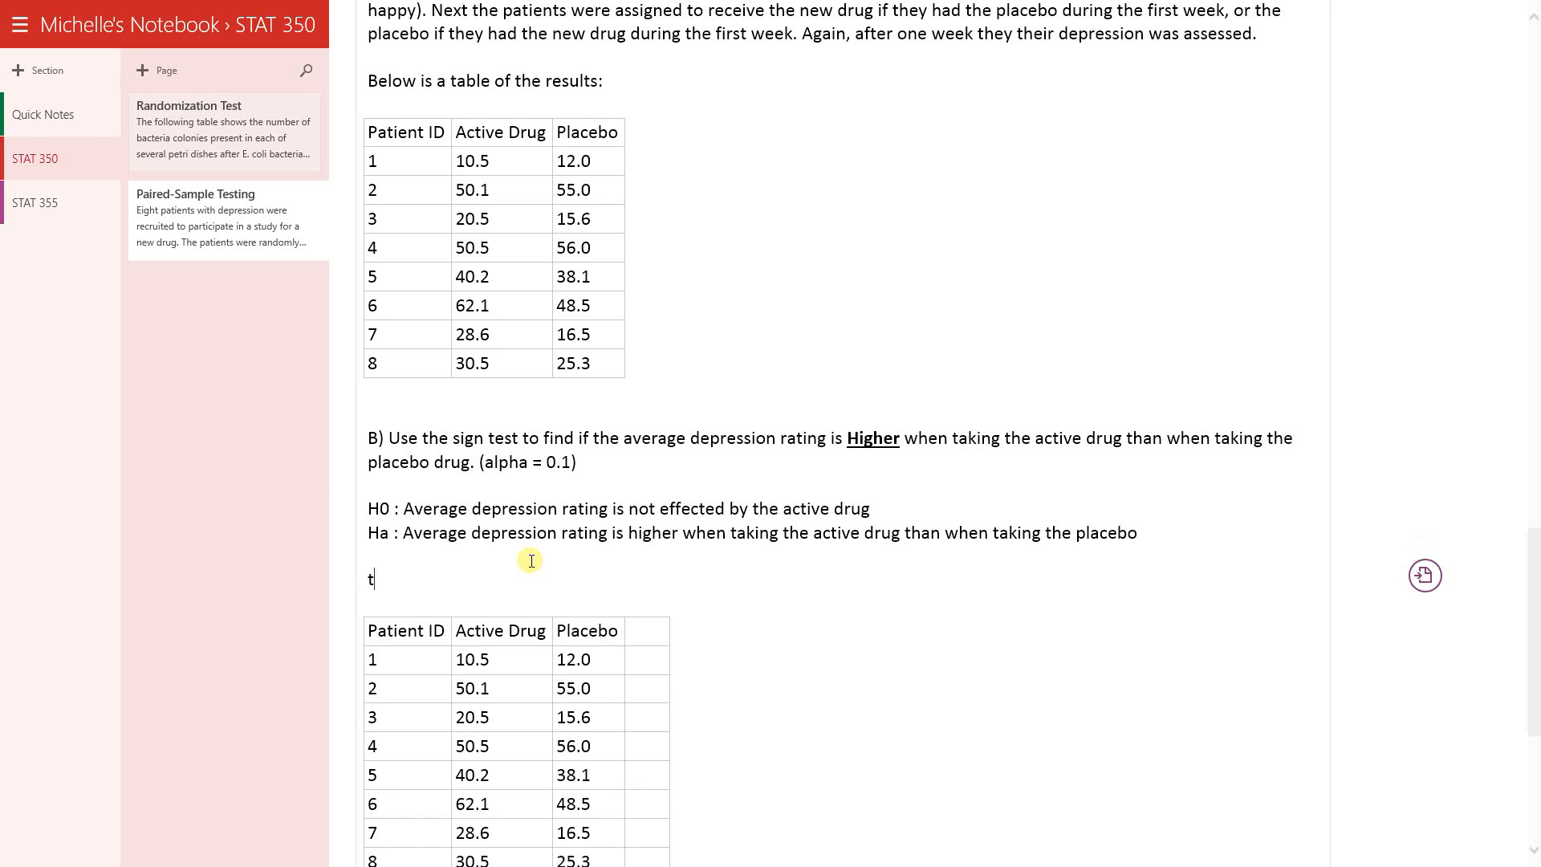
type("Bs")
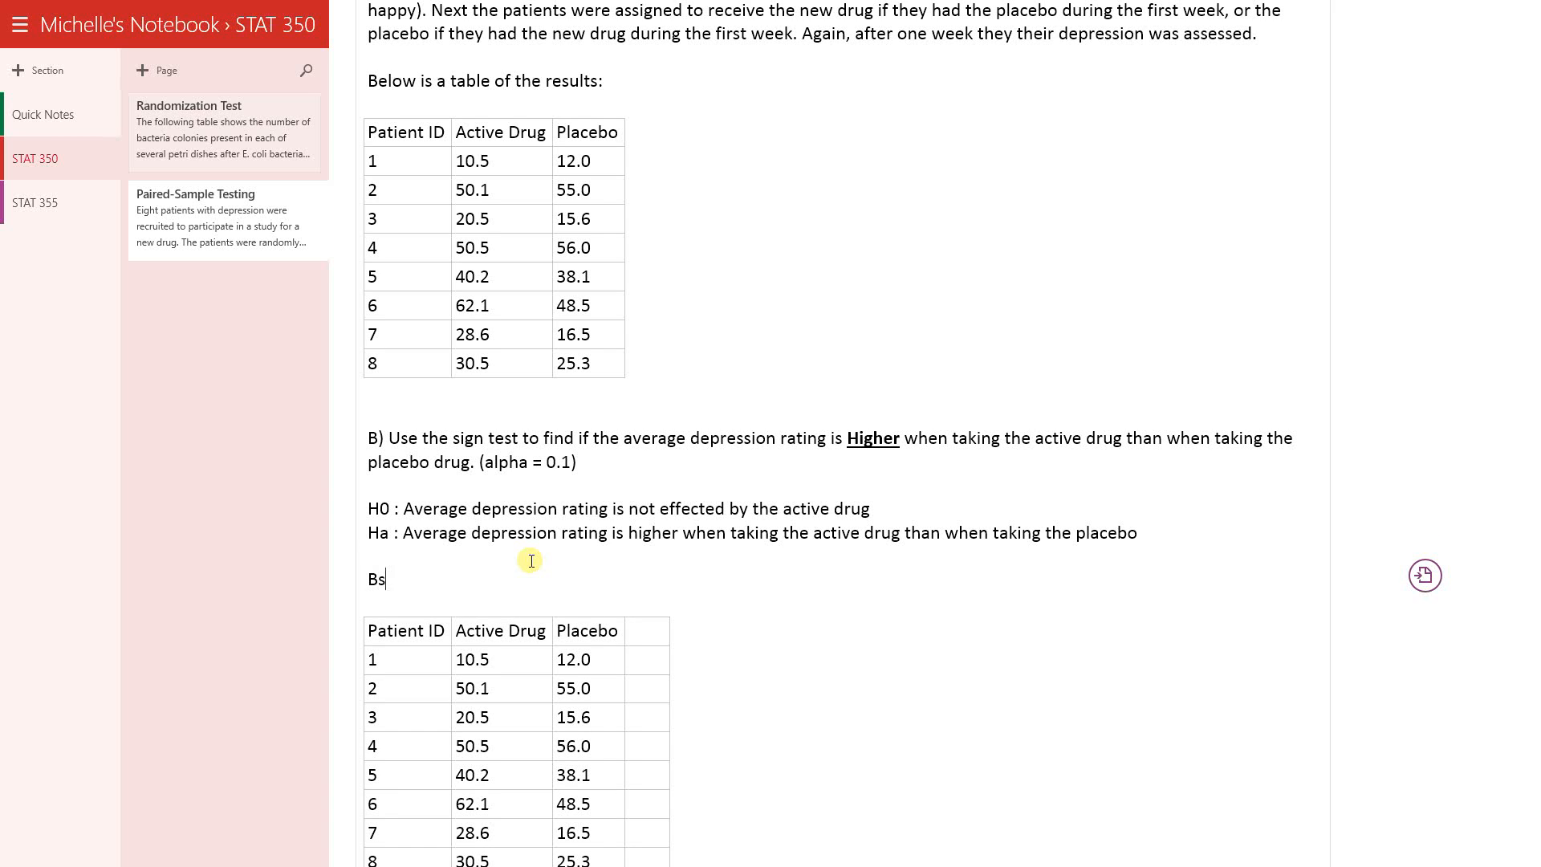
type("= N")
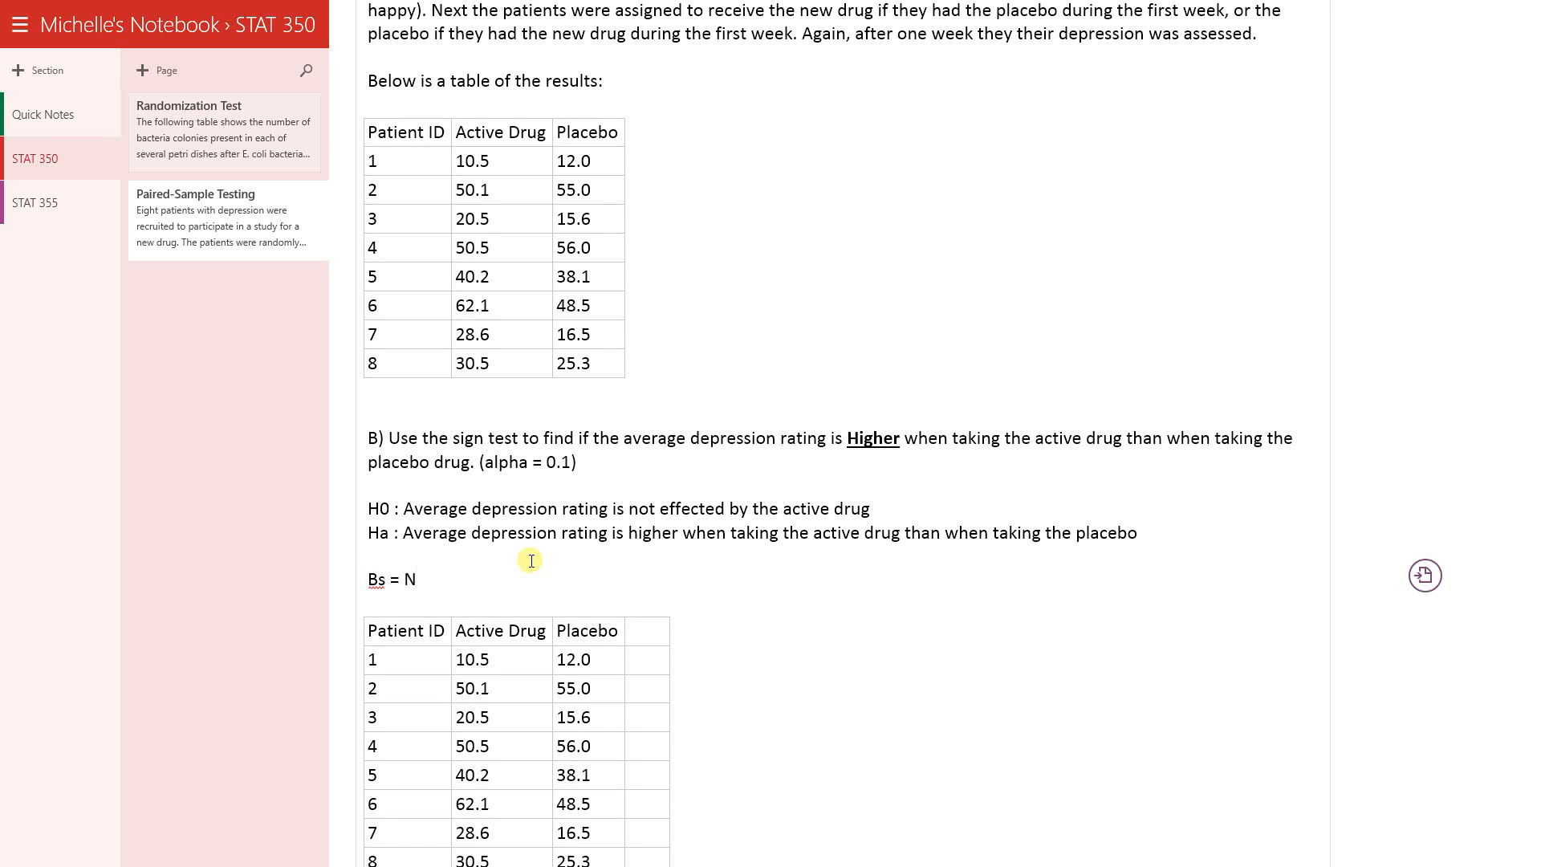
type("Max")
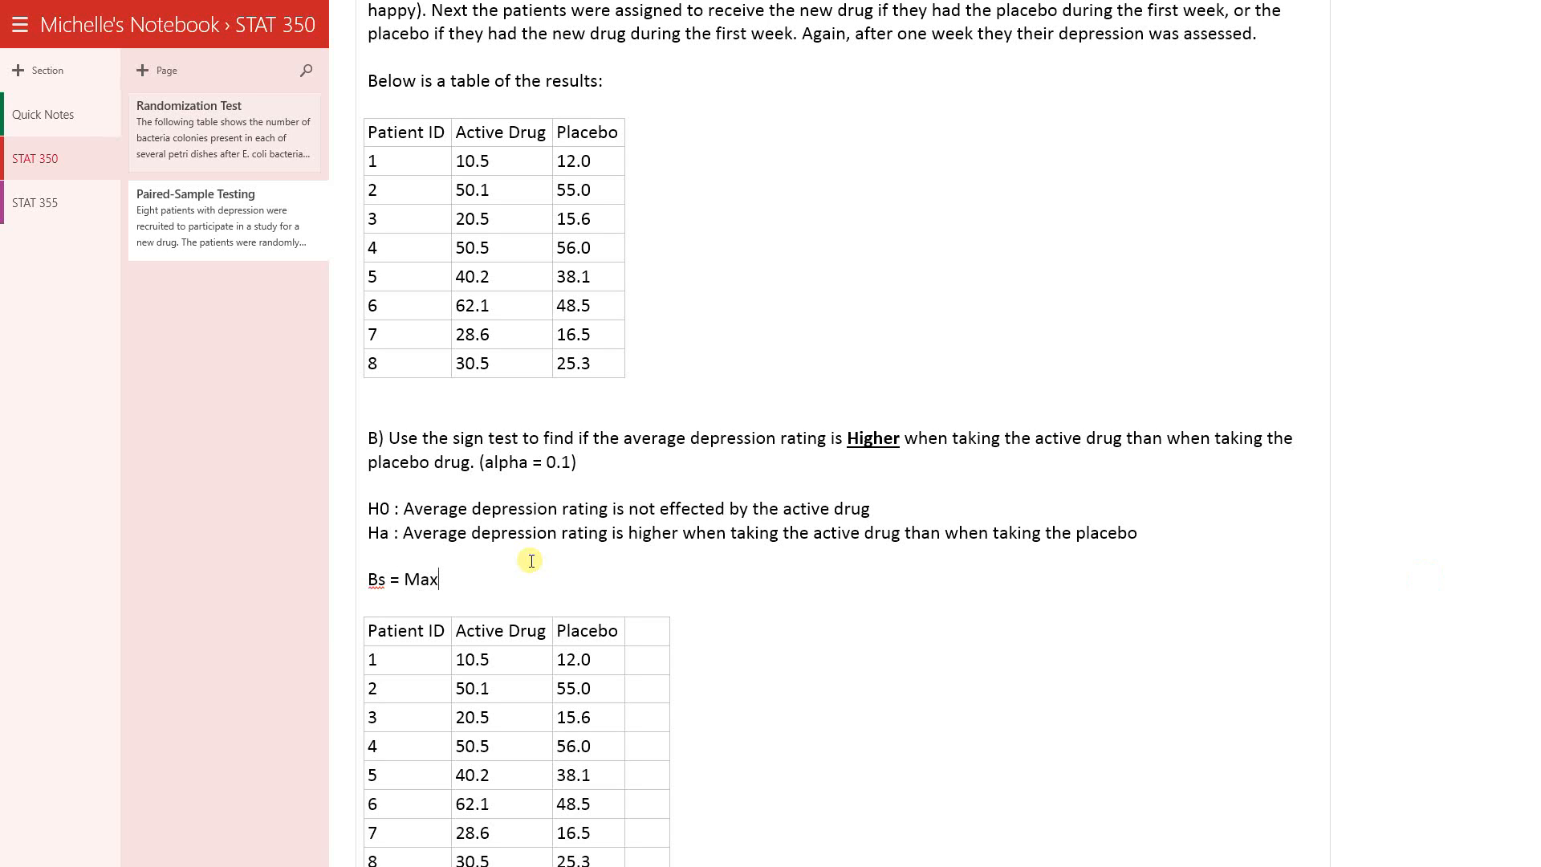
type("(N")
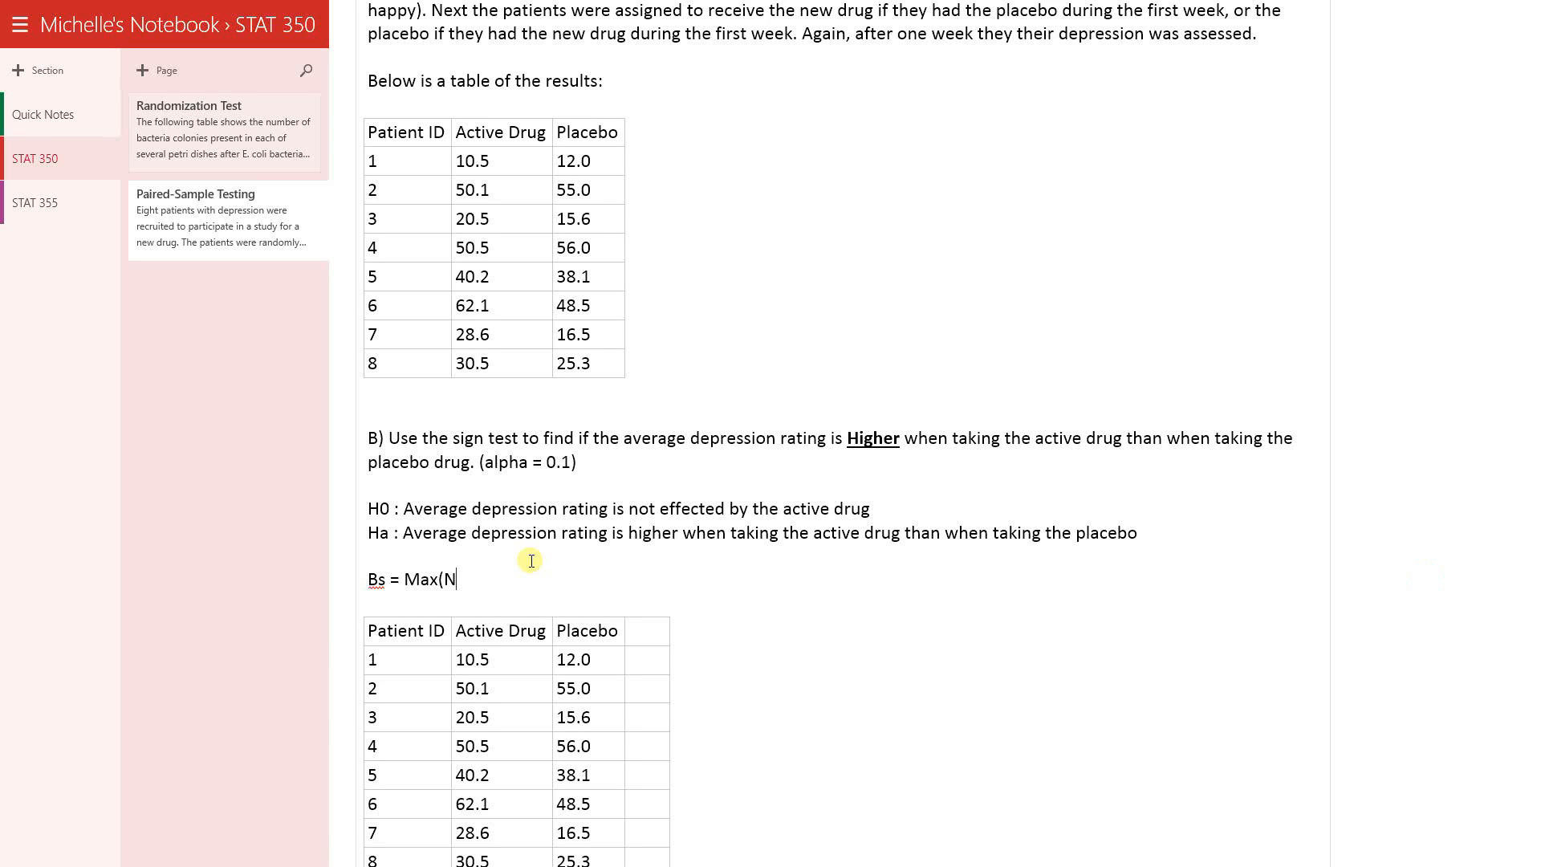
type("+, N")
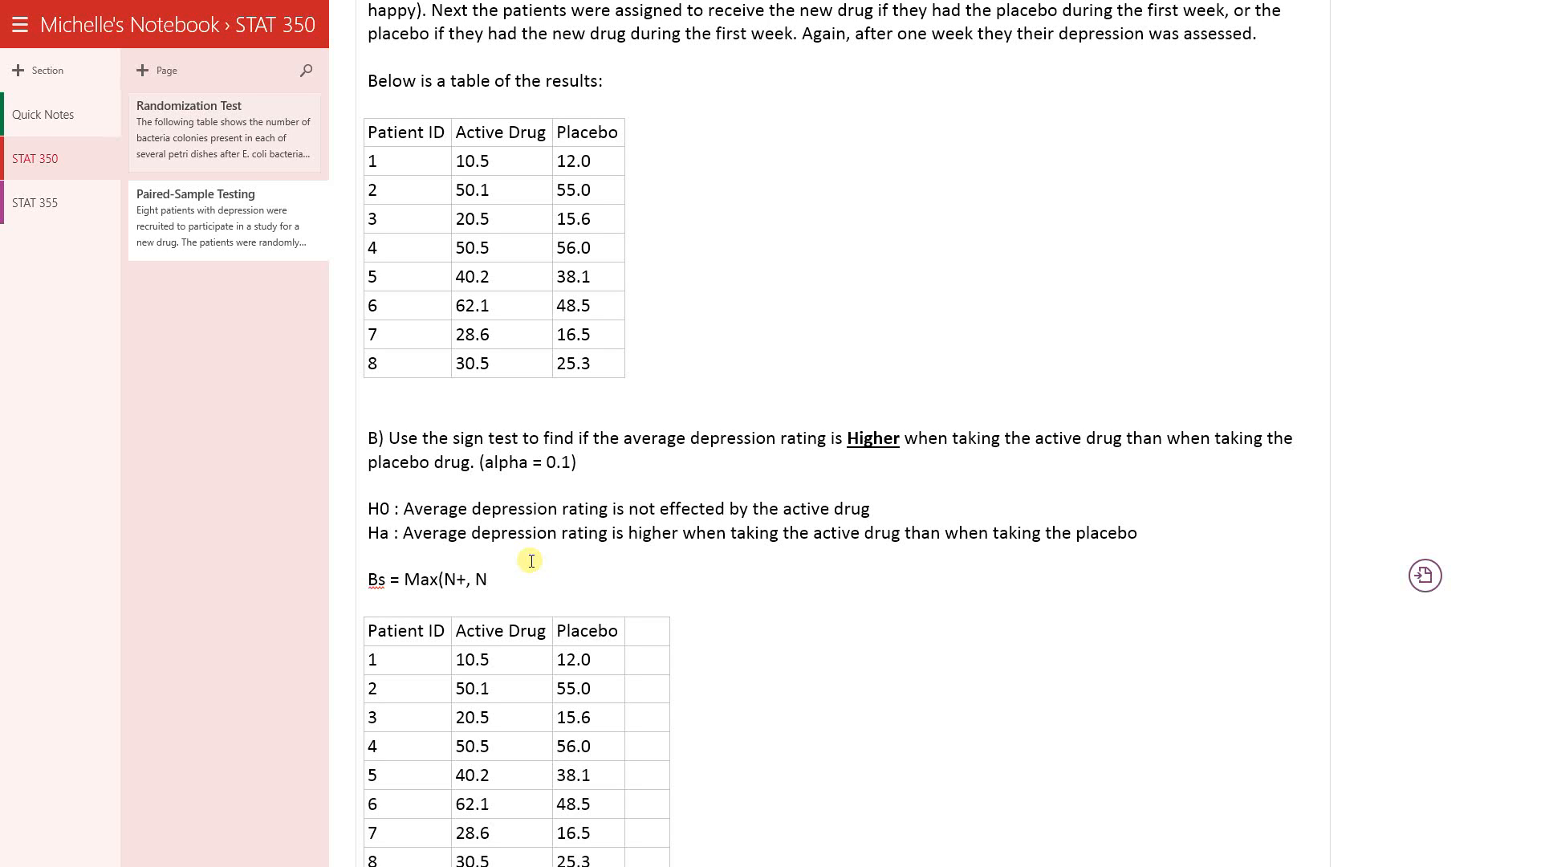
type("-")
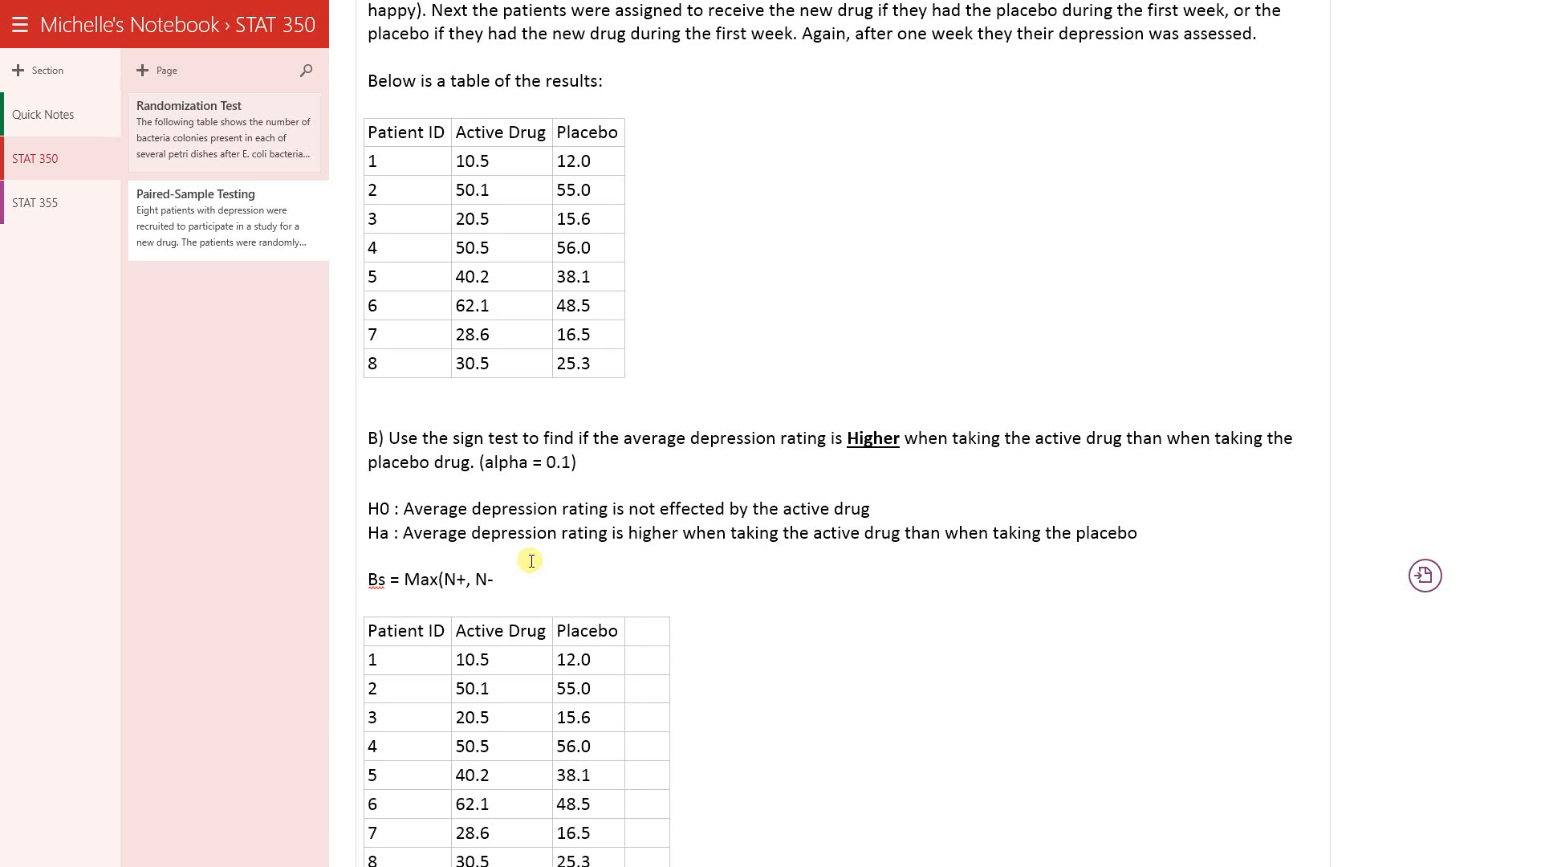
type(")")
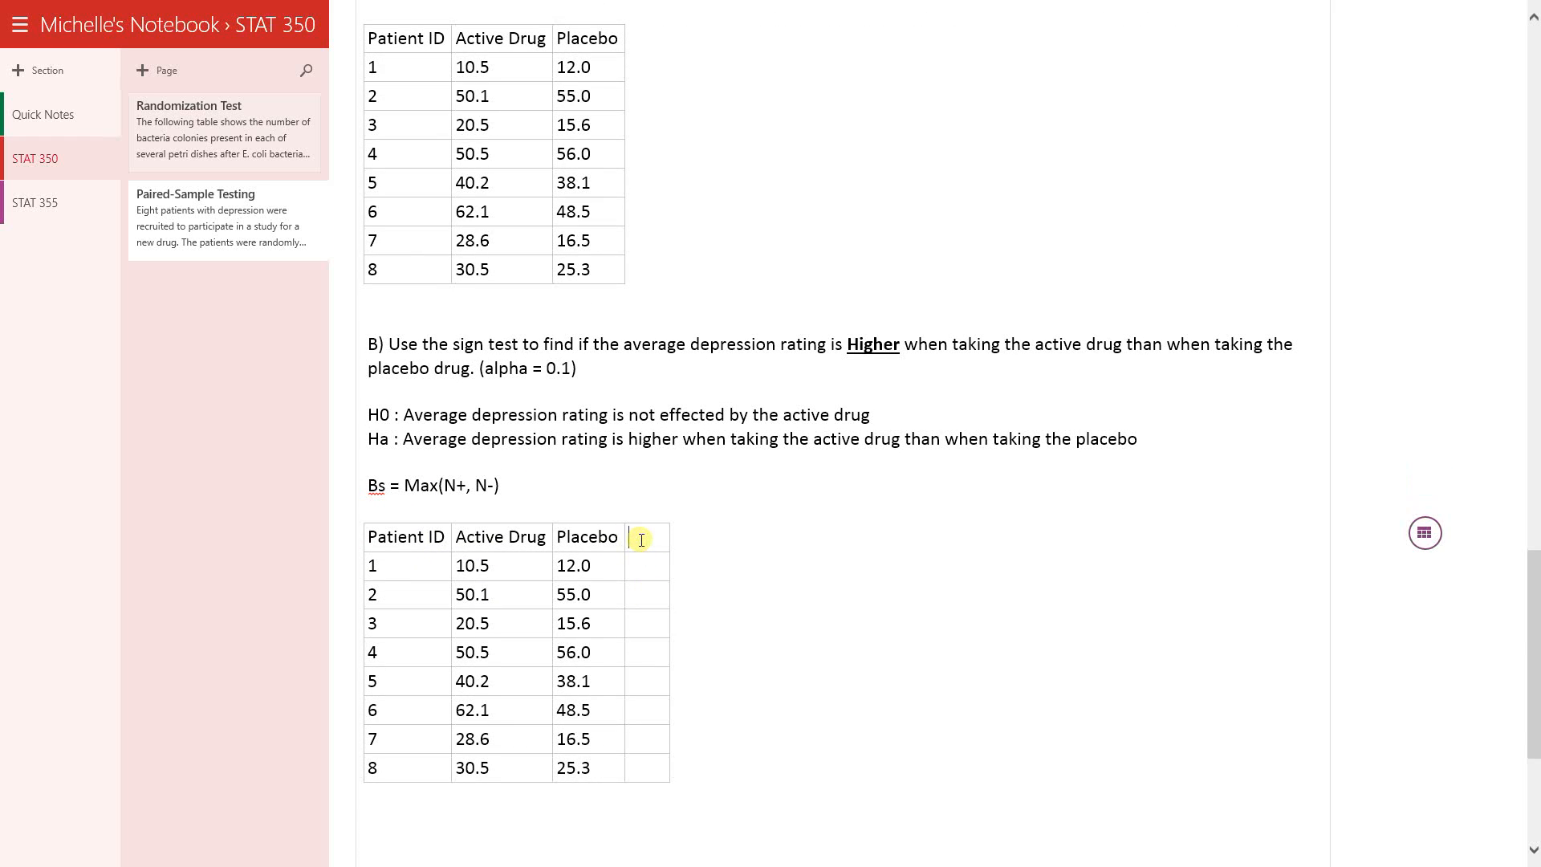
type("Difference S")
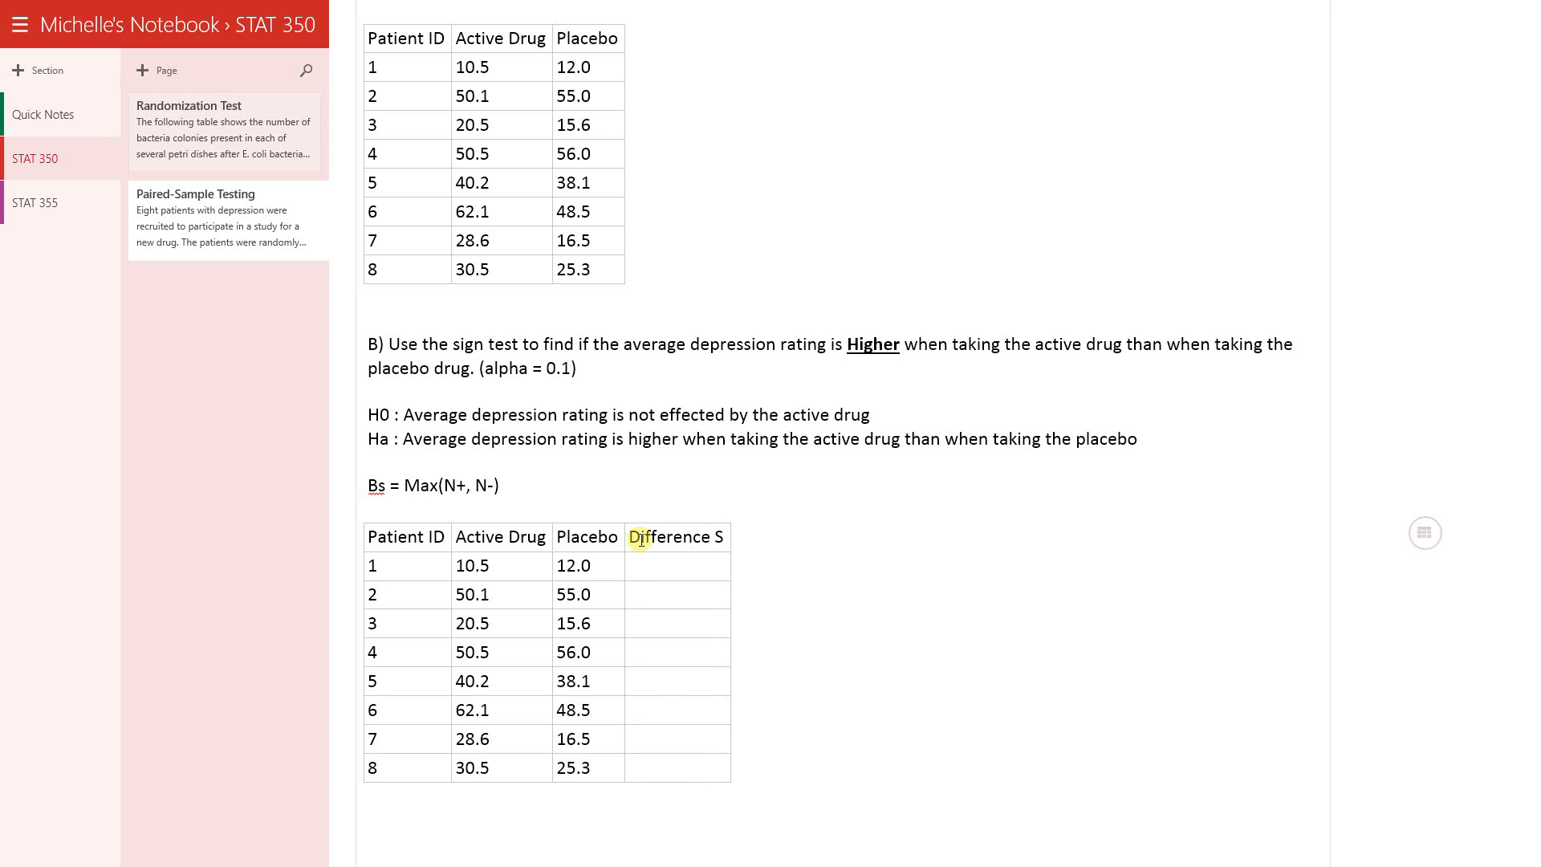
type("ign")
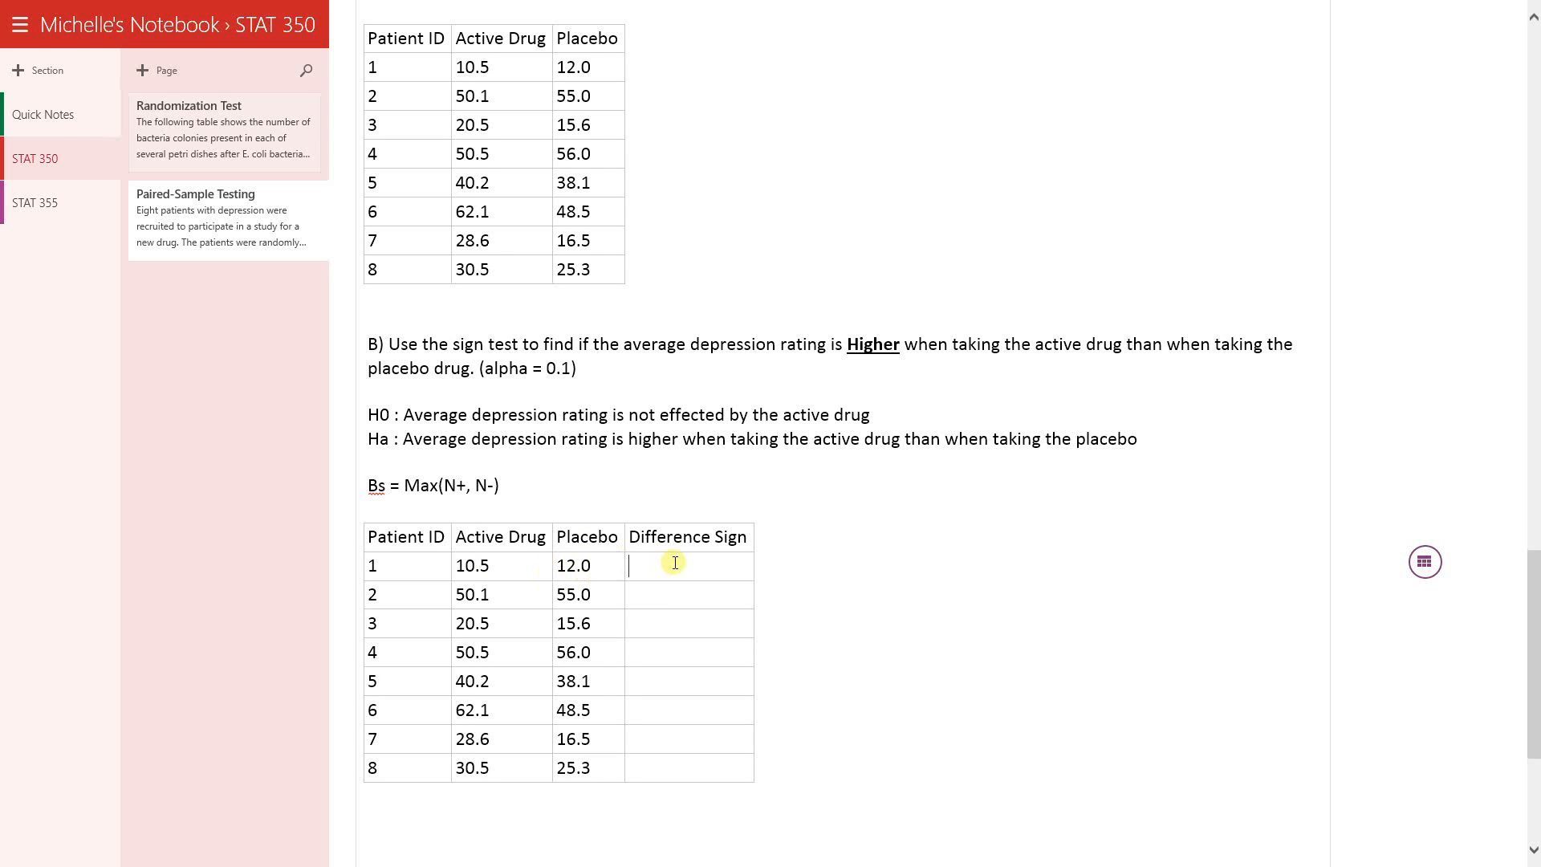
type("-")
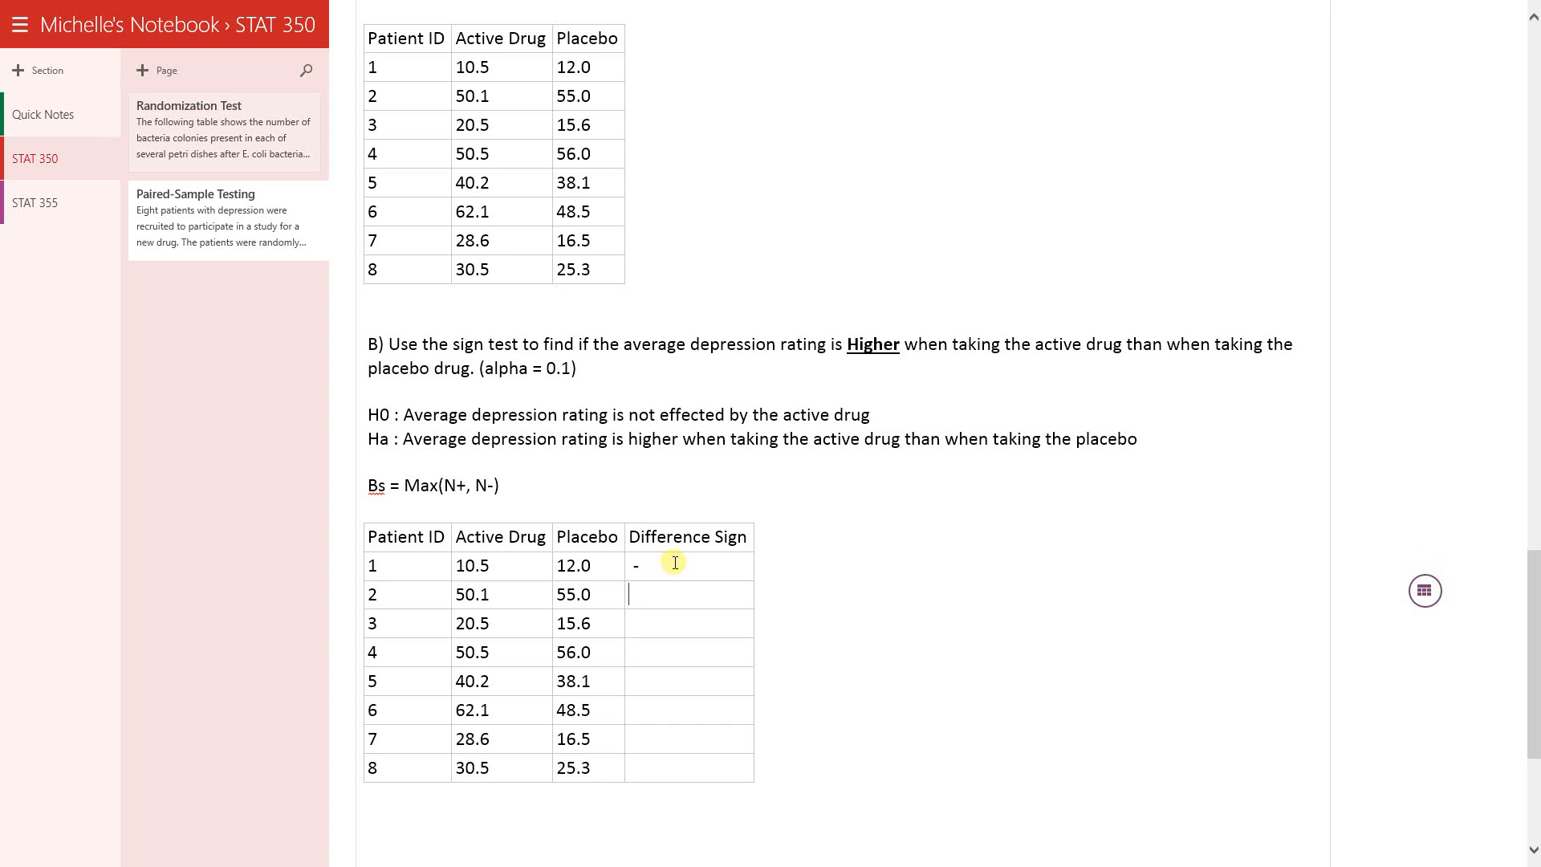
type("-")
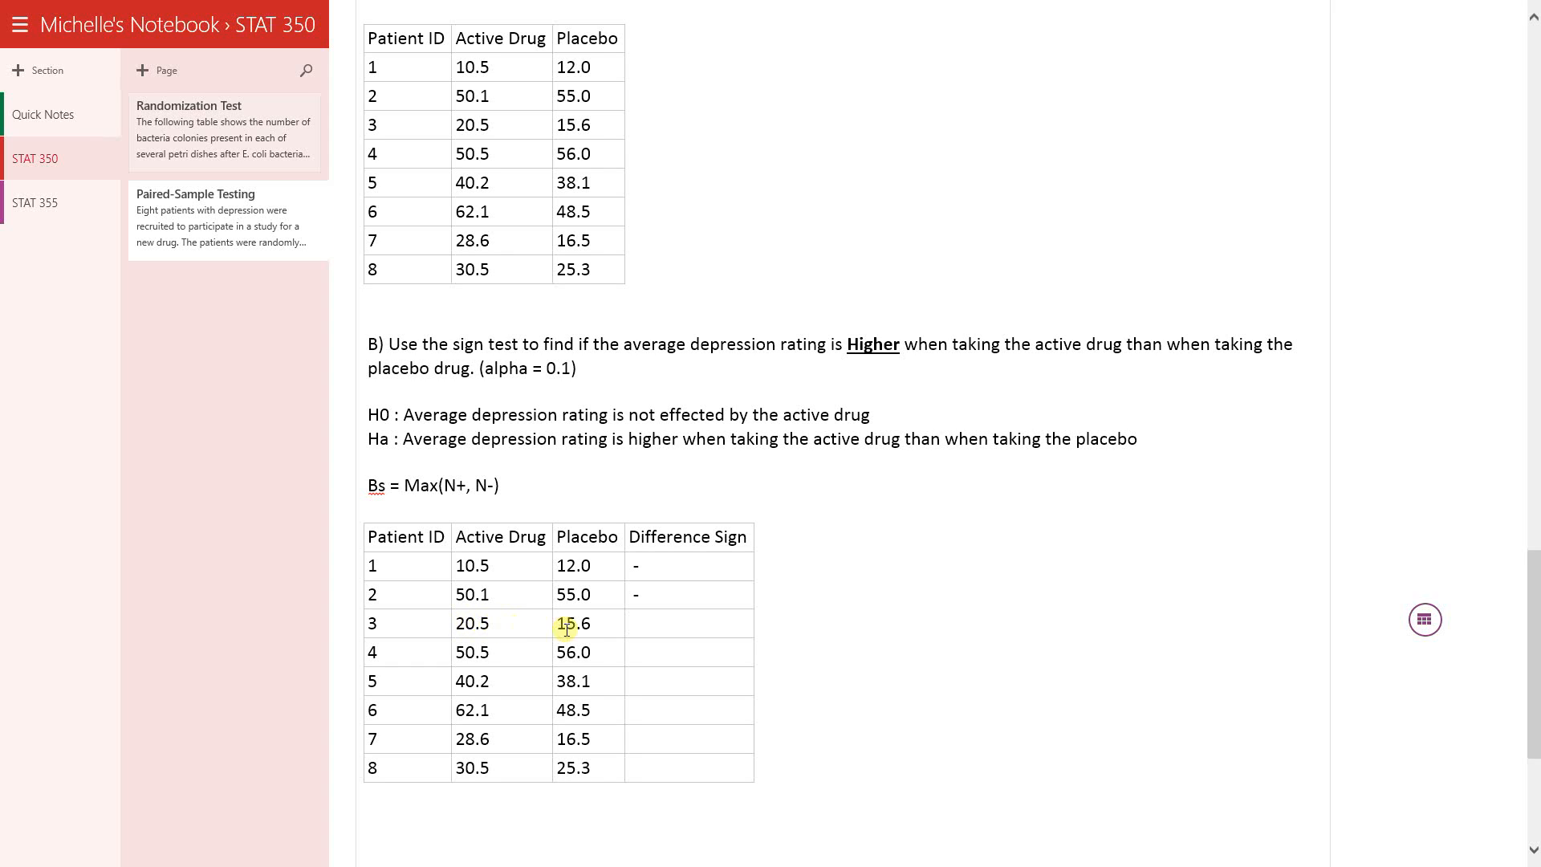
type("+")
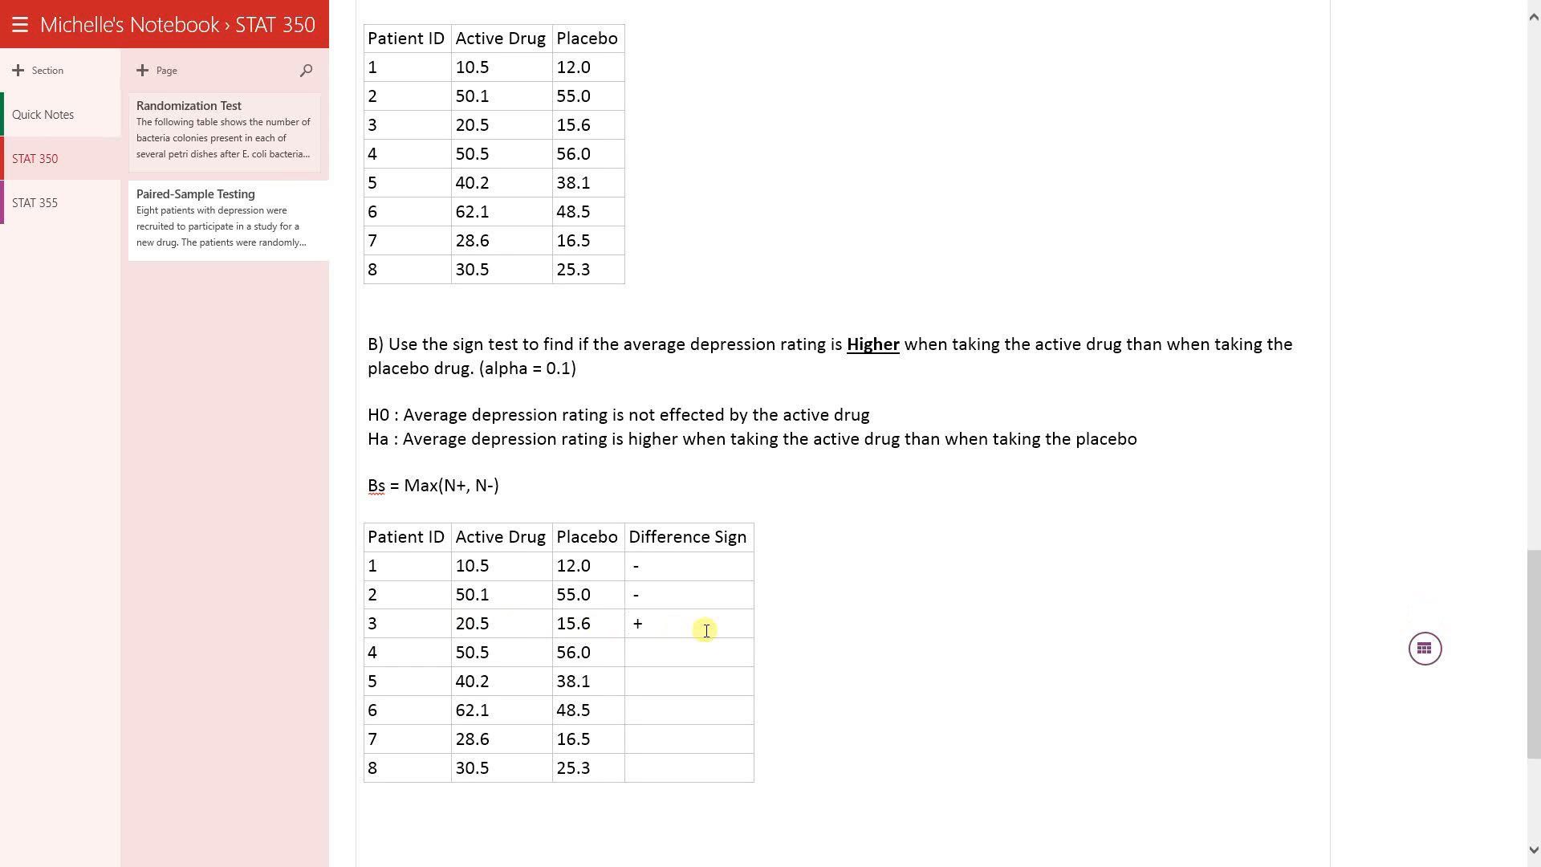
mouse_move(907, 657)
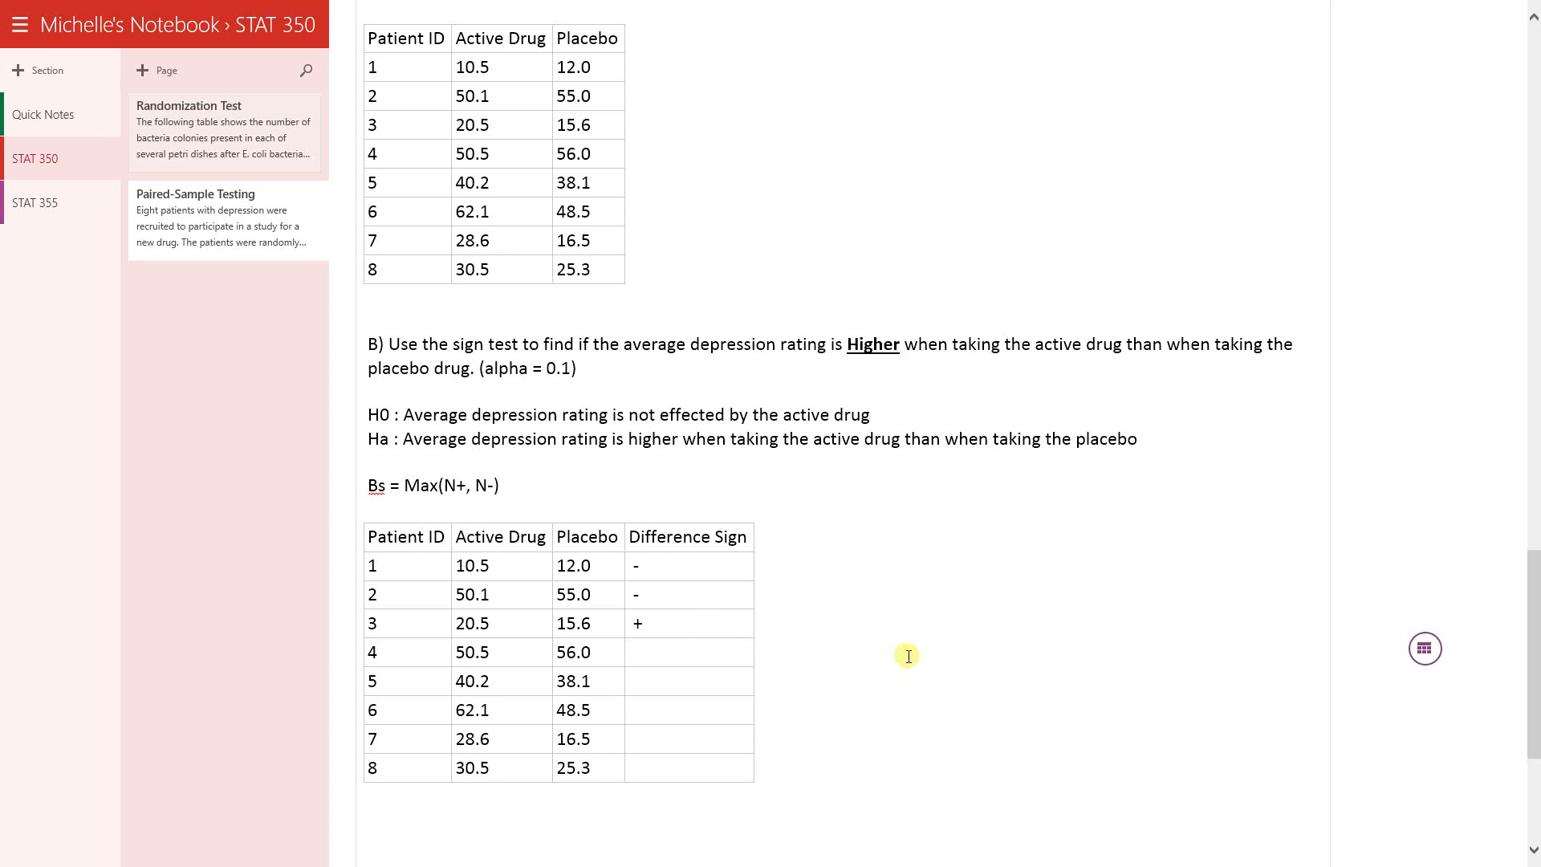
type("-")
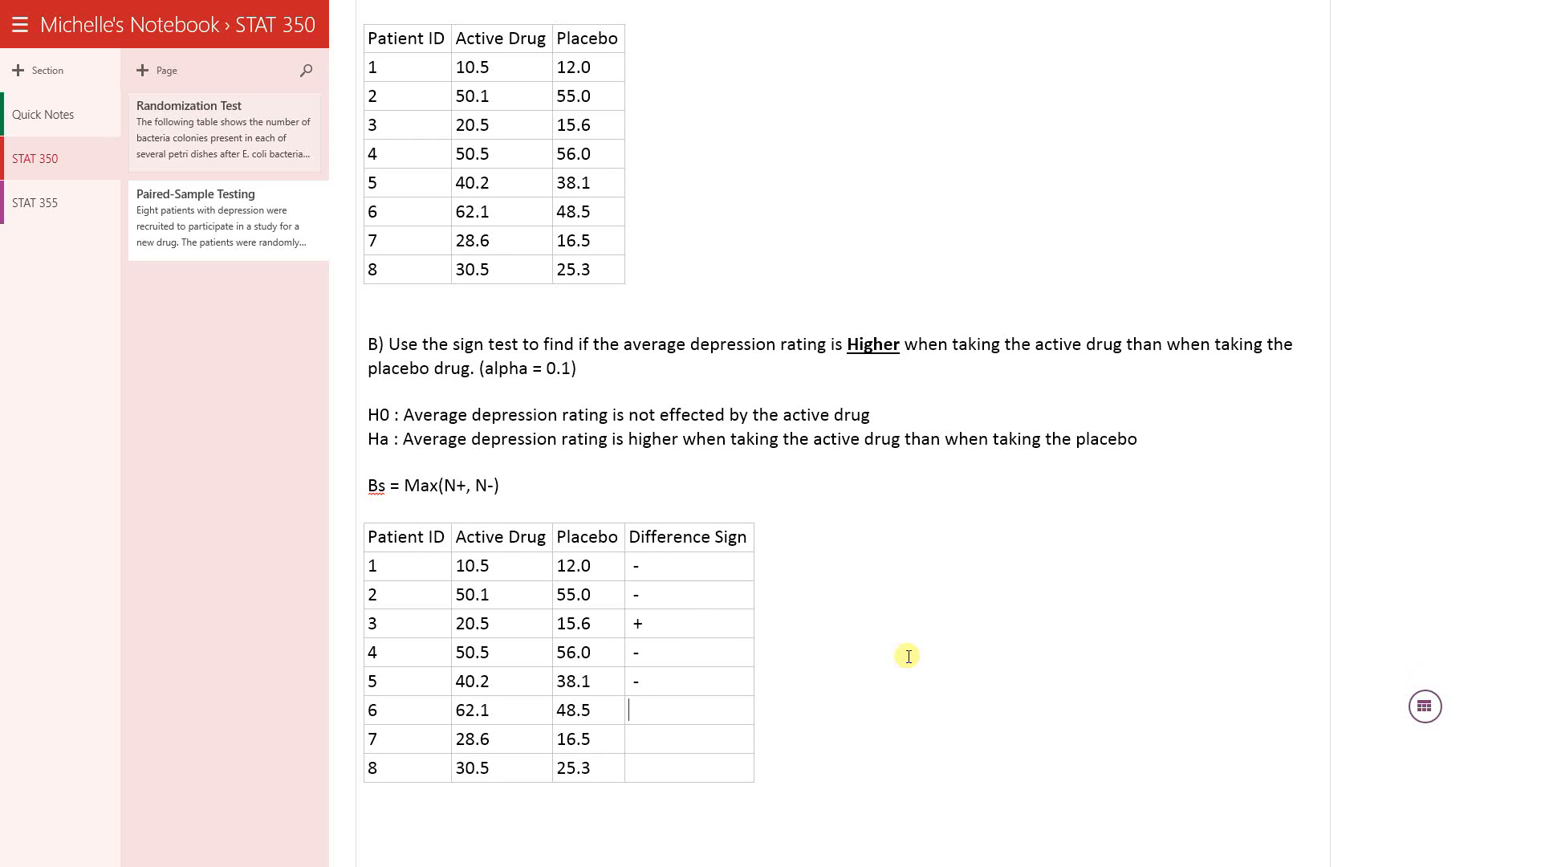
type("+")
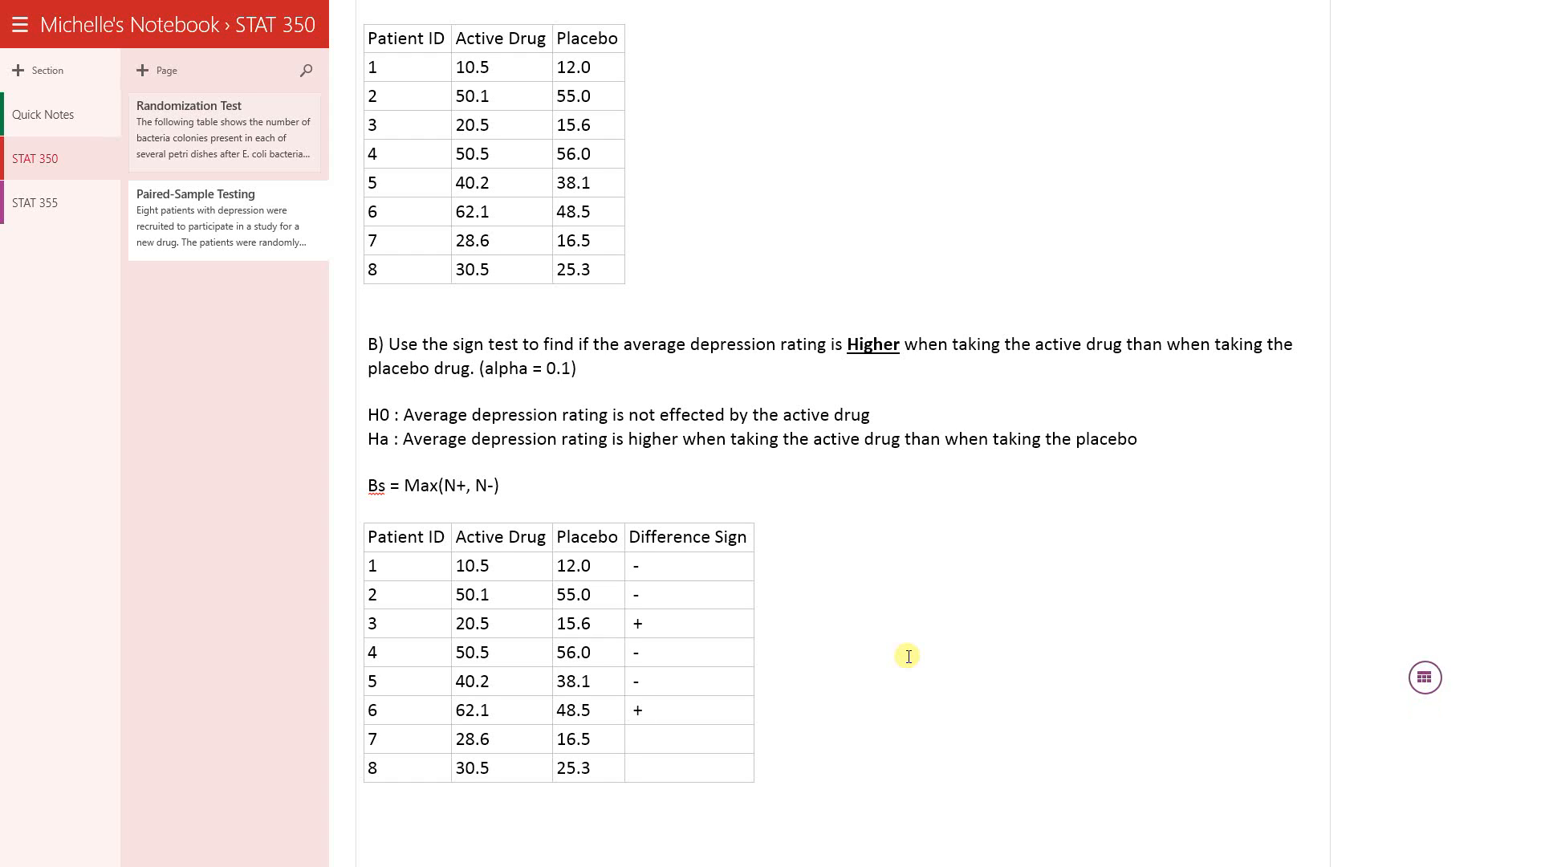
type("+")
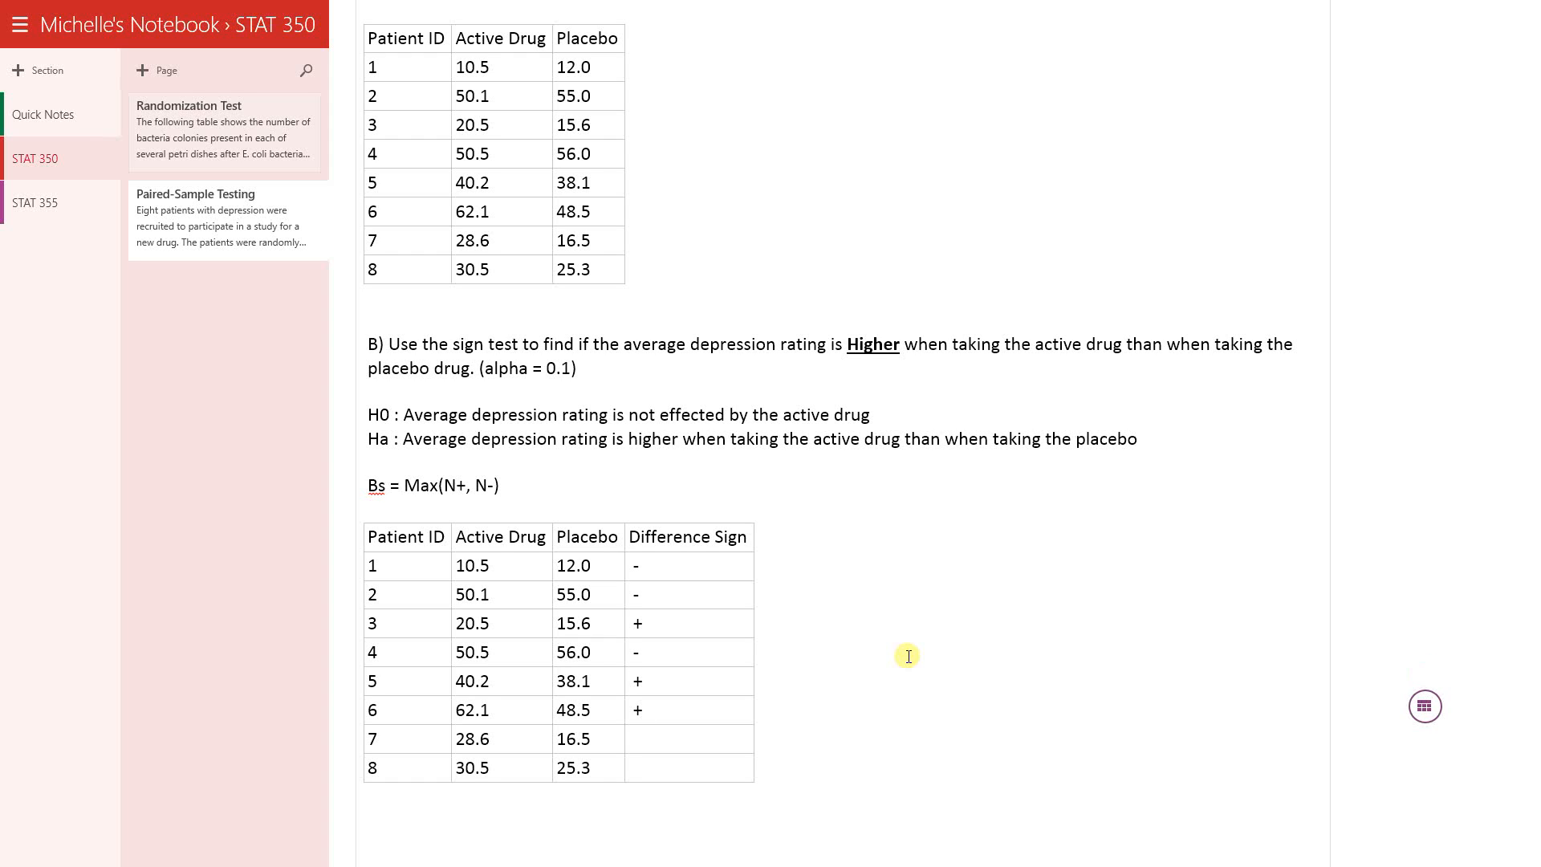
type("+")
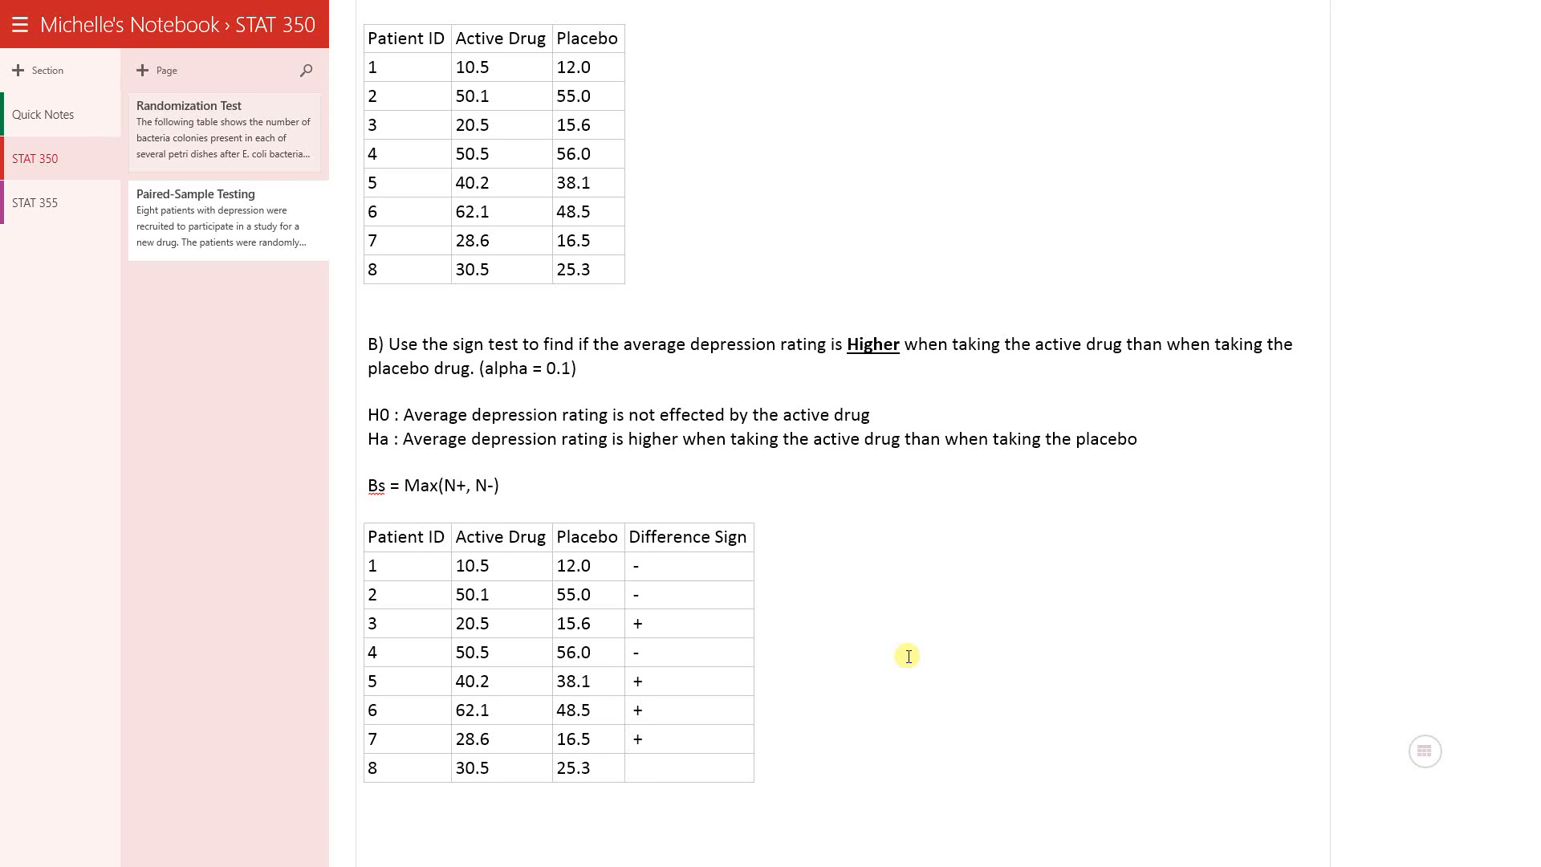
type("+")
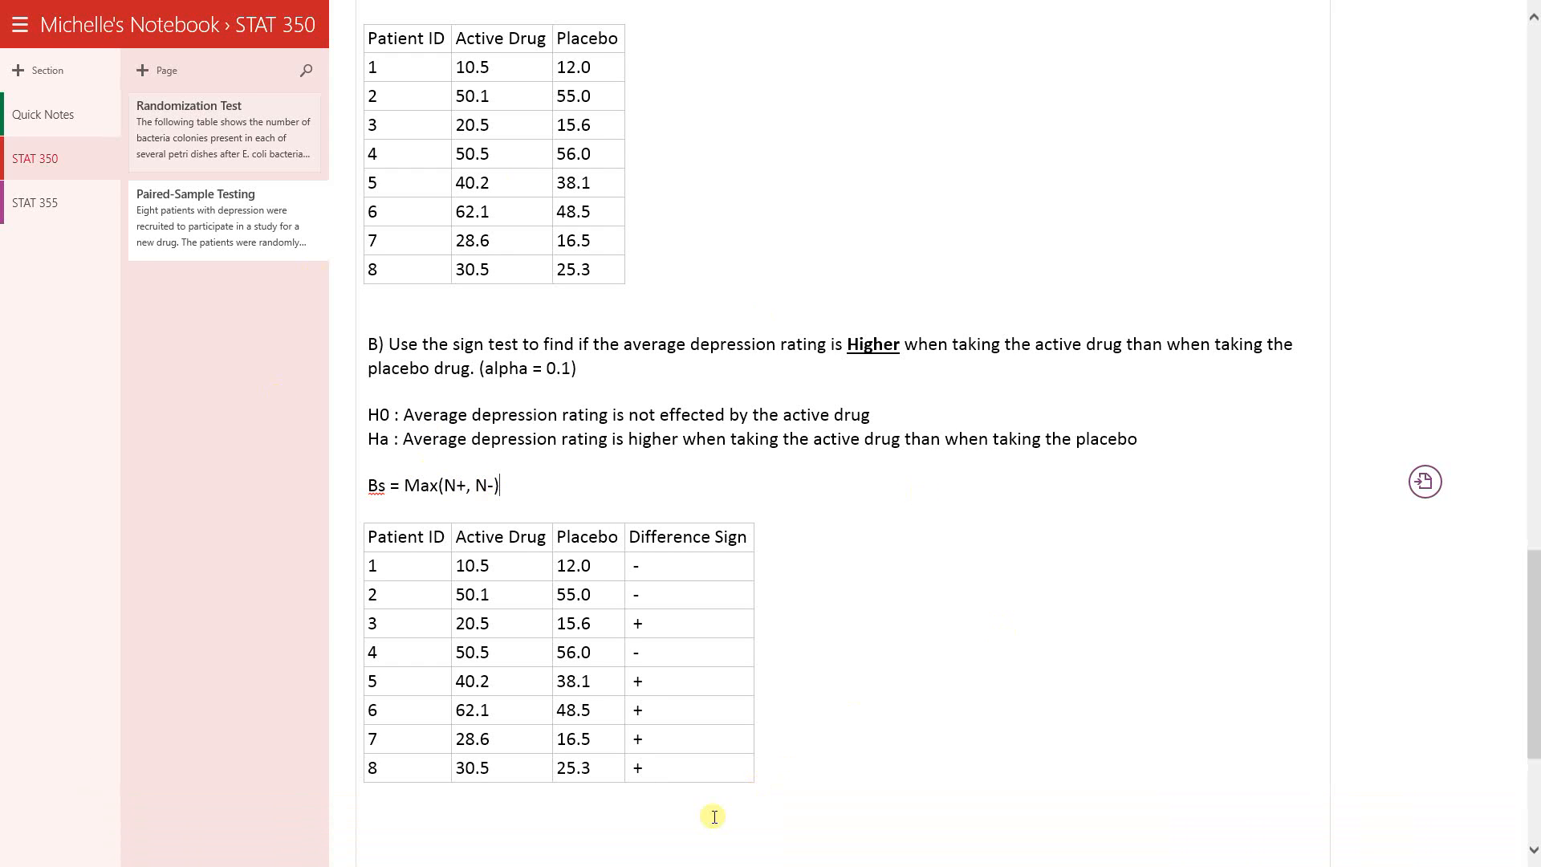
type("N+")
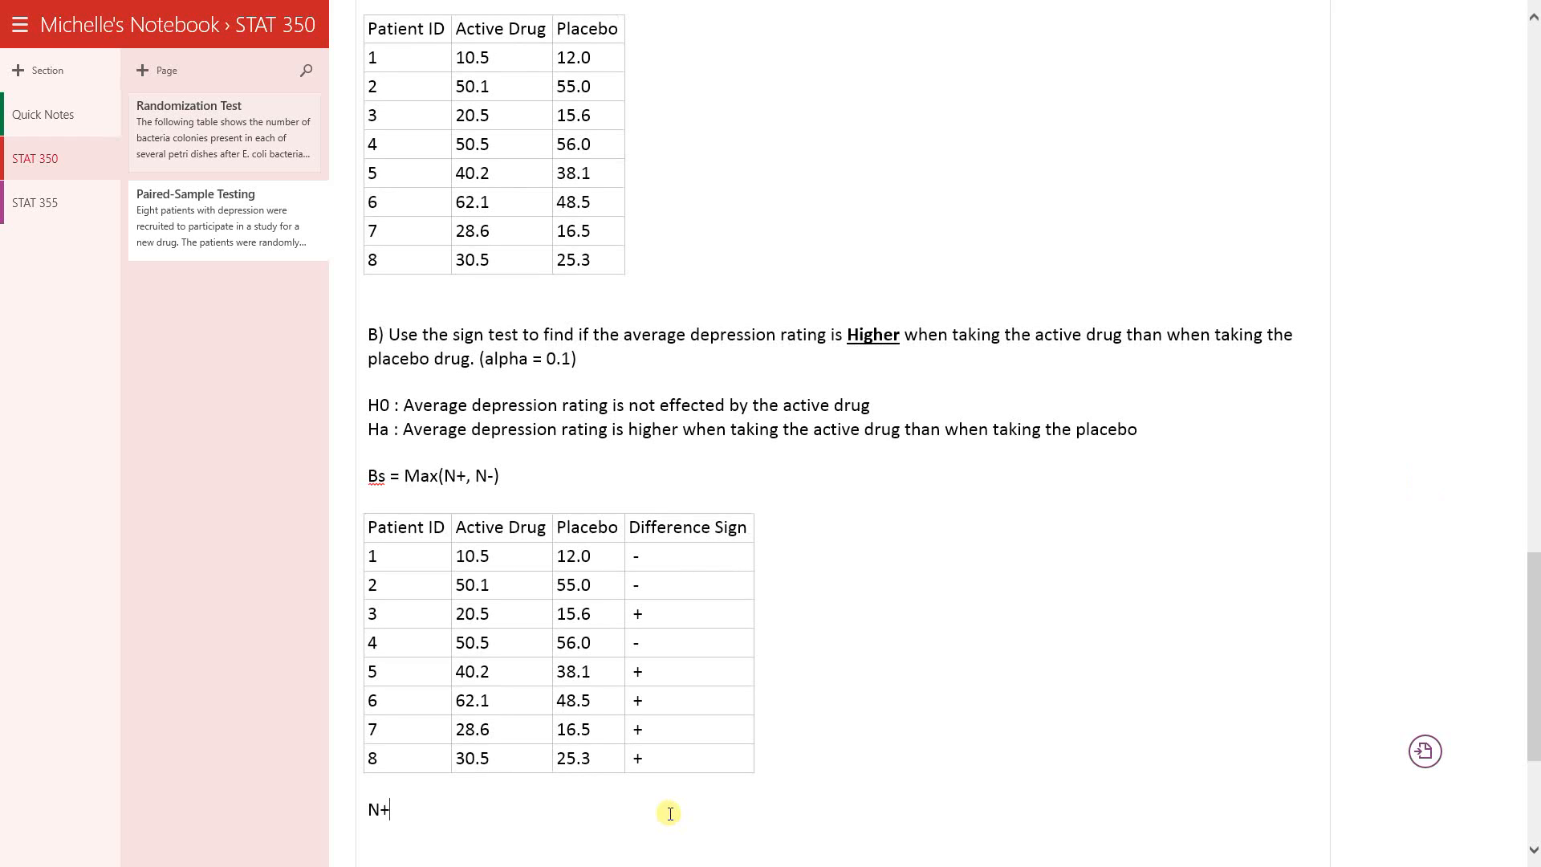
type("=")
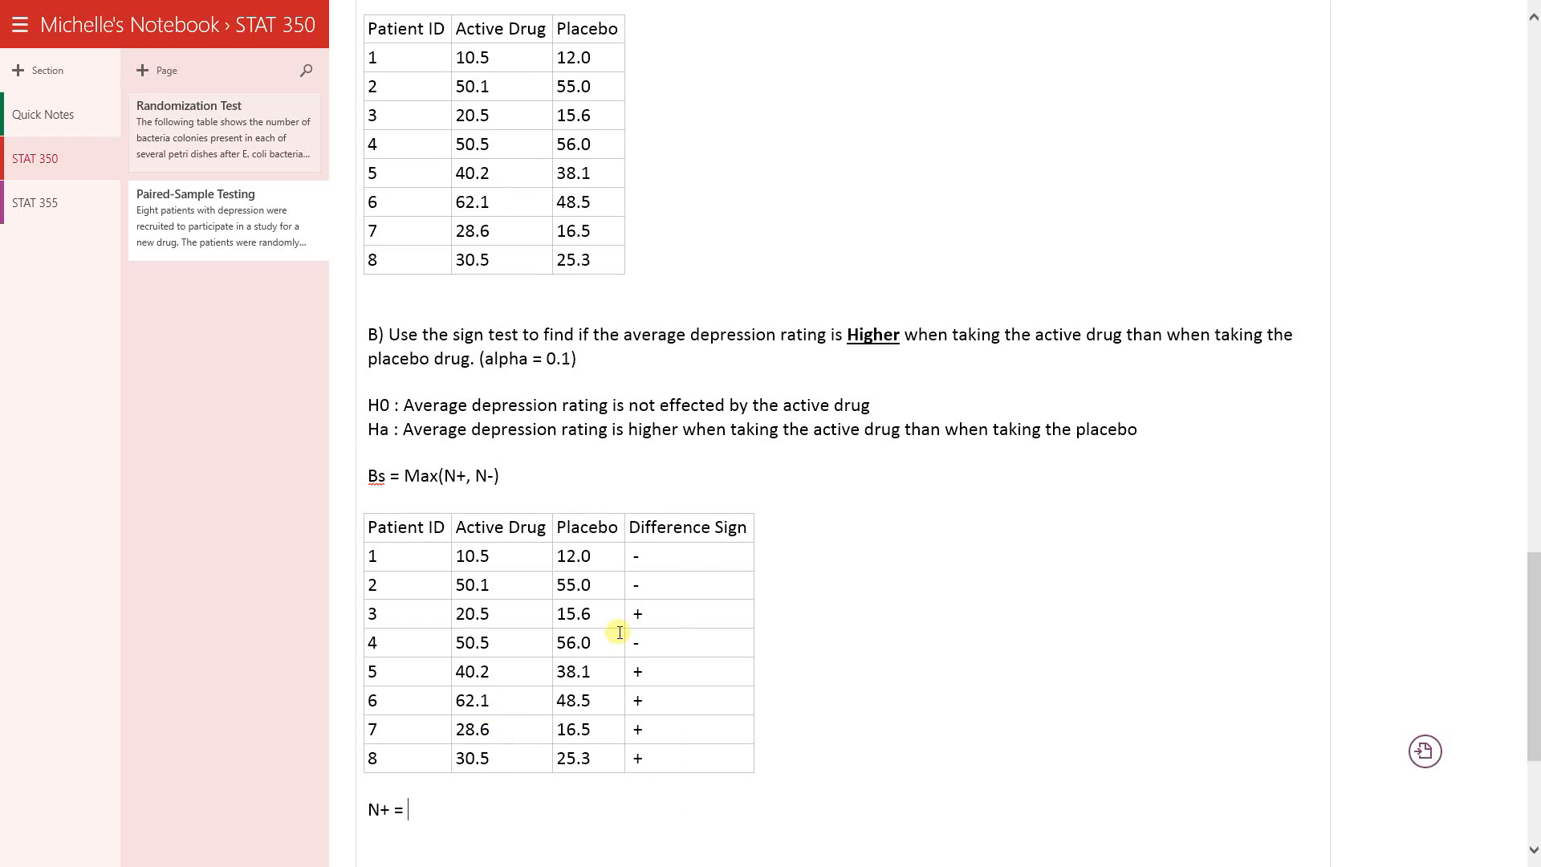
mouse_move(689, 714)
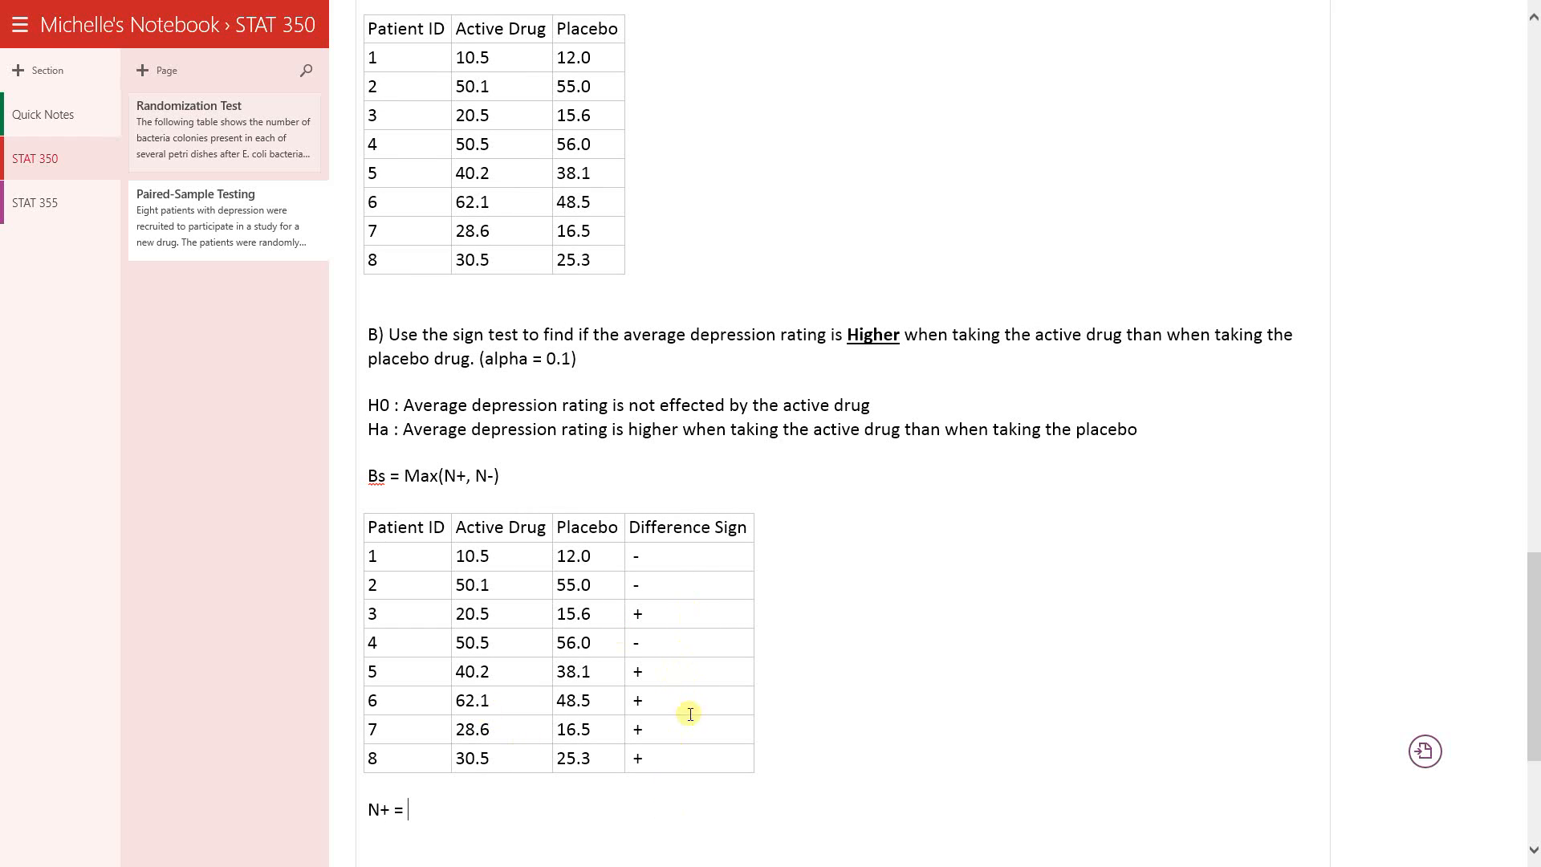
mouse_move(586, 827)
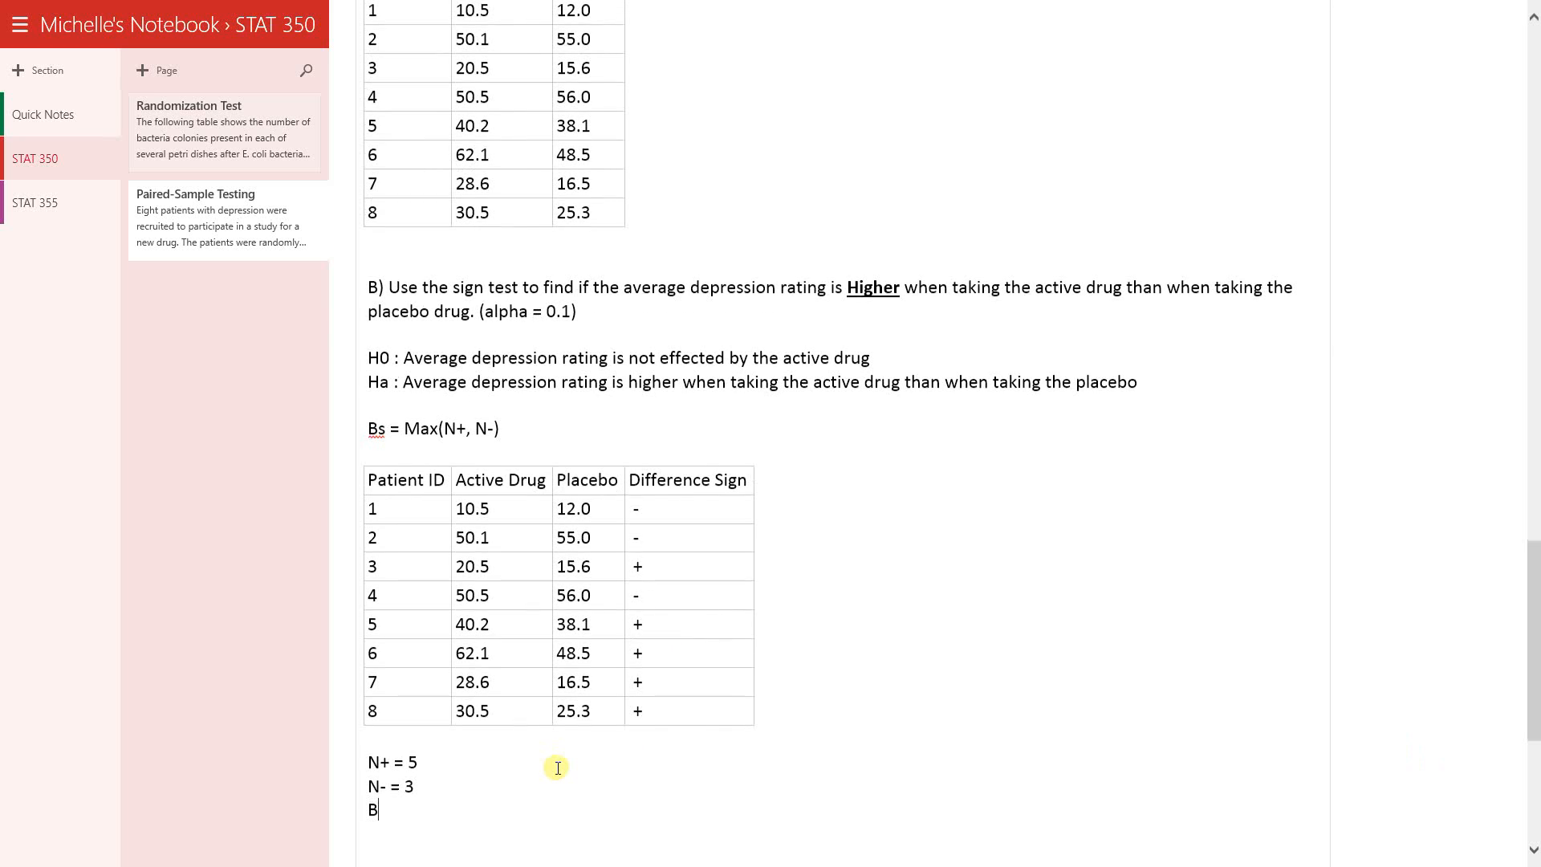
type("s")
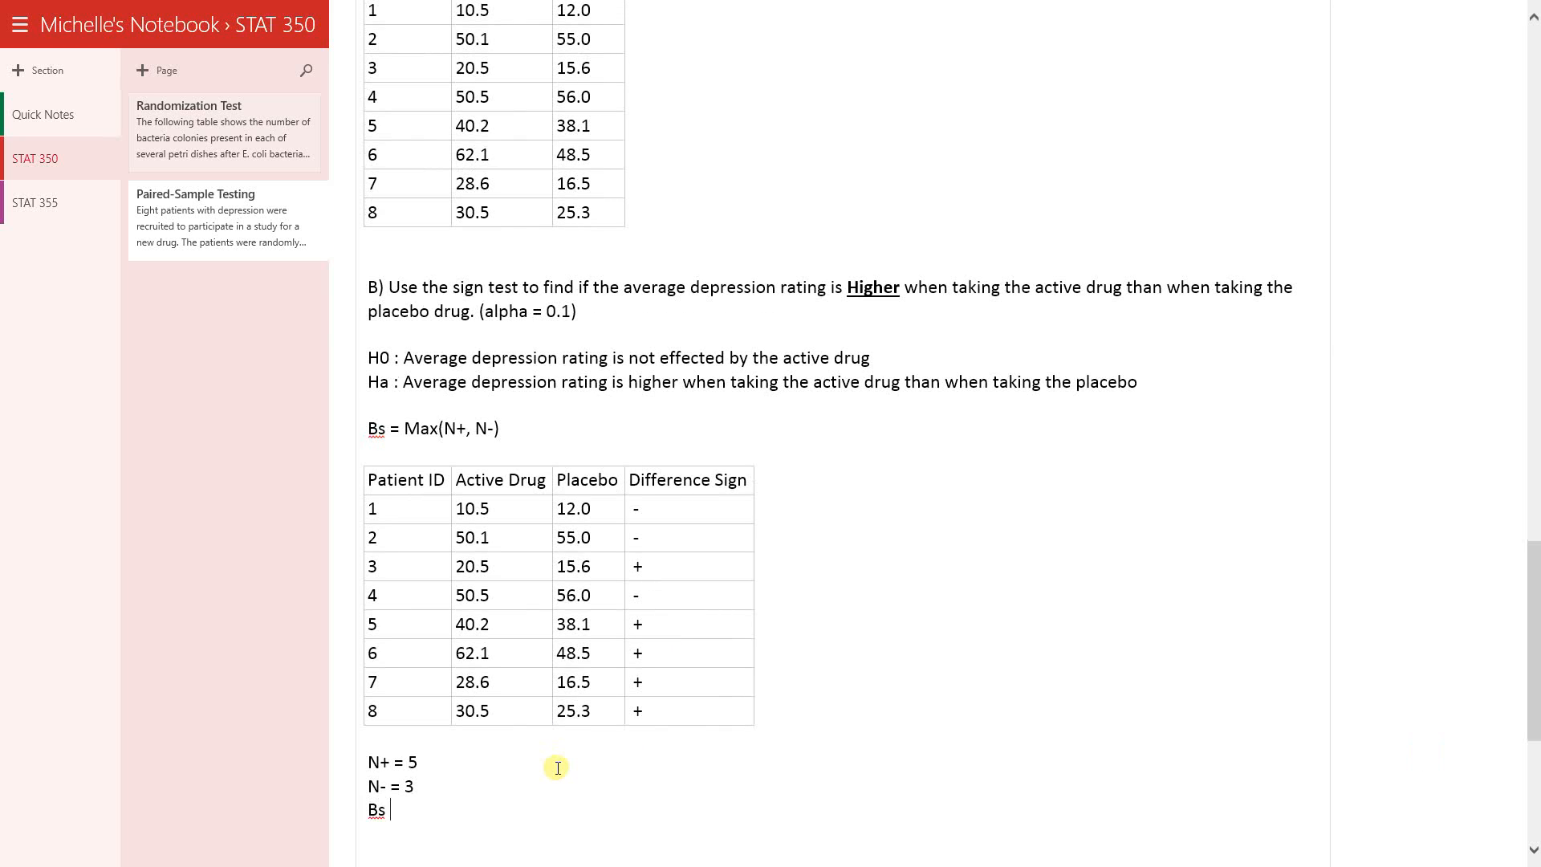
type("=")
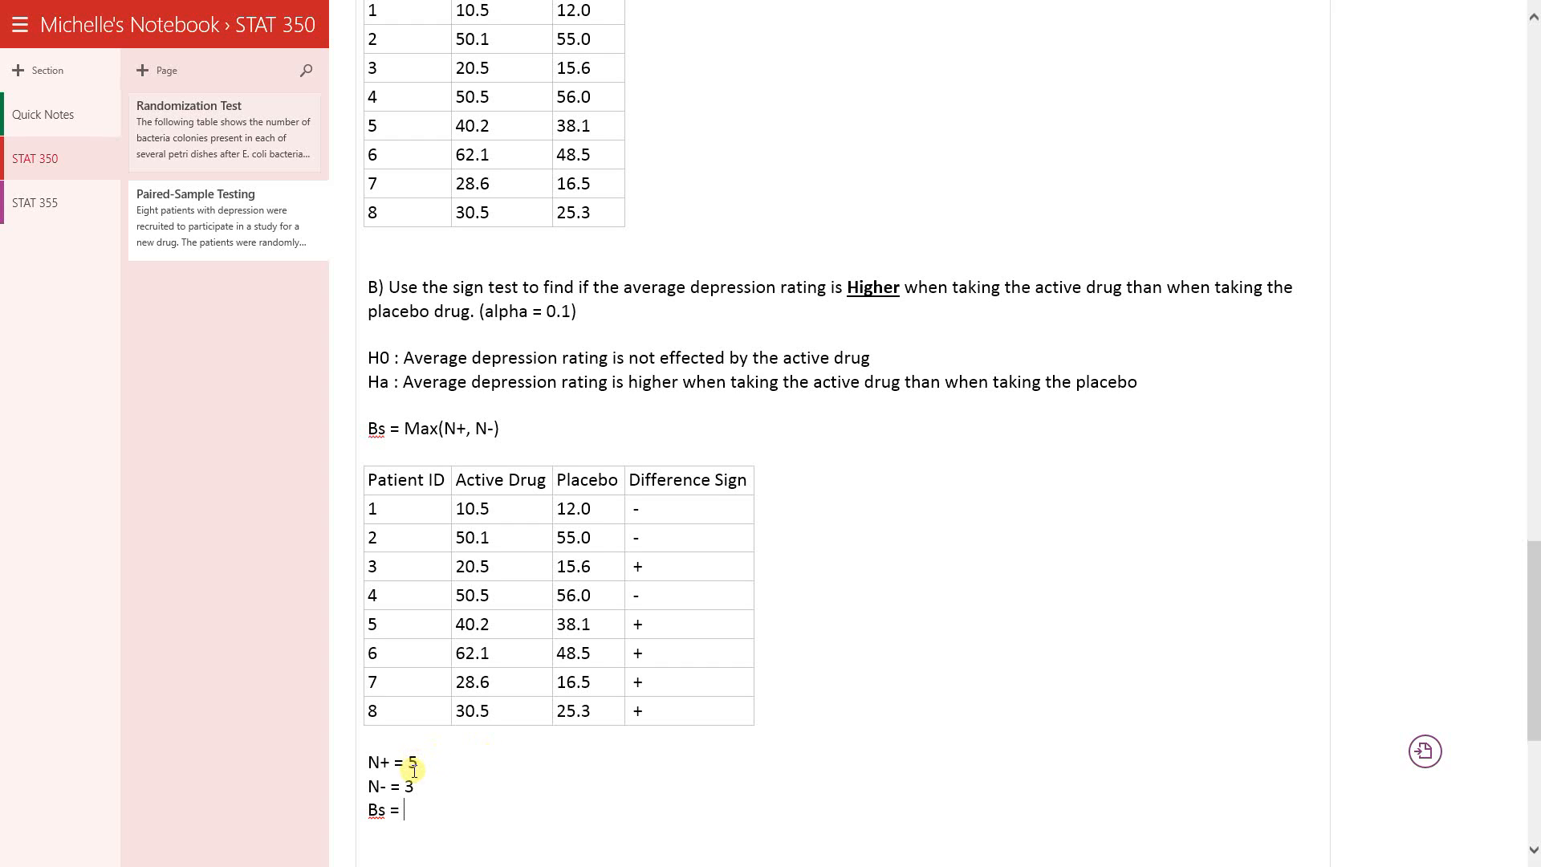
mouse_move(416, 706)
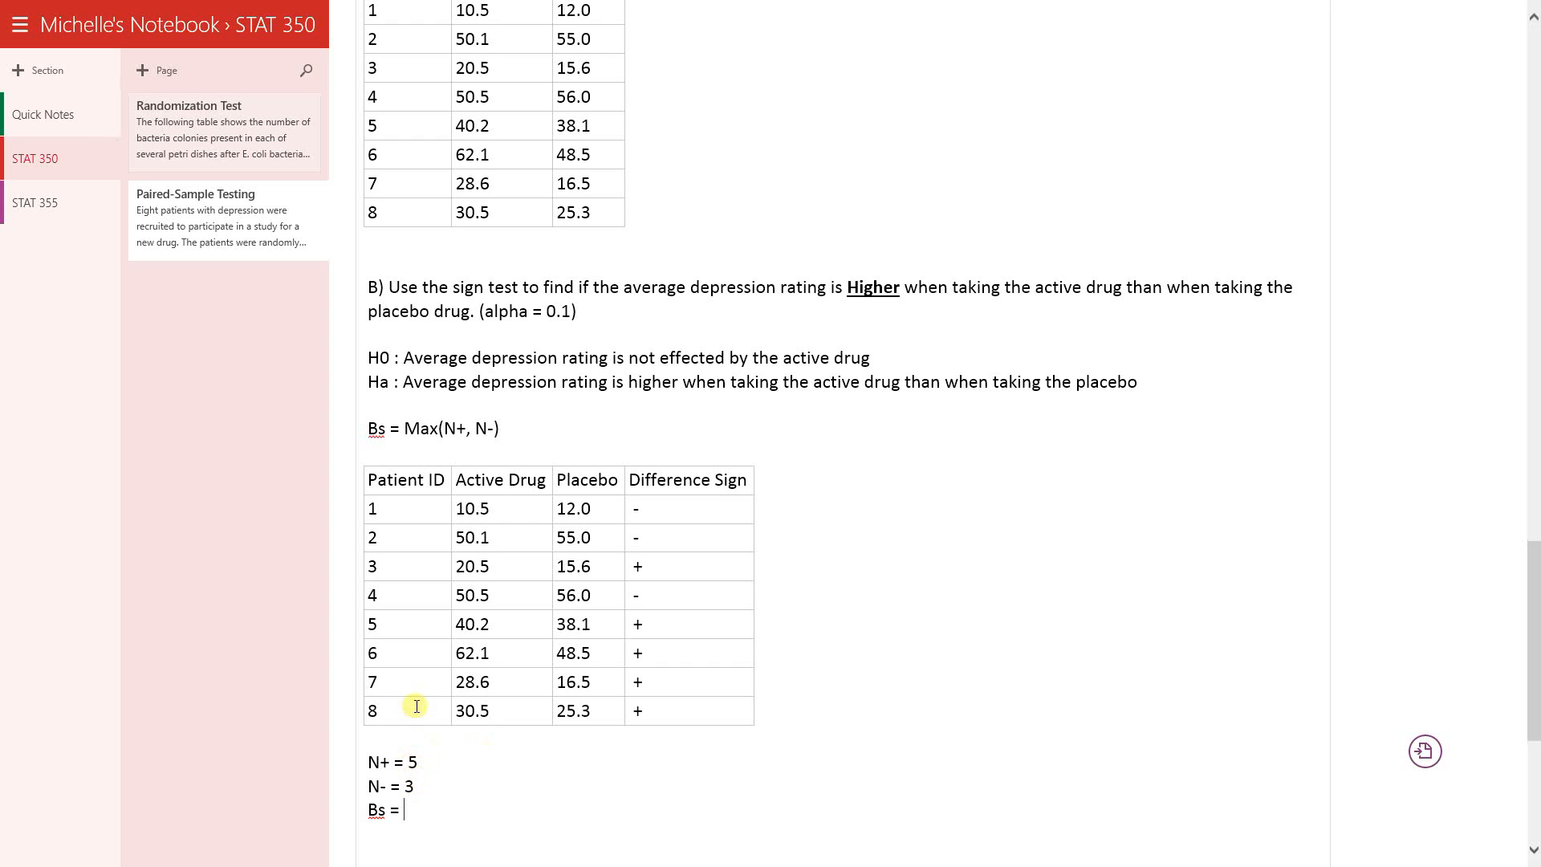
type("5")
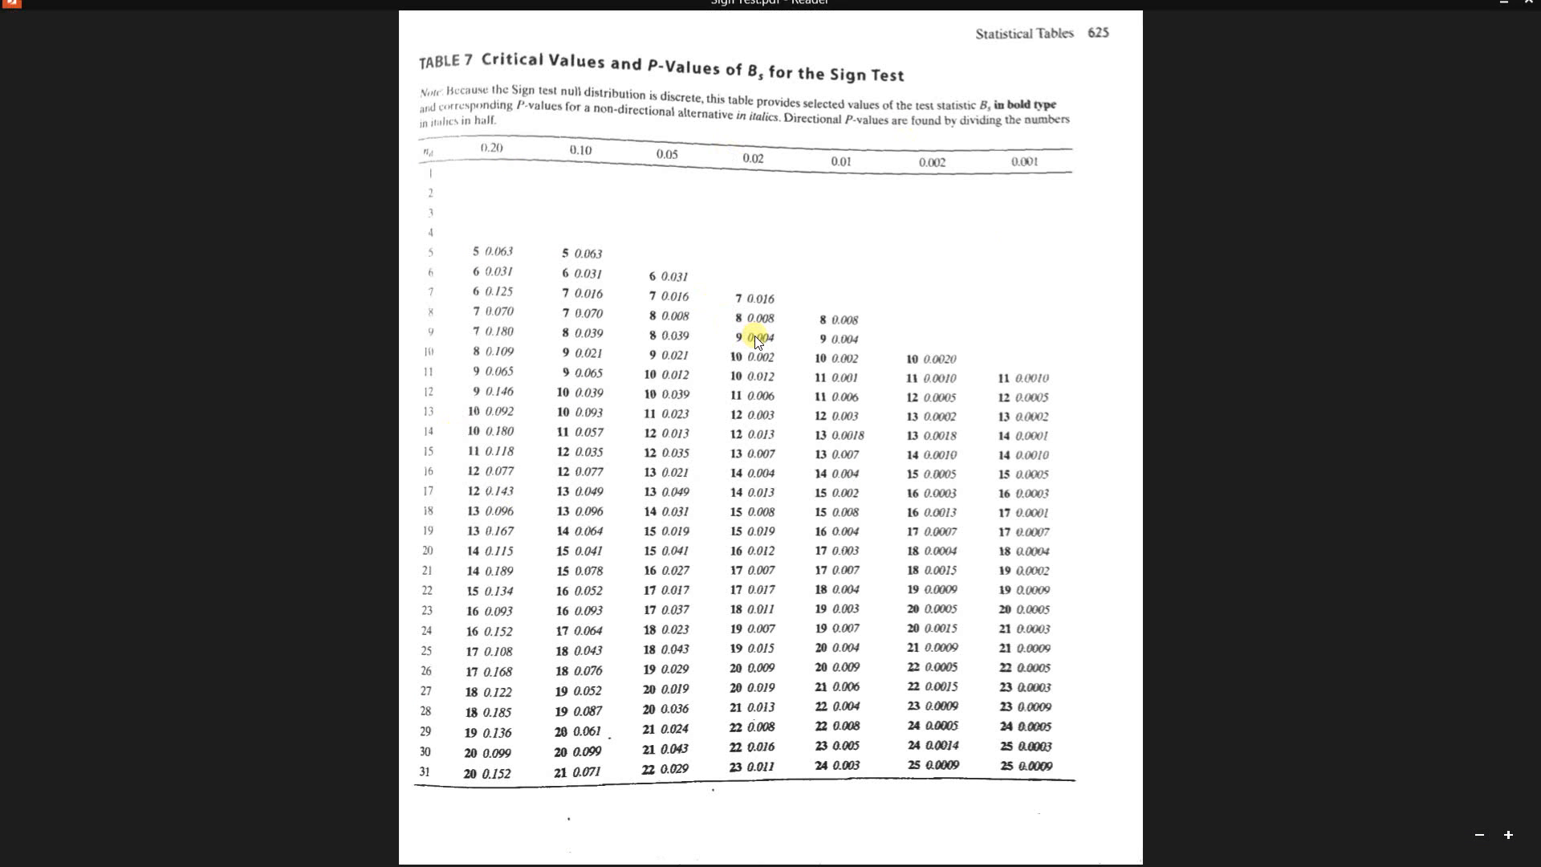
mouse_move(825, 296)
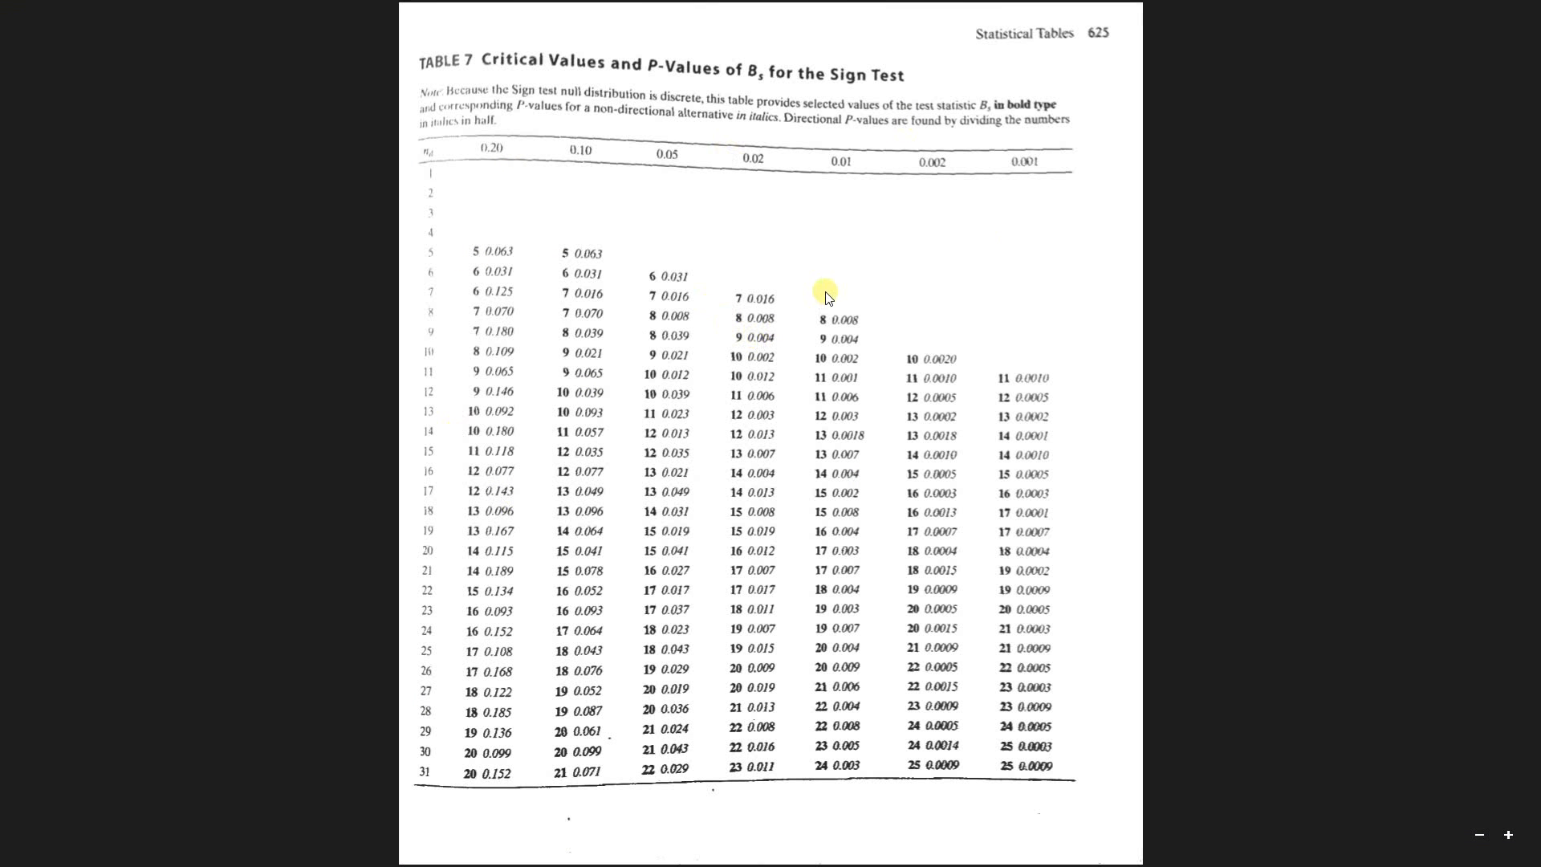
mouse_move(826, 96)
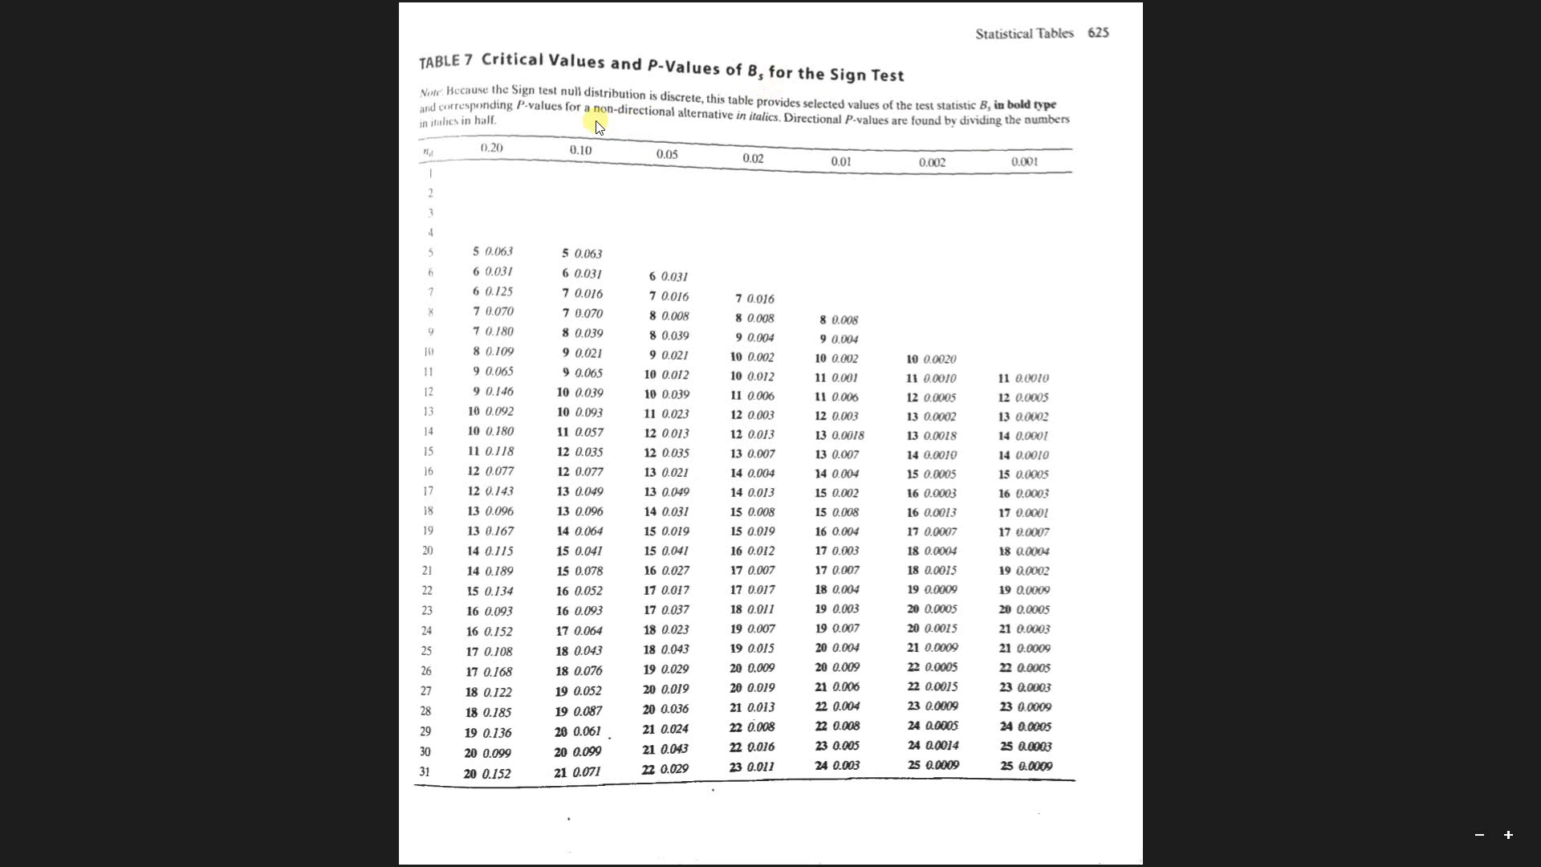
mouse_move(553, 148)
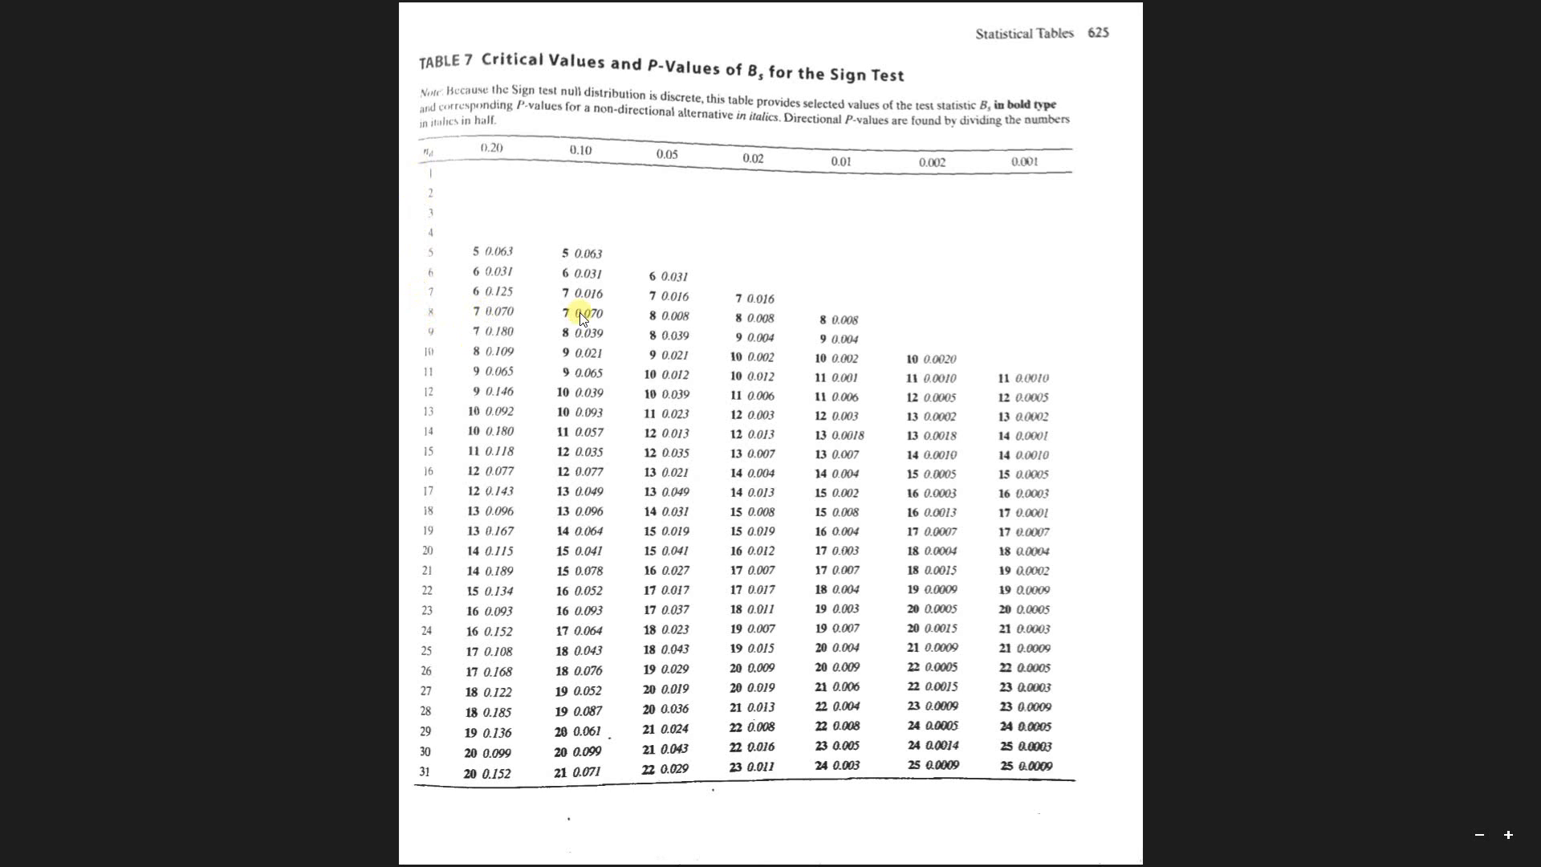
mouse_move(433, 320)
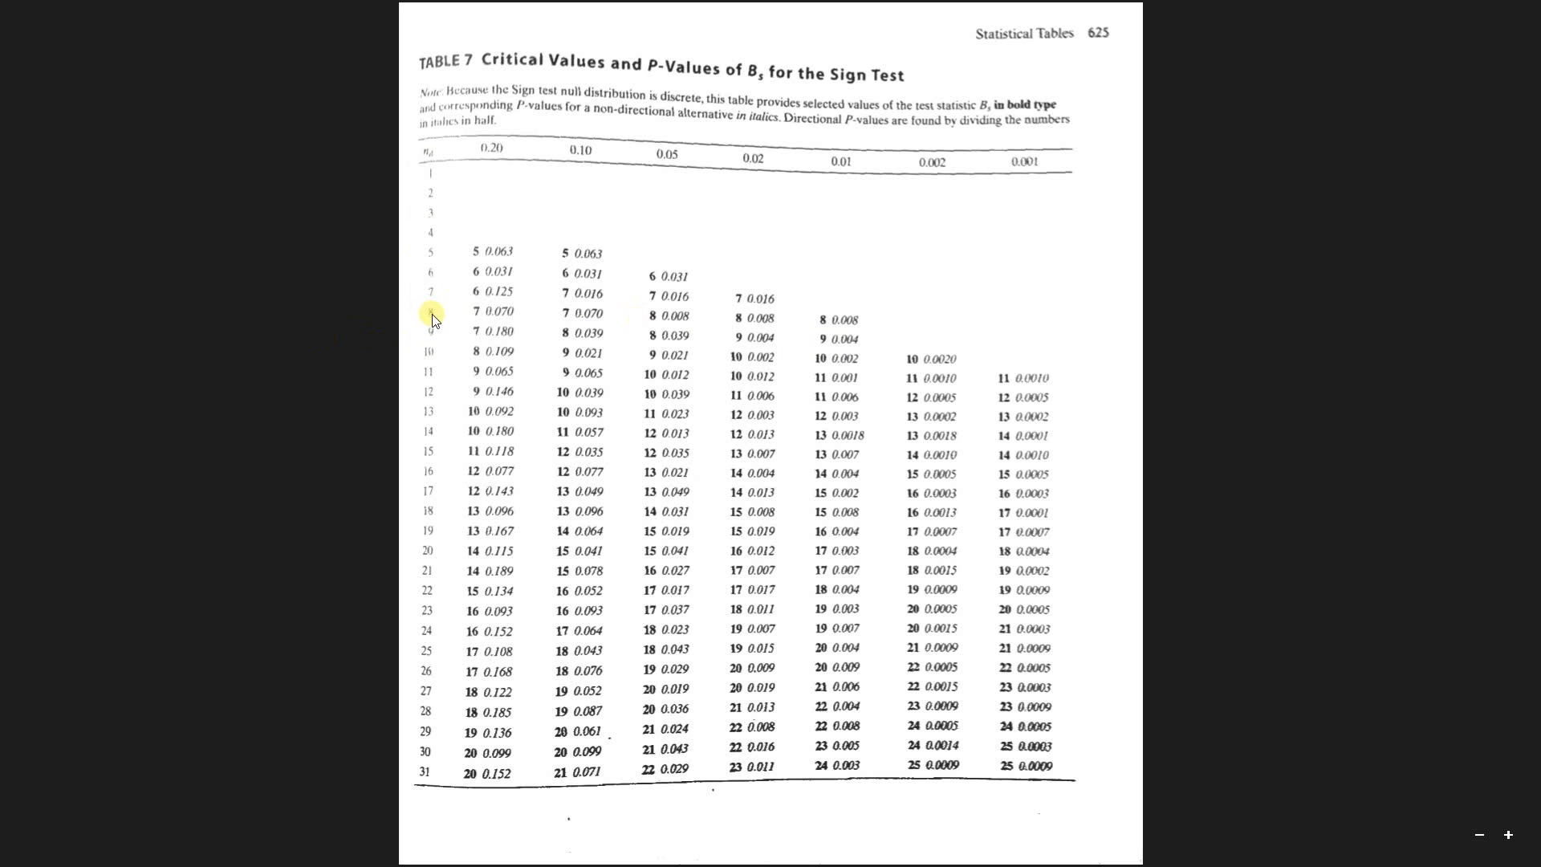
mouse_move(423, 299)
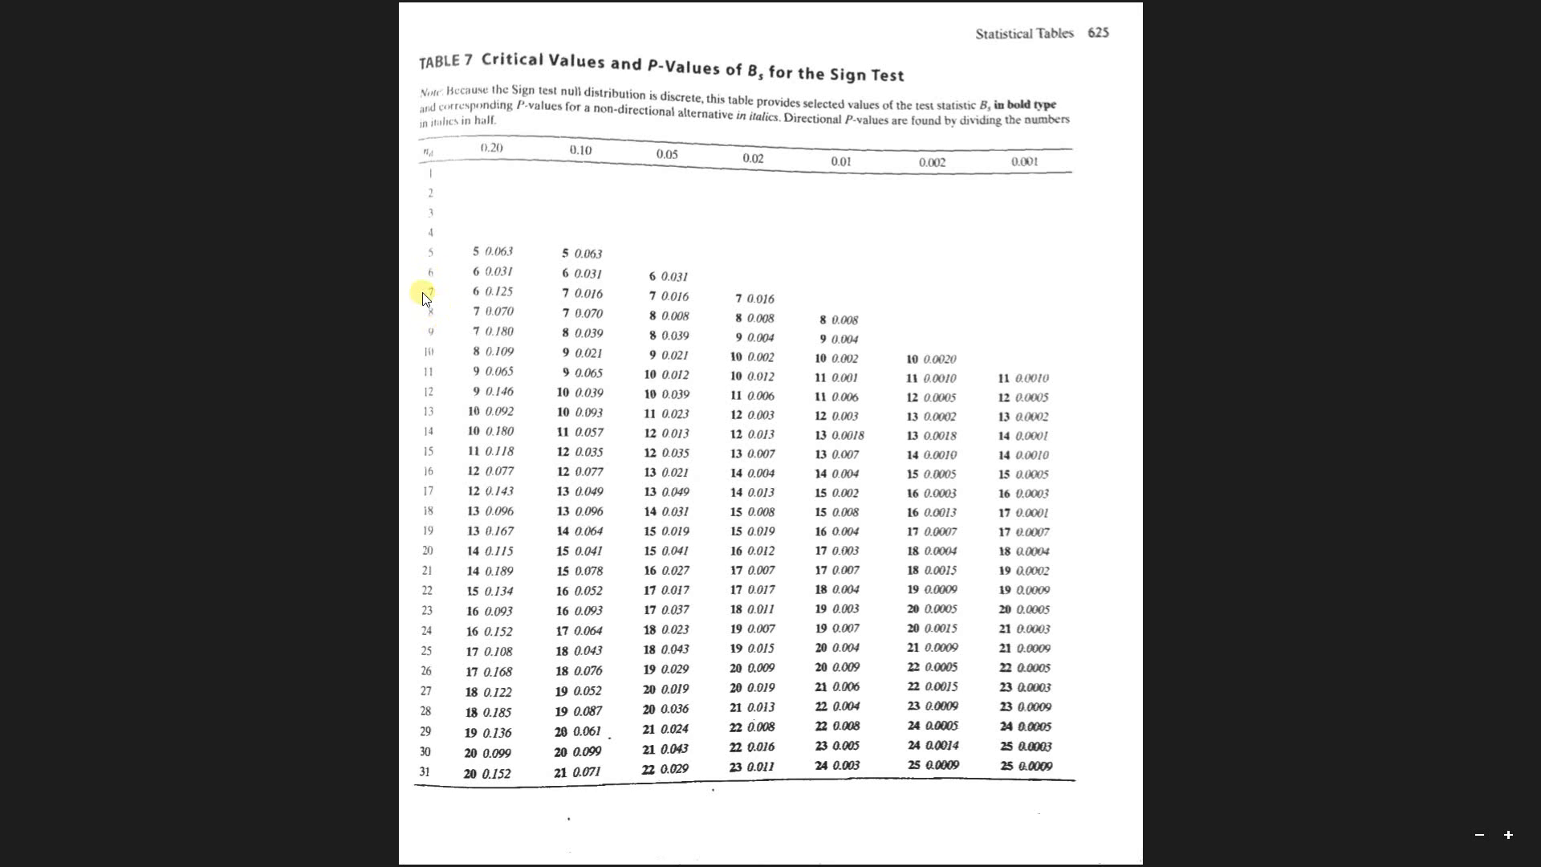
mouse_move(430, 323)
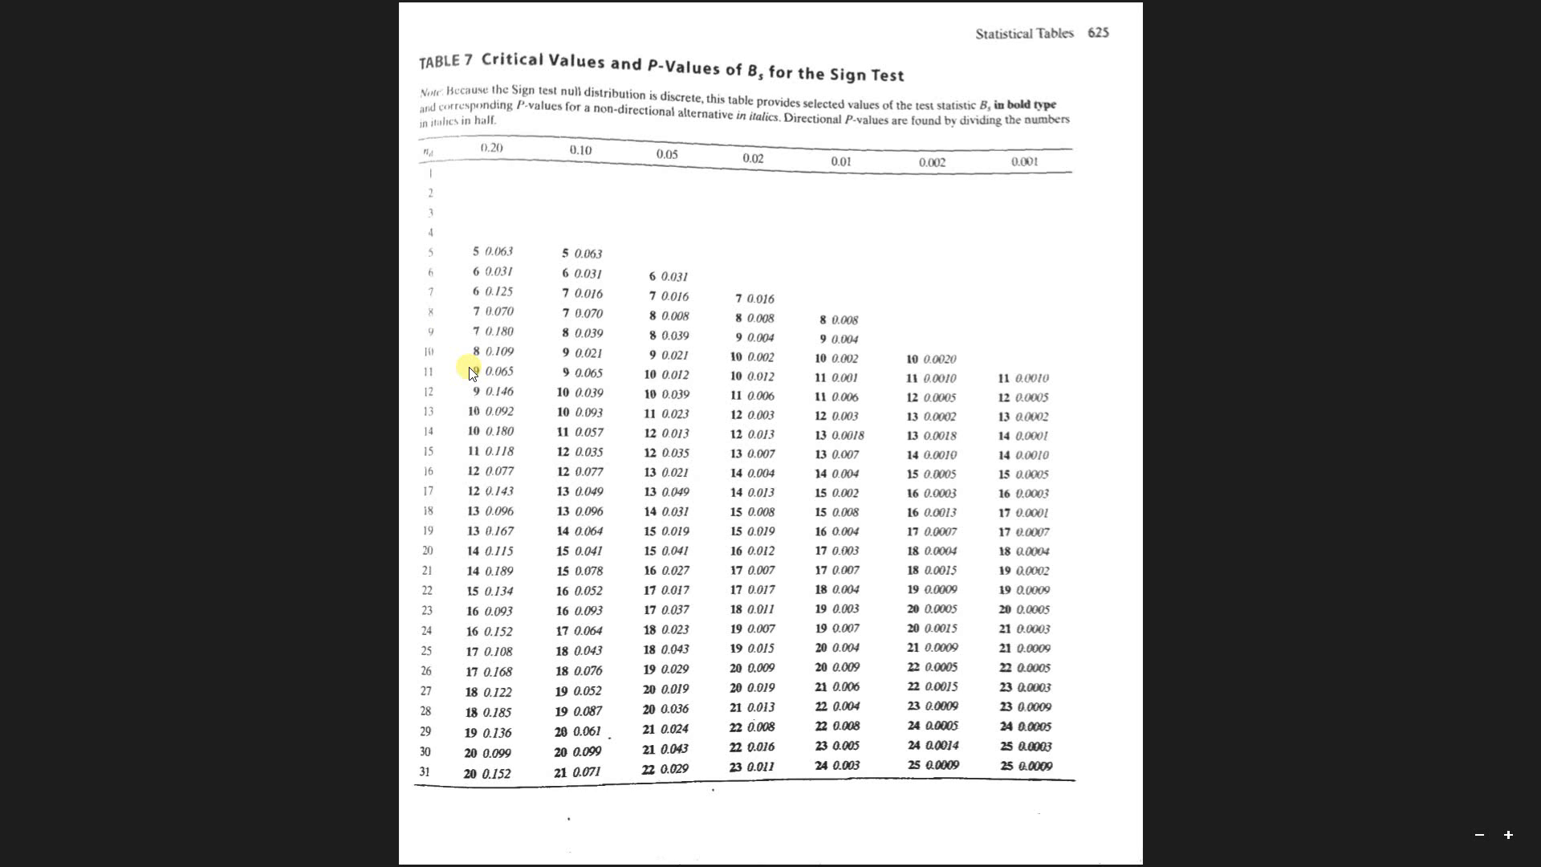
mouse_move(742, 153)
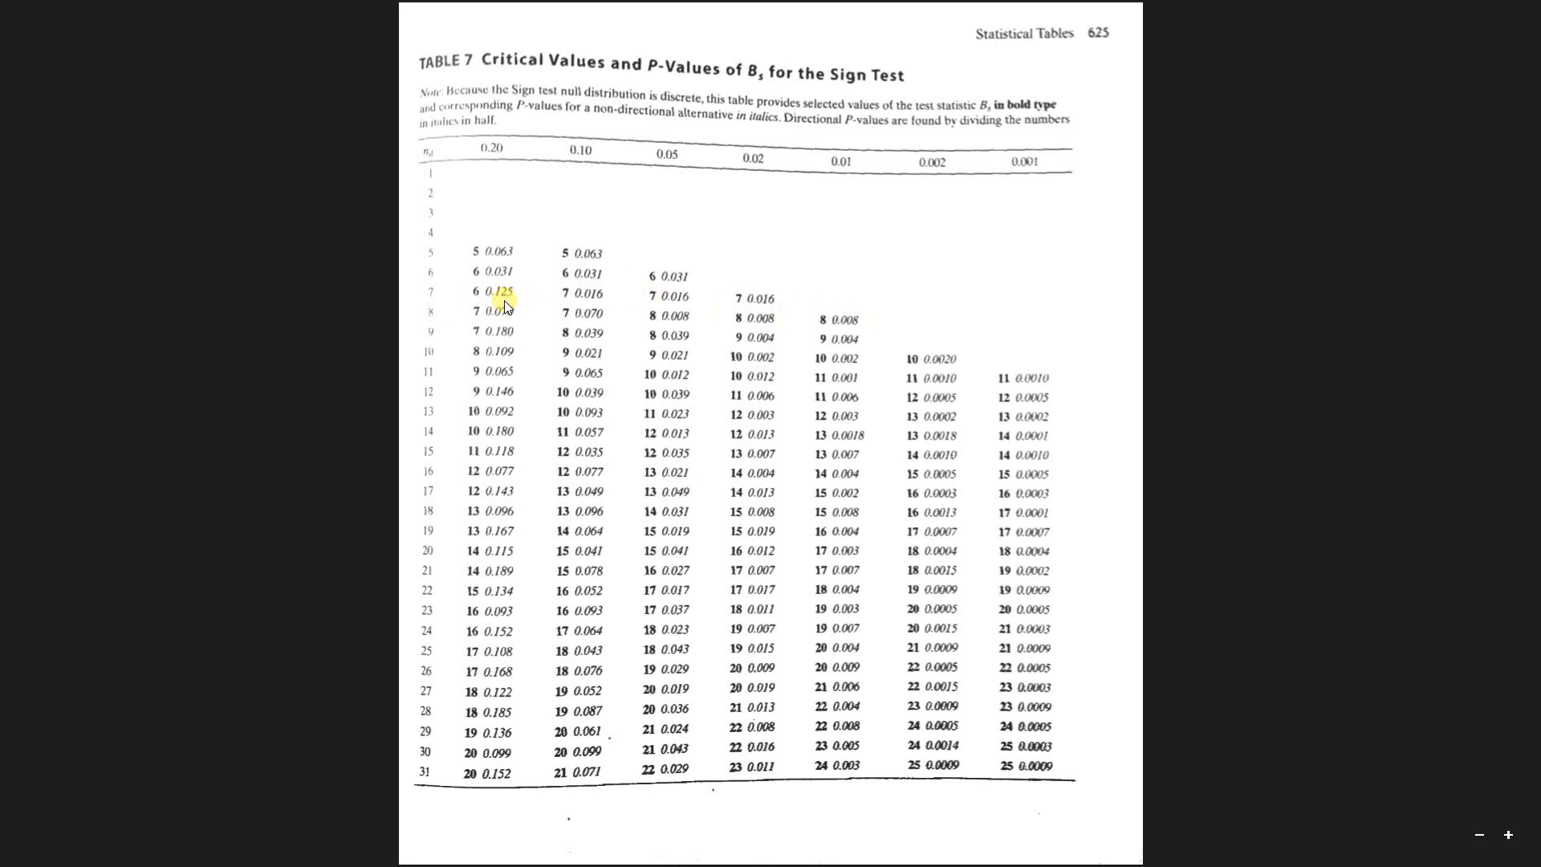
mouse_move(459, 333)
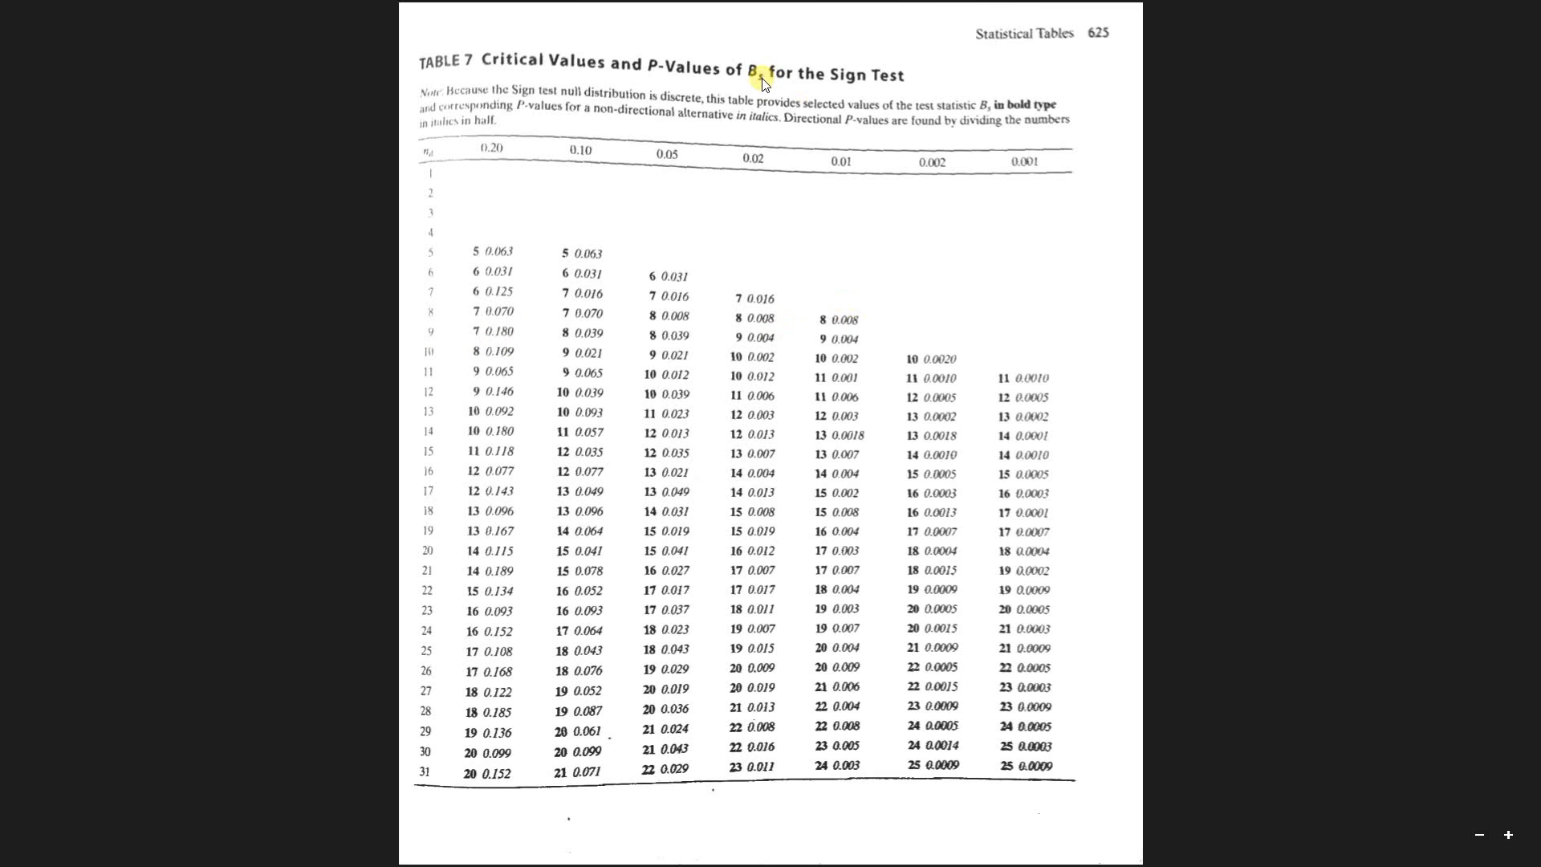
mouse_move(862, 334)
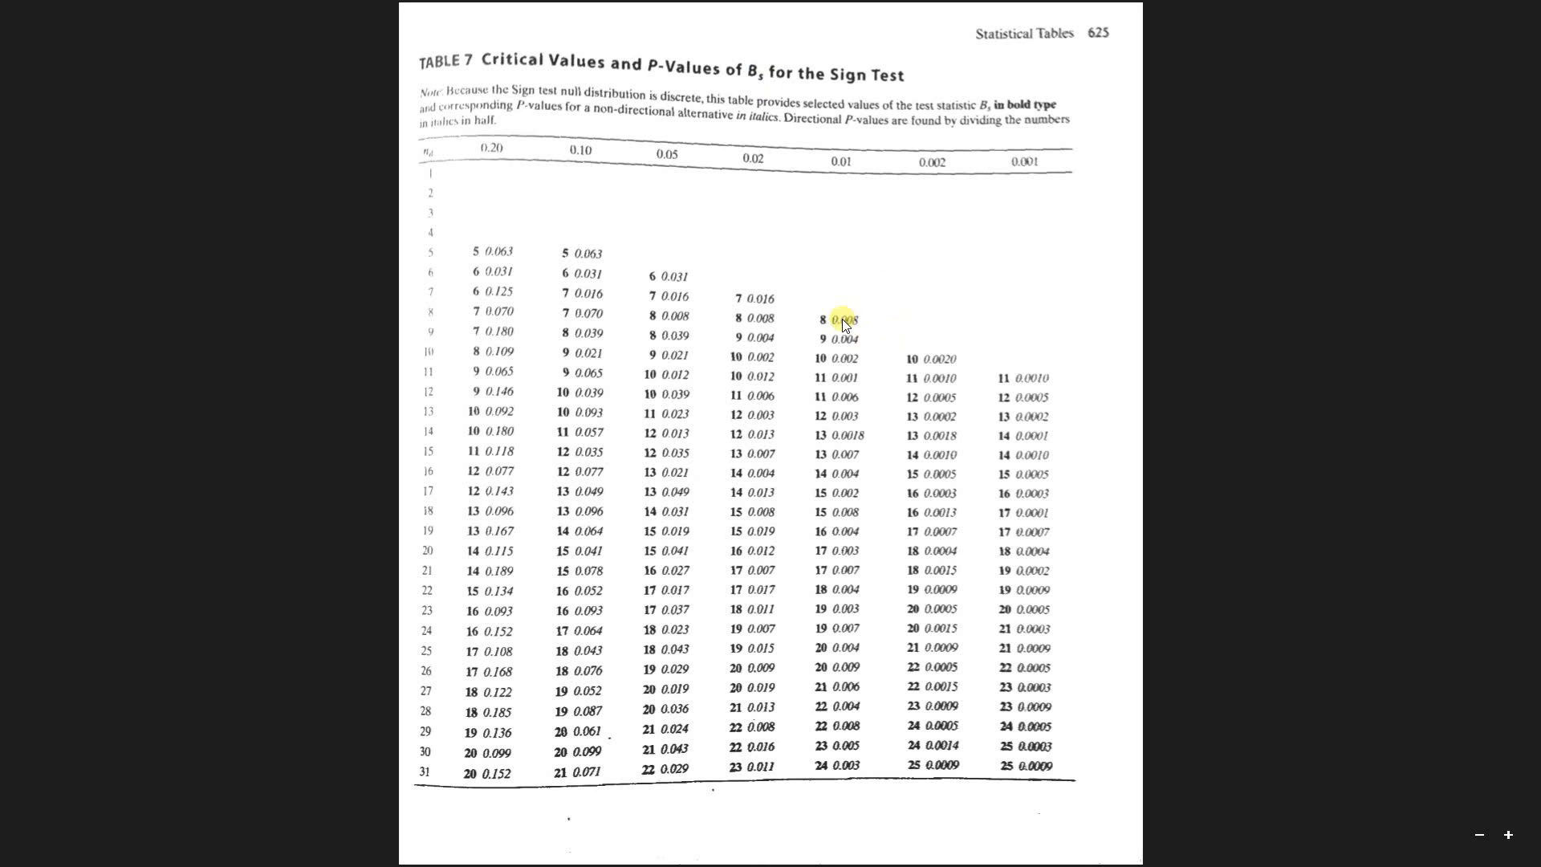
mouse_move(472, 324)
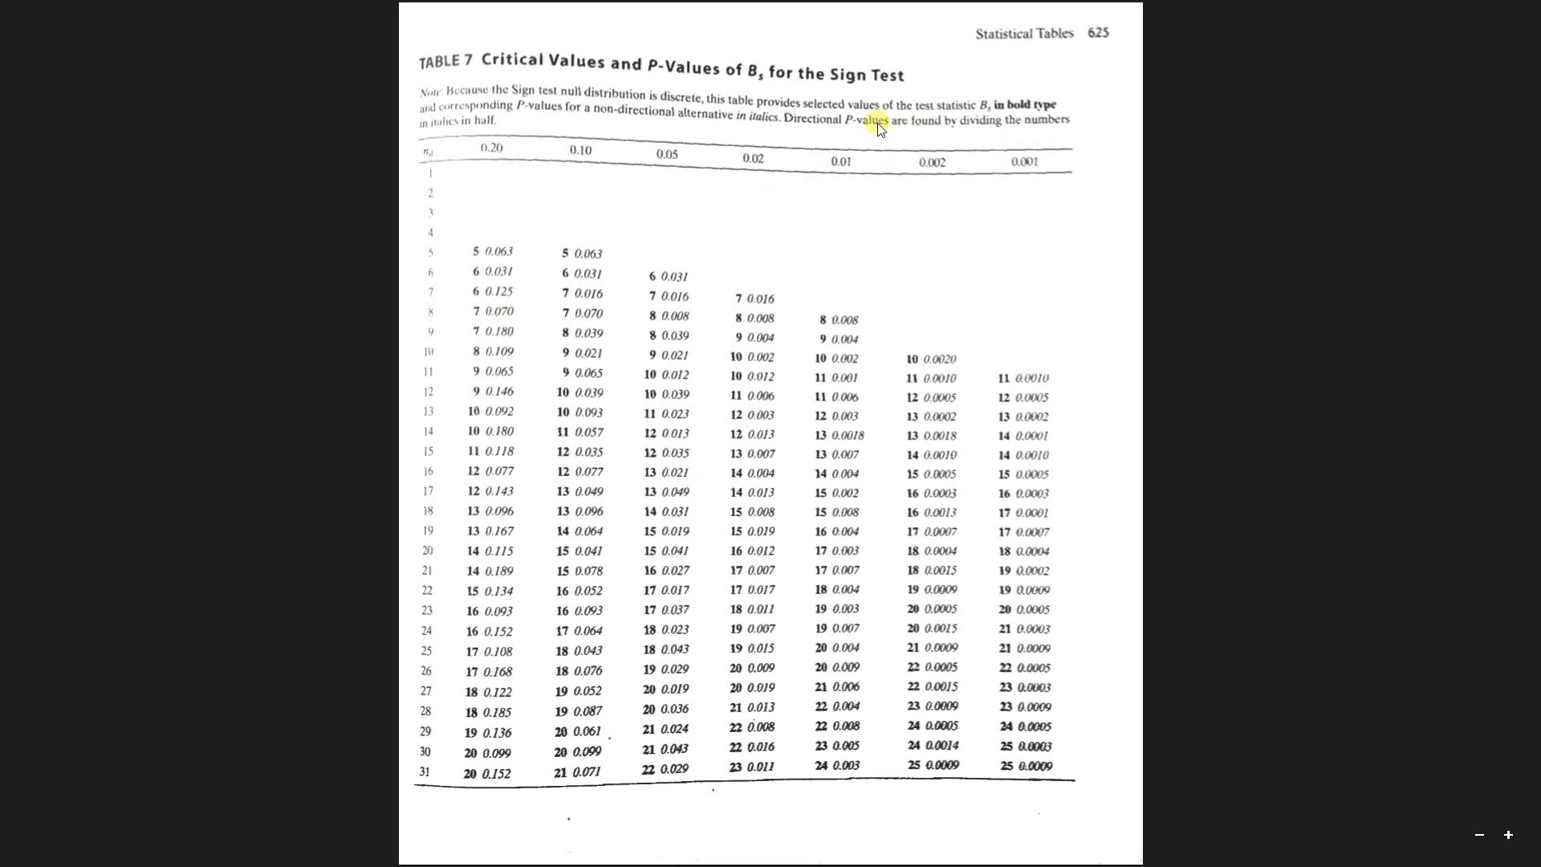
mouse_move(528, 135)
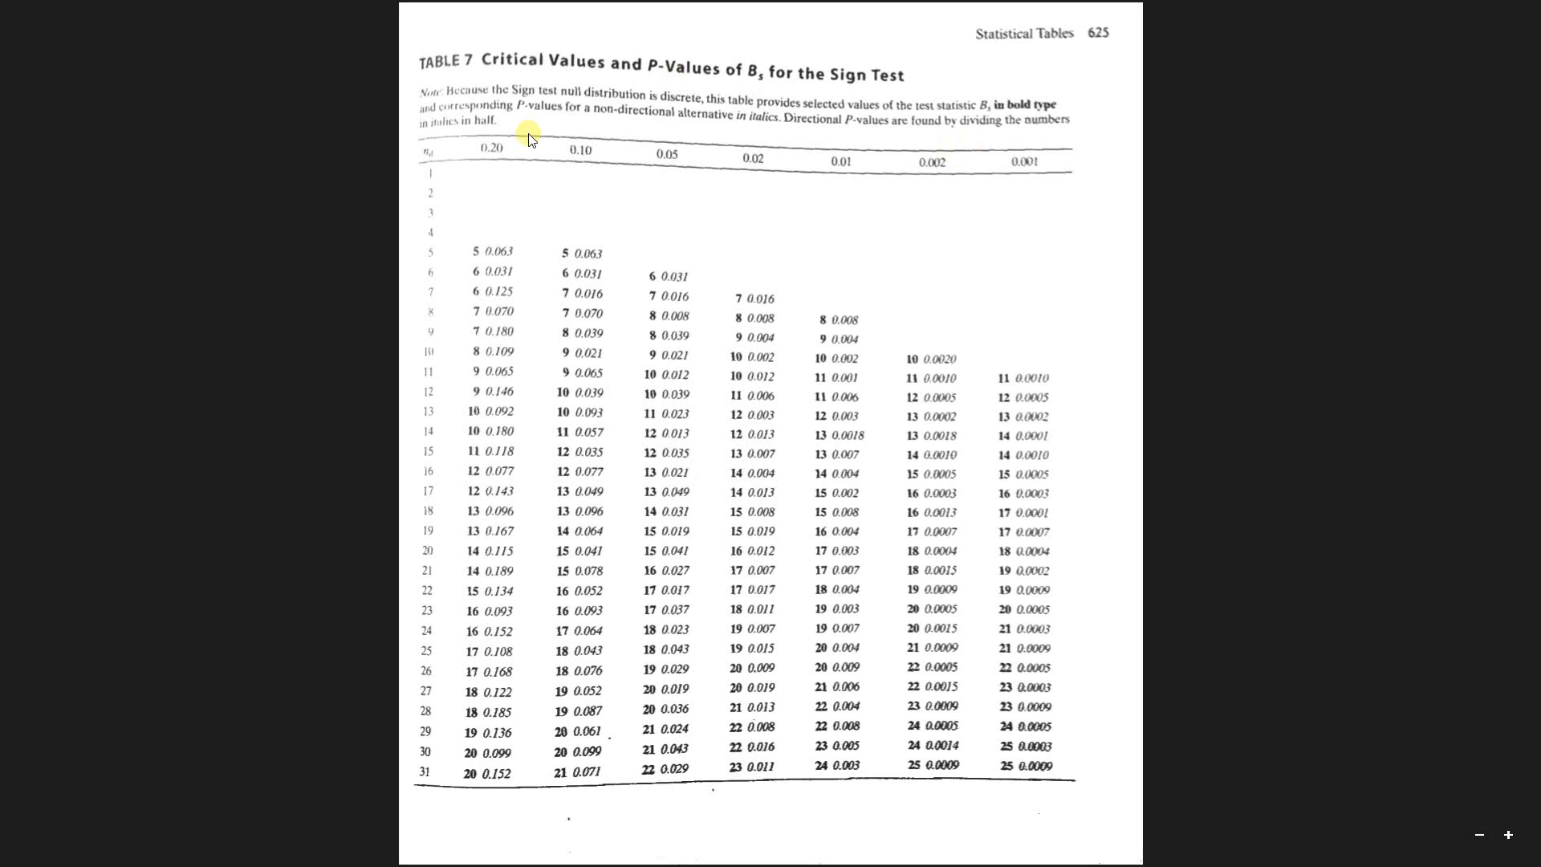
mouse_move(568, 306)
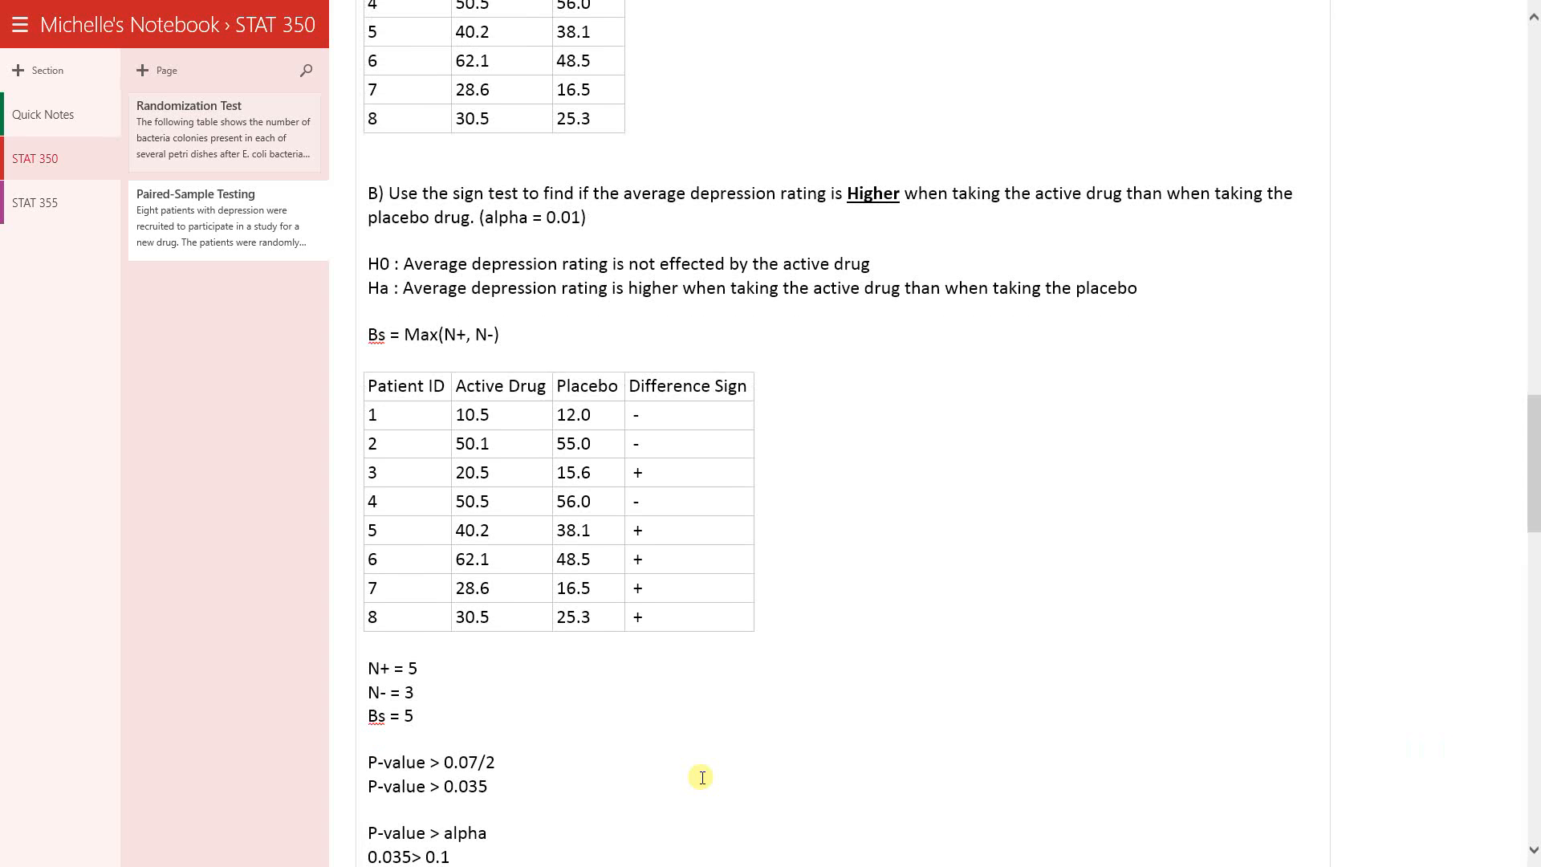
mouse_move(603, 257)
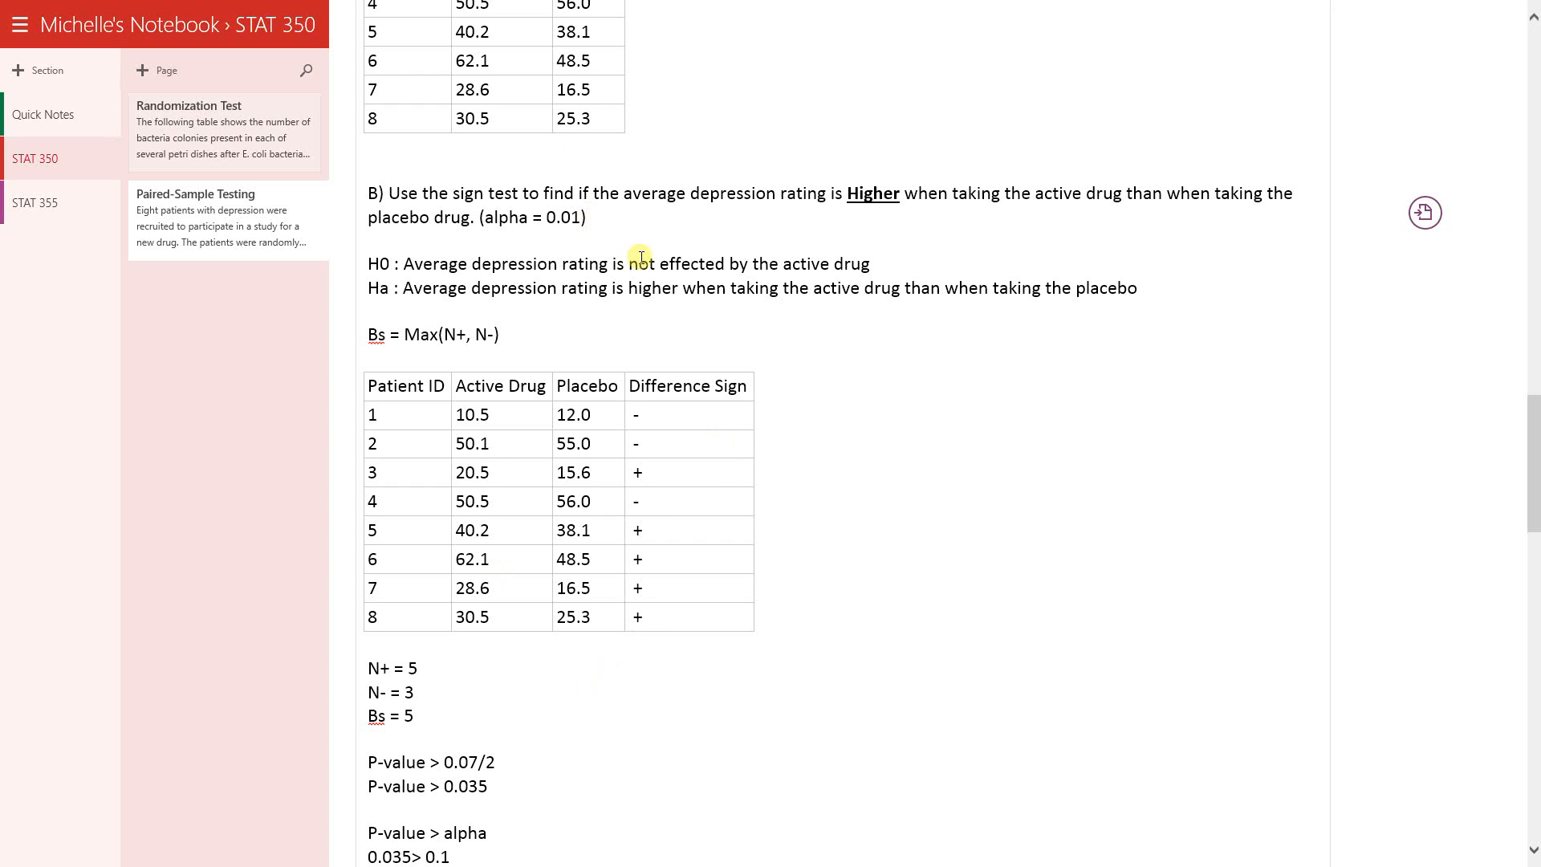
mouse_move(684, 317)
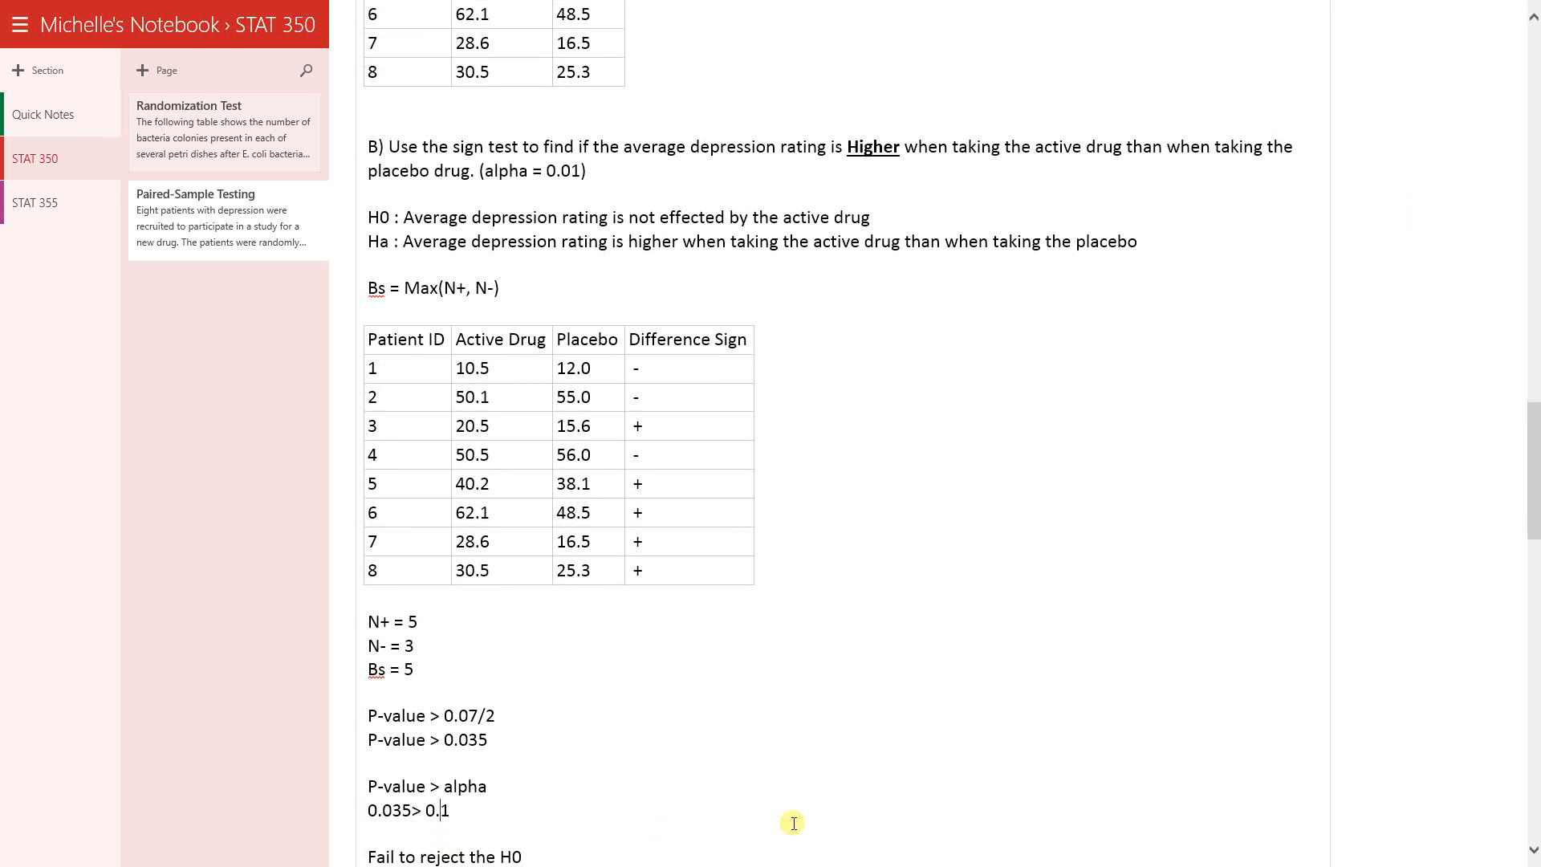
type("0")
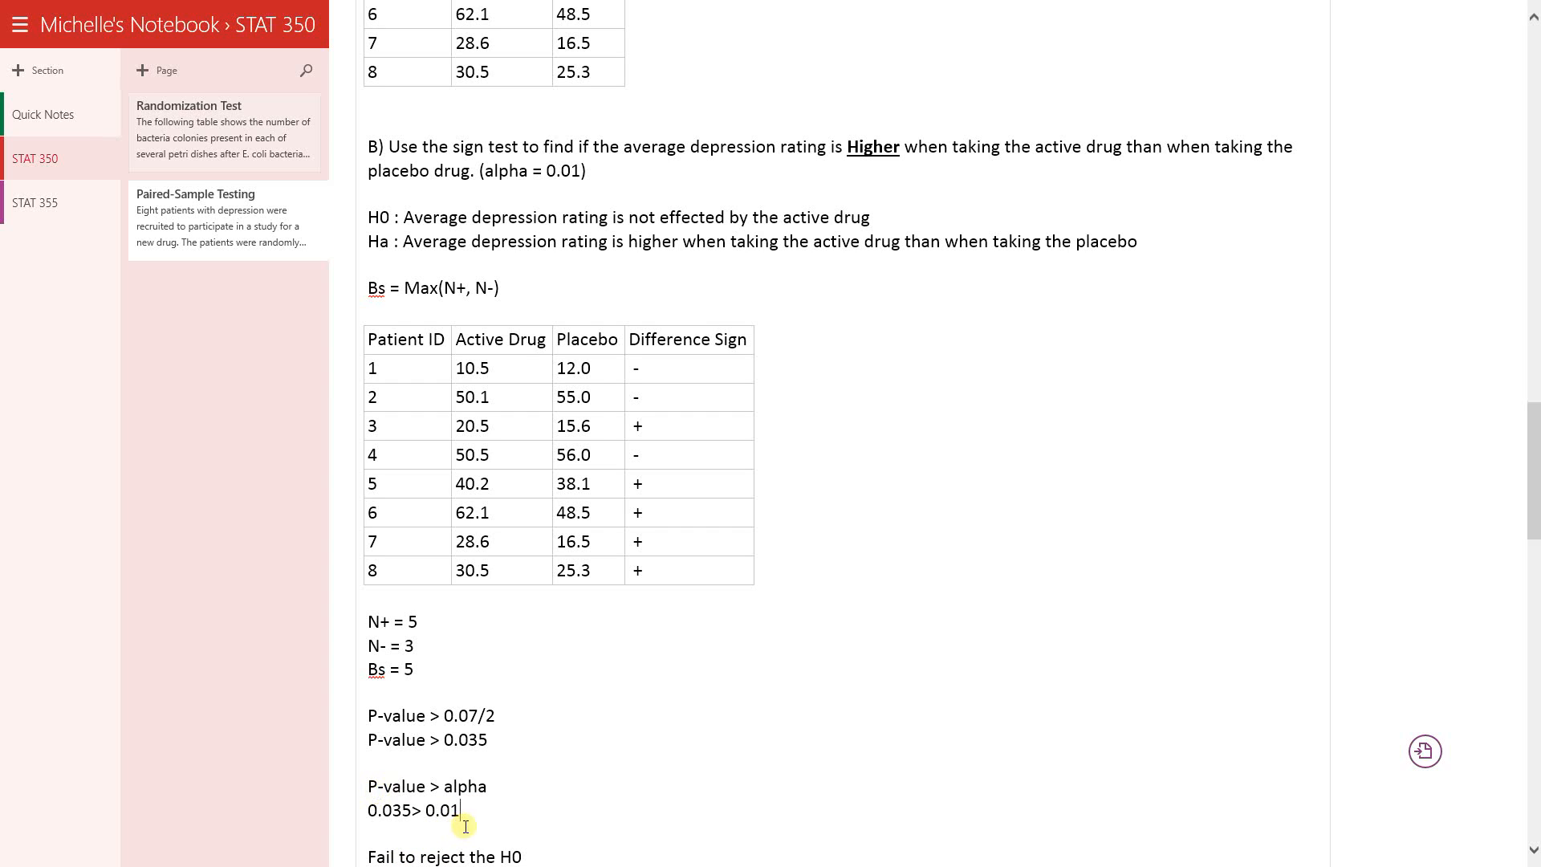
mouse_move(480, 820)
type("We do not have evidence to support that the active drug improves the depression rating")
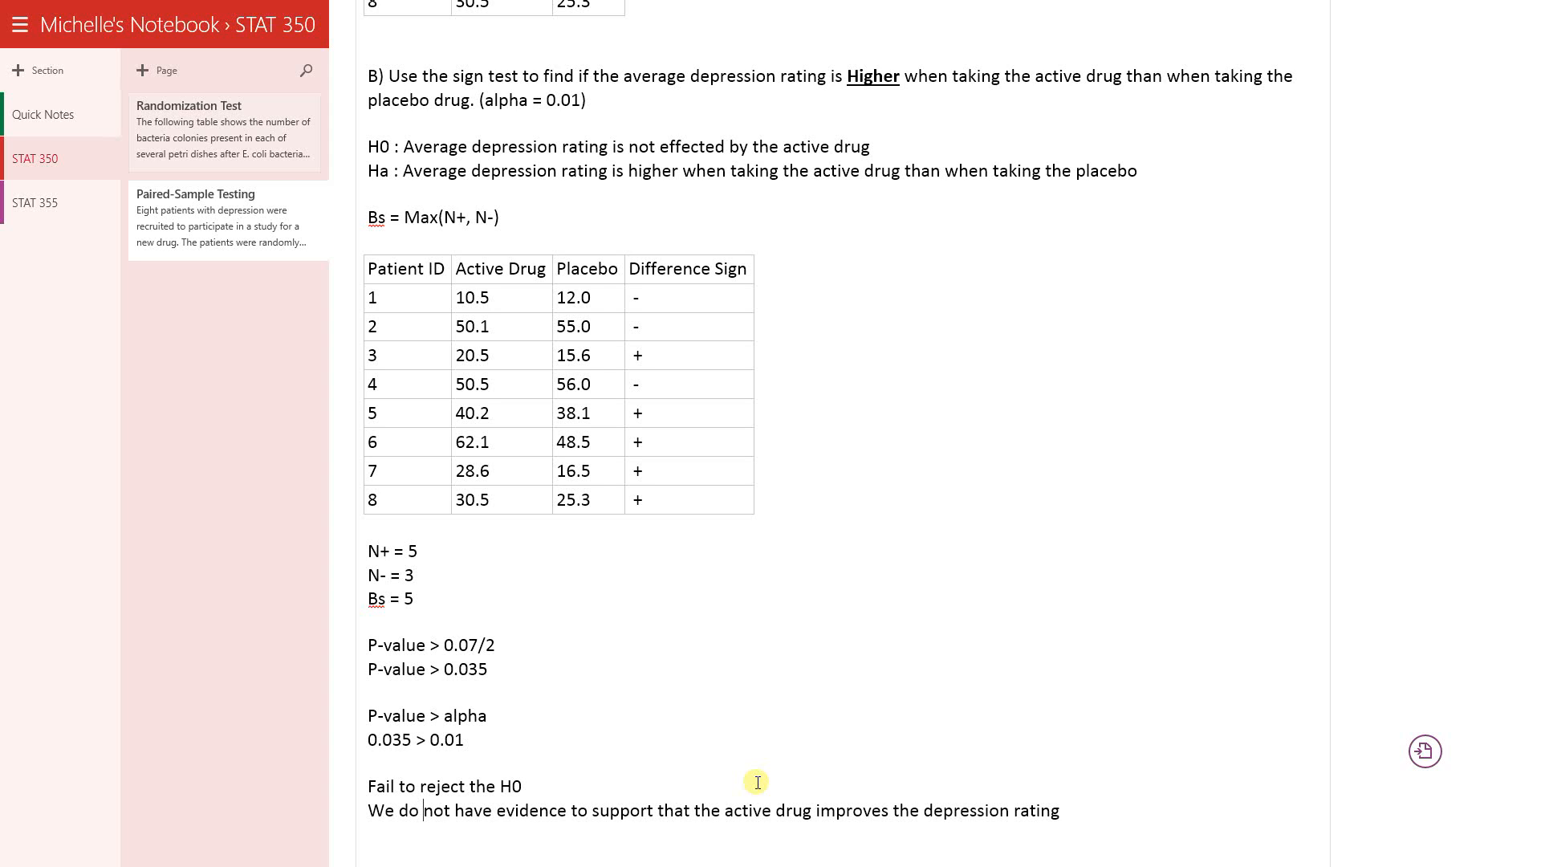
mouse_move(200, 83)
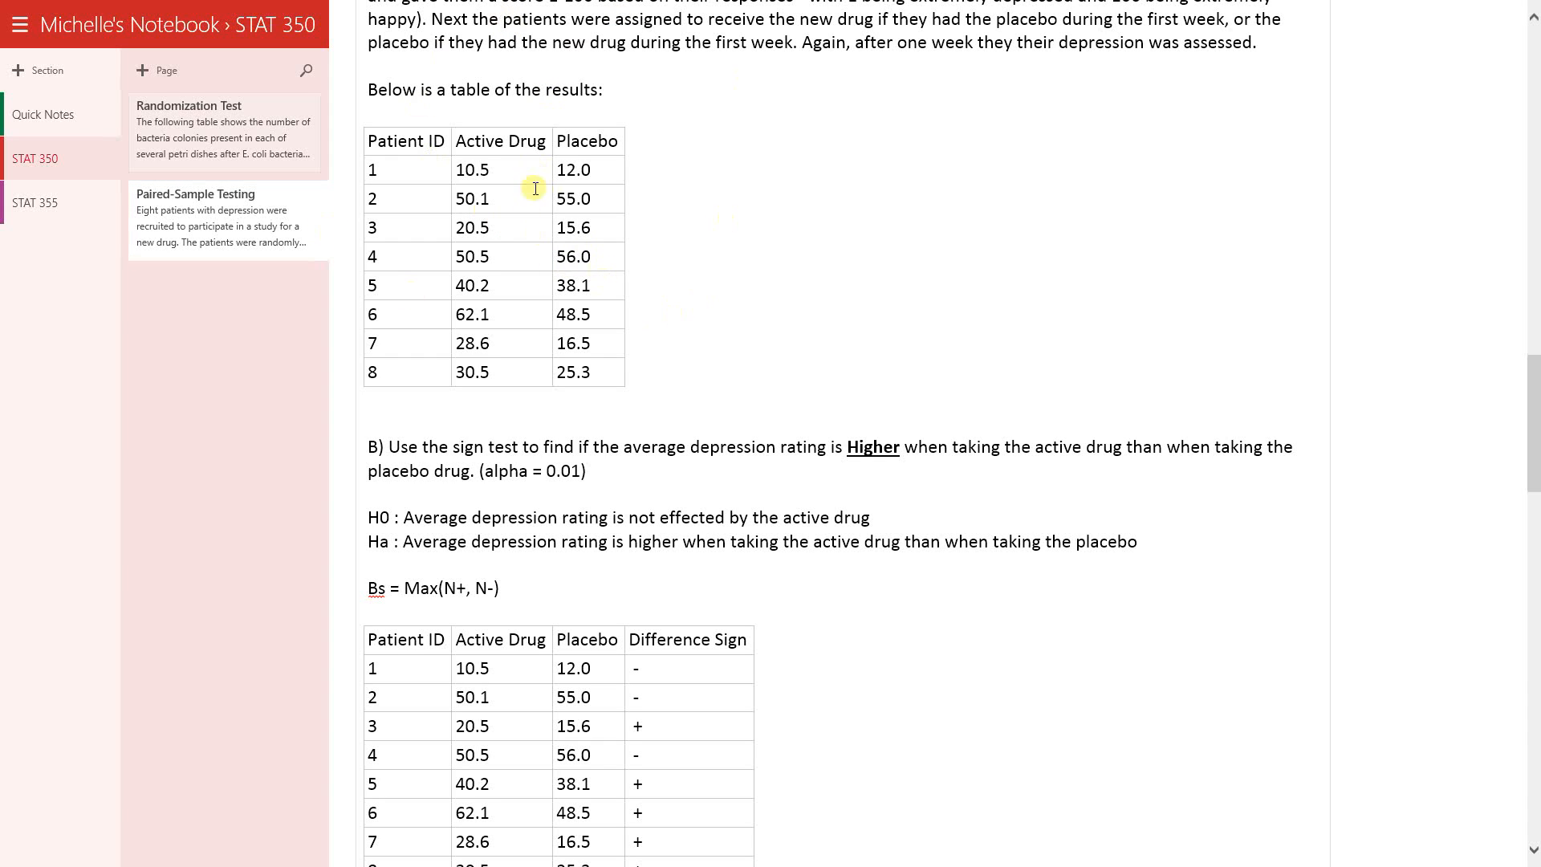
mouse_move(683, 332)
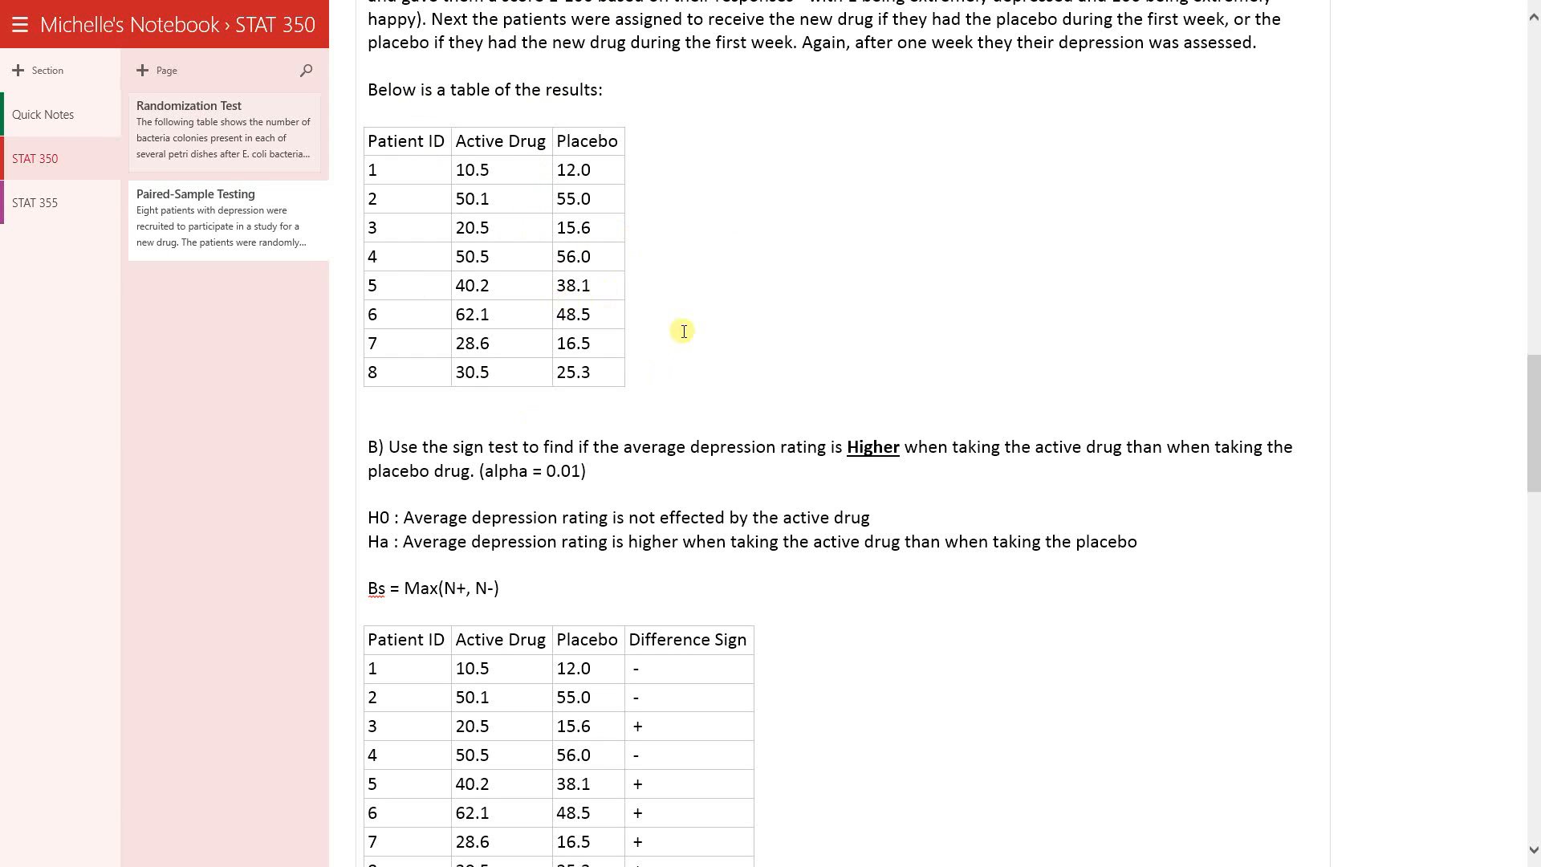
mouse_move(699, 300)
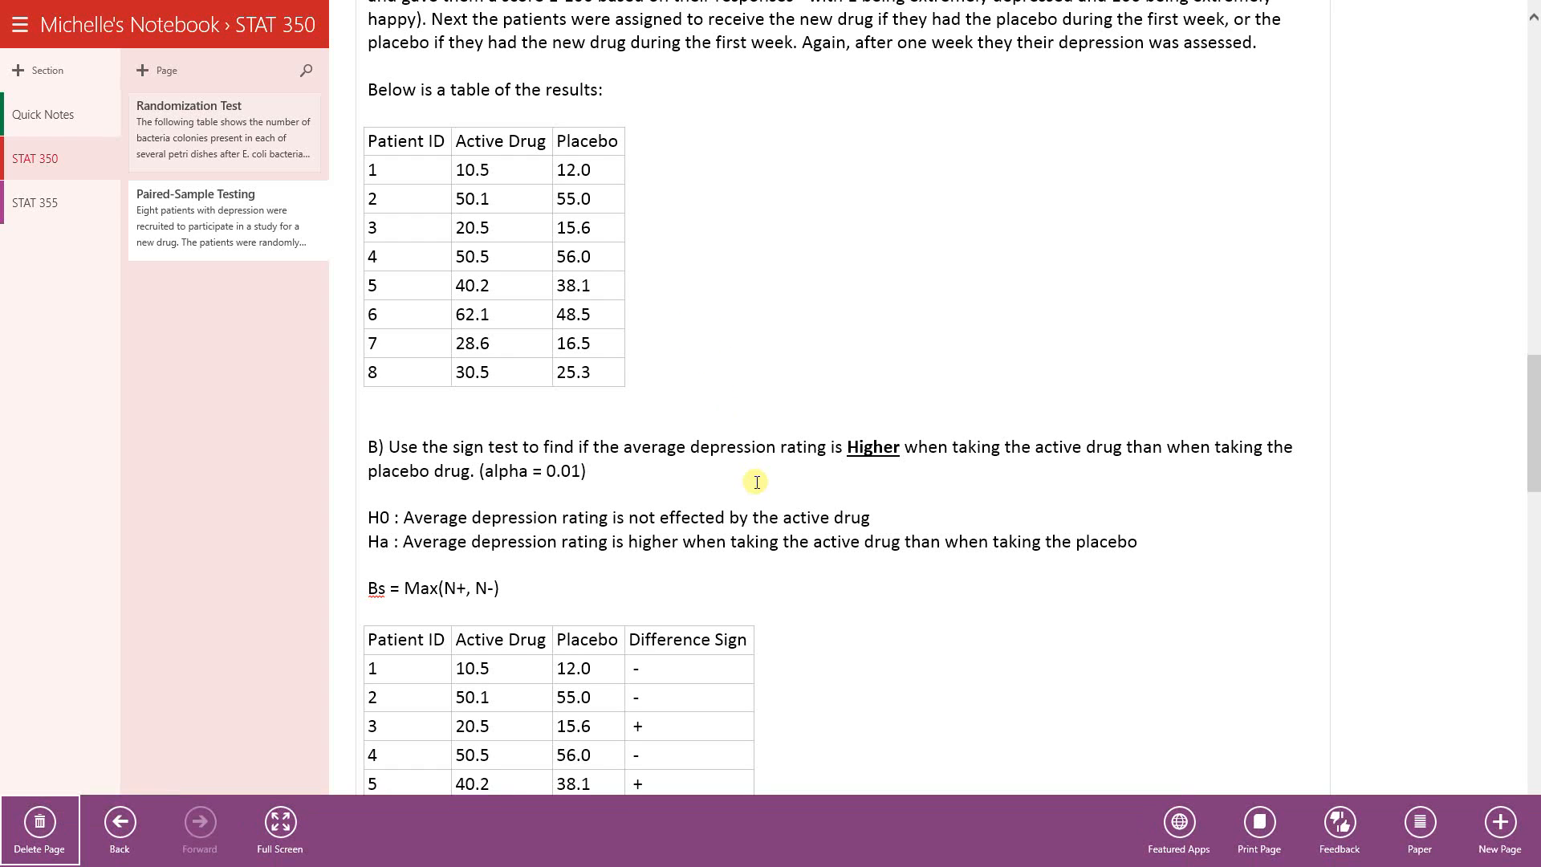
mouse_move(741, 401)
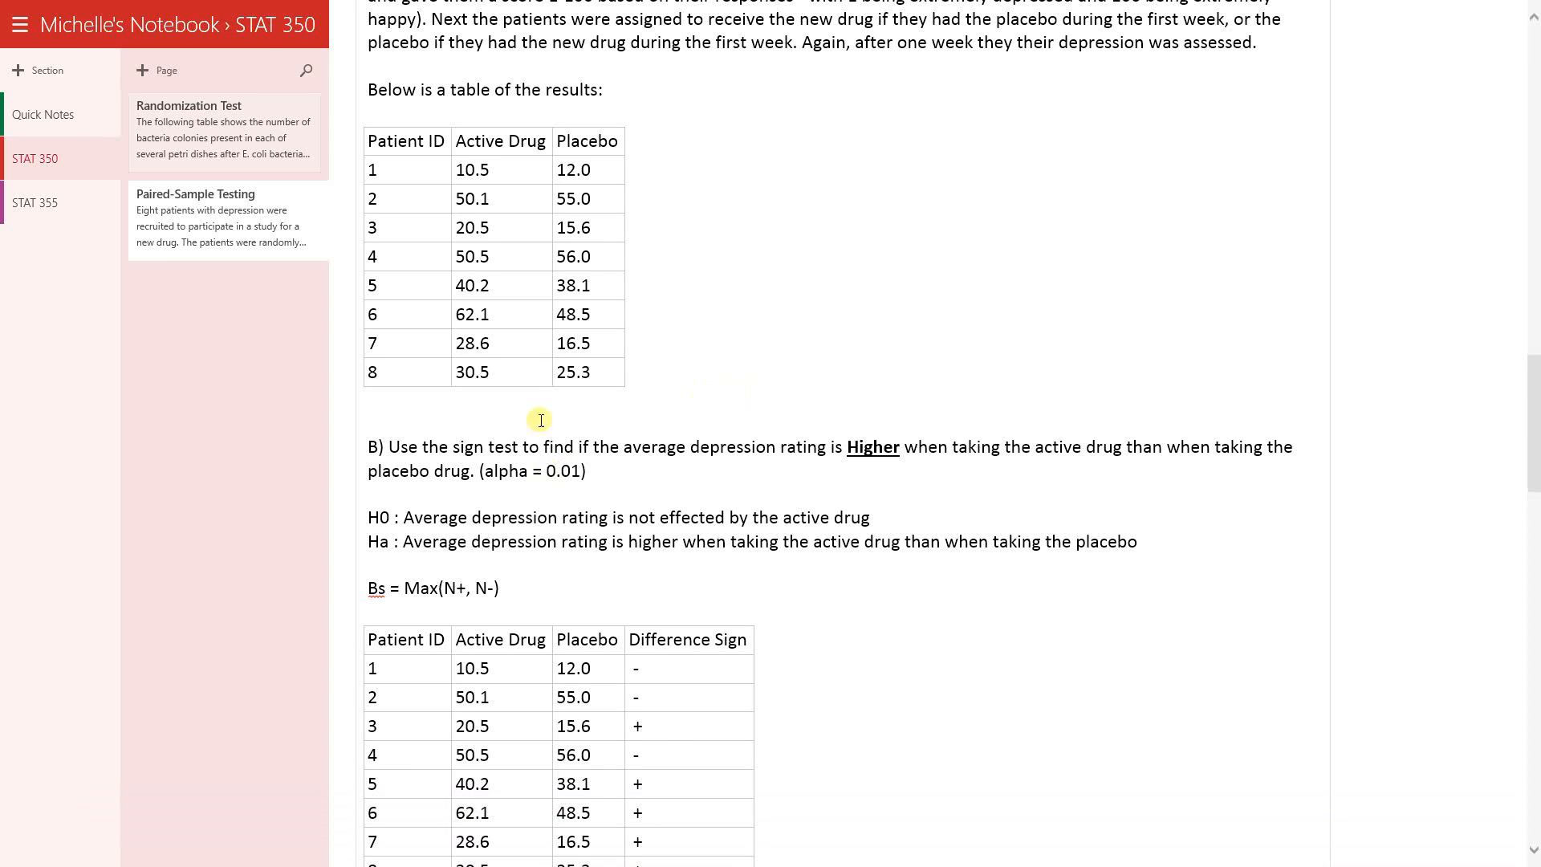
mouse_move(534, 367)
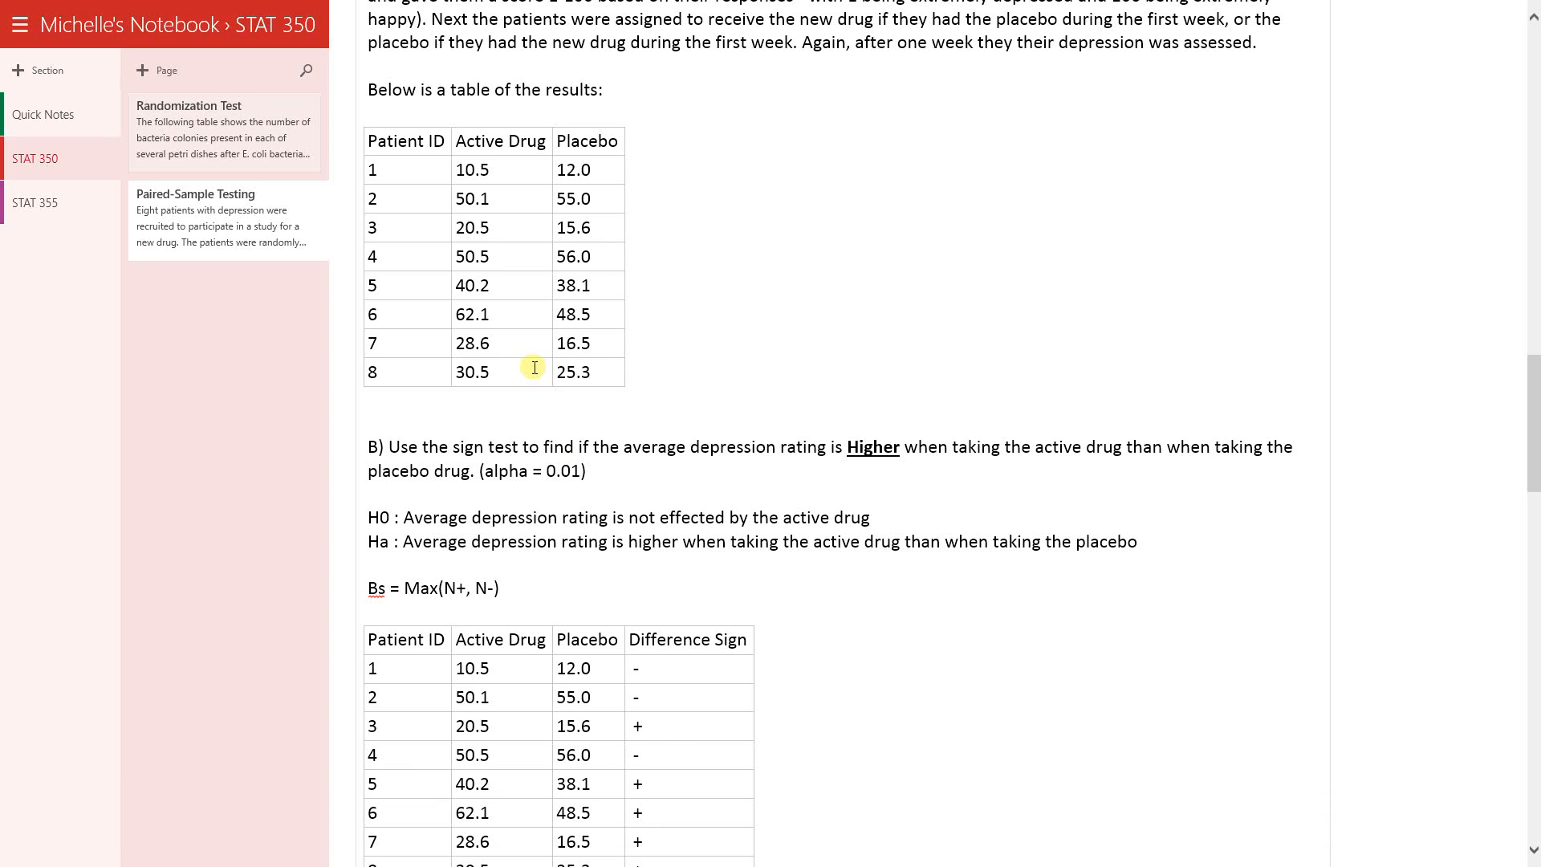
mouse_move(708, 520)
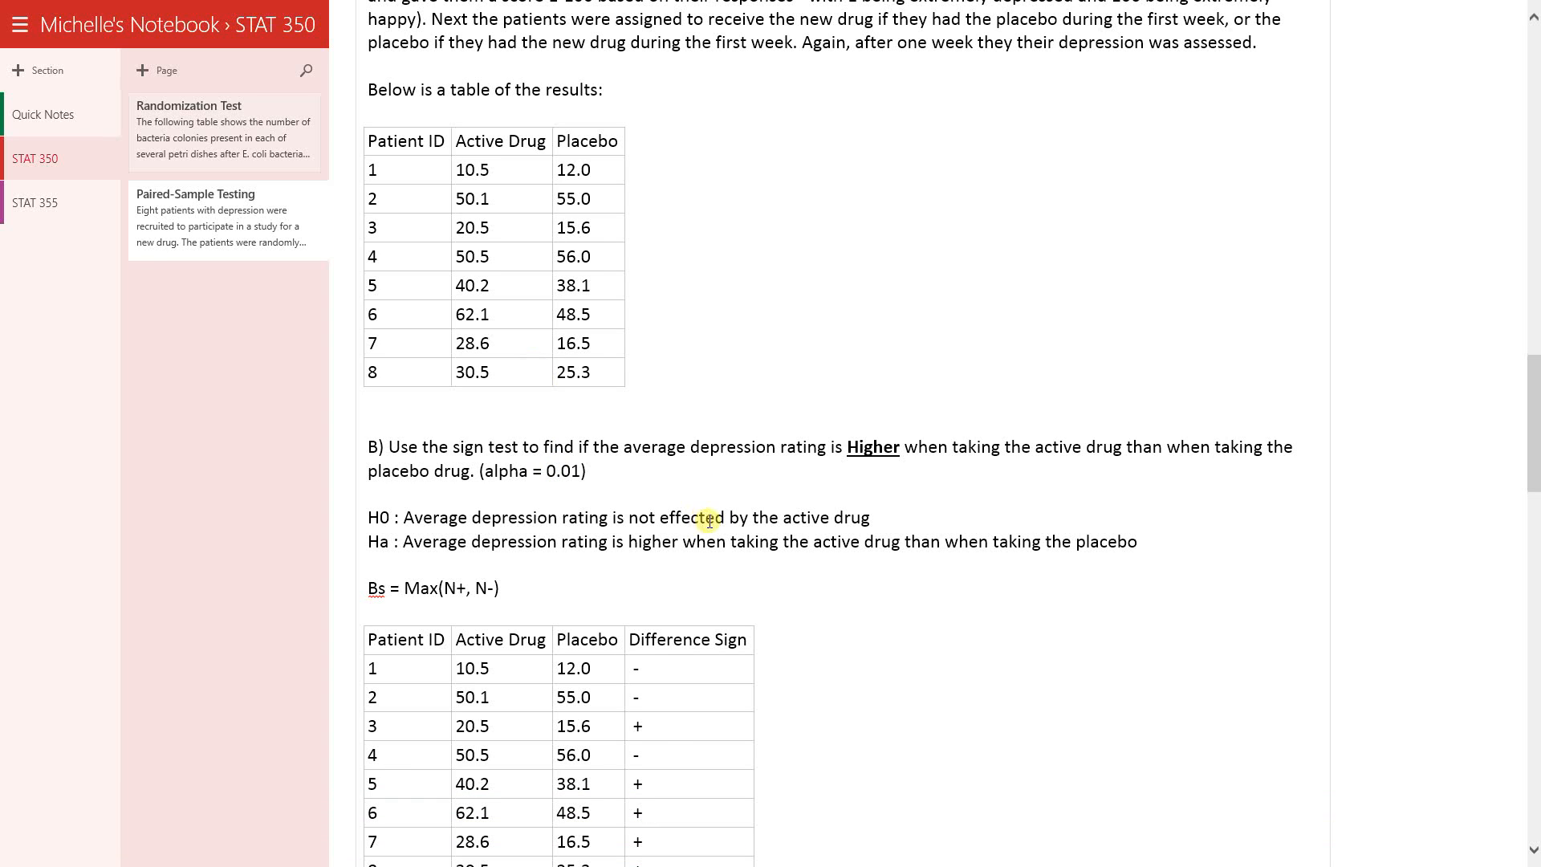
scroll("down", 3)
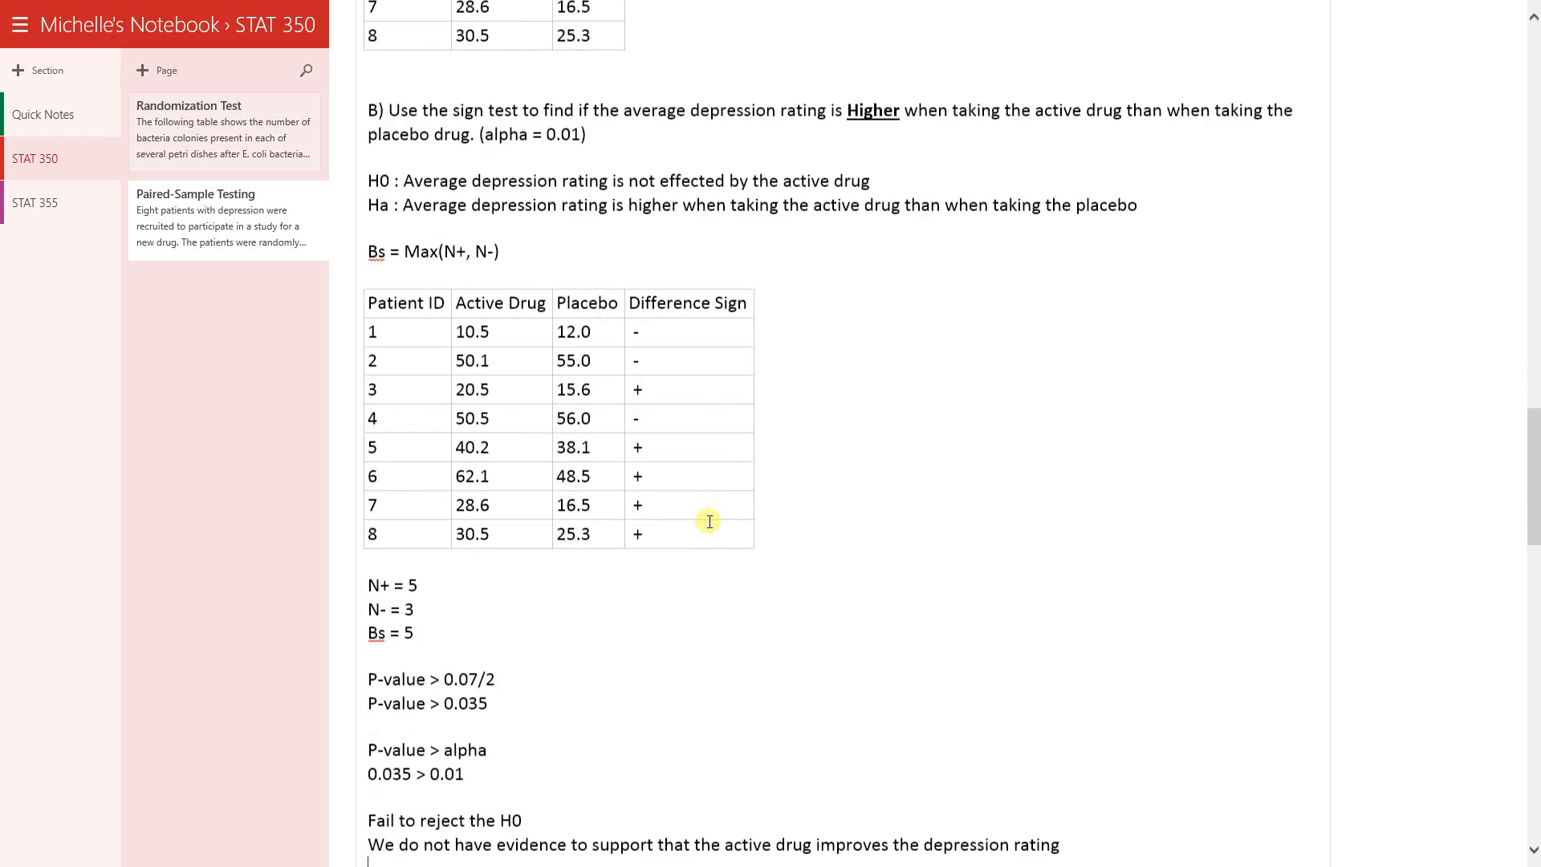
scroll("down", 3)
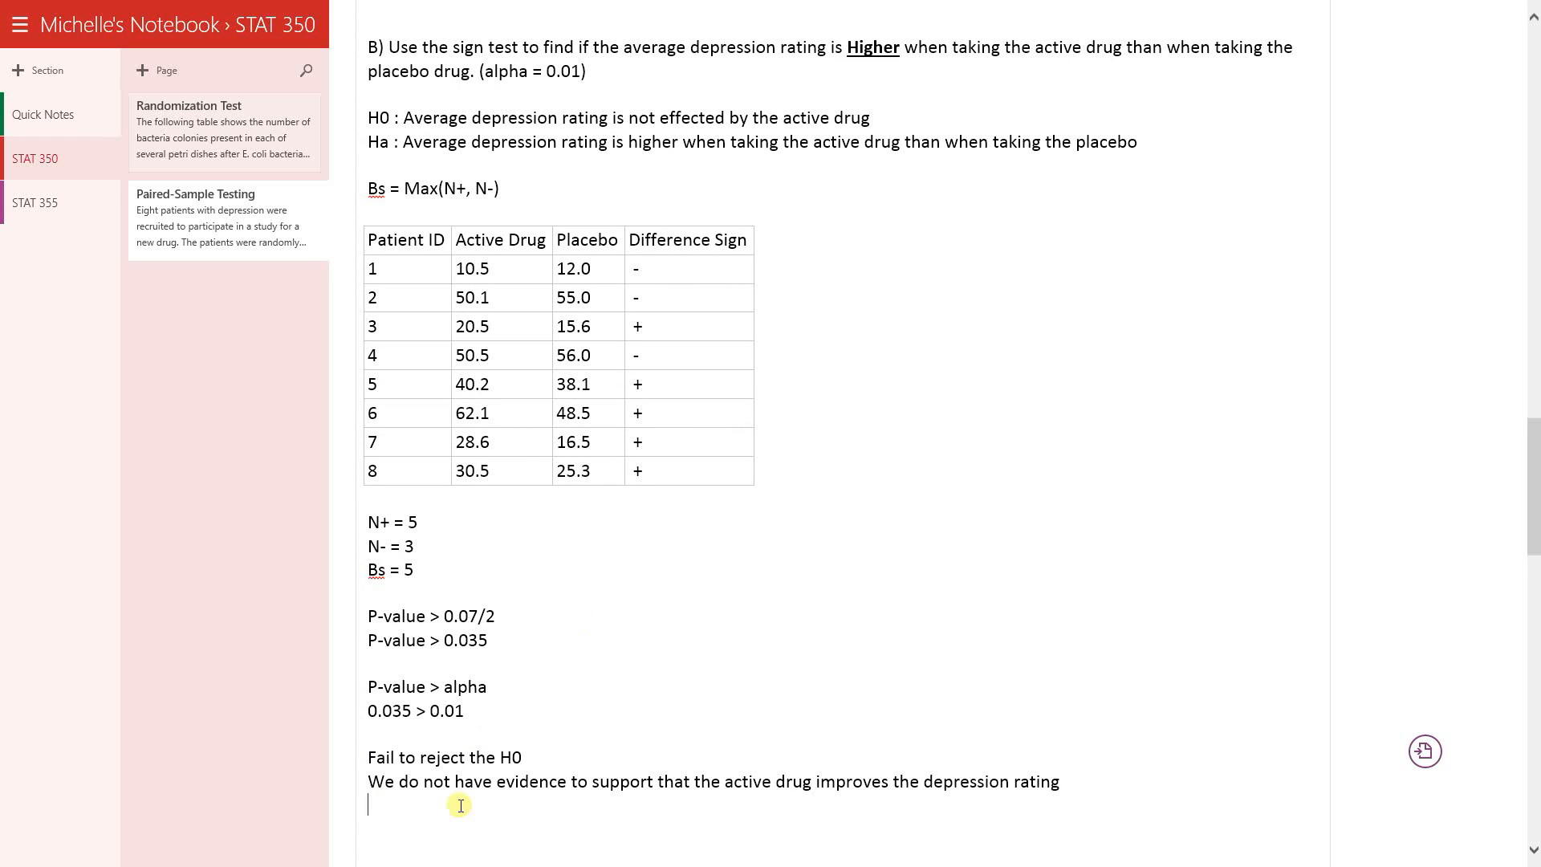
mouse_move(830, 582)
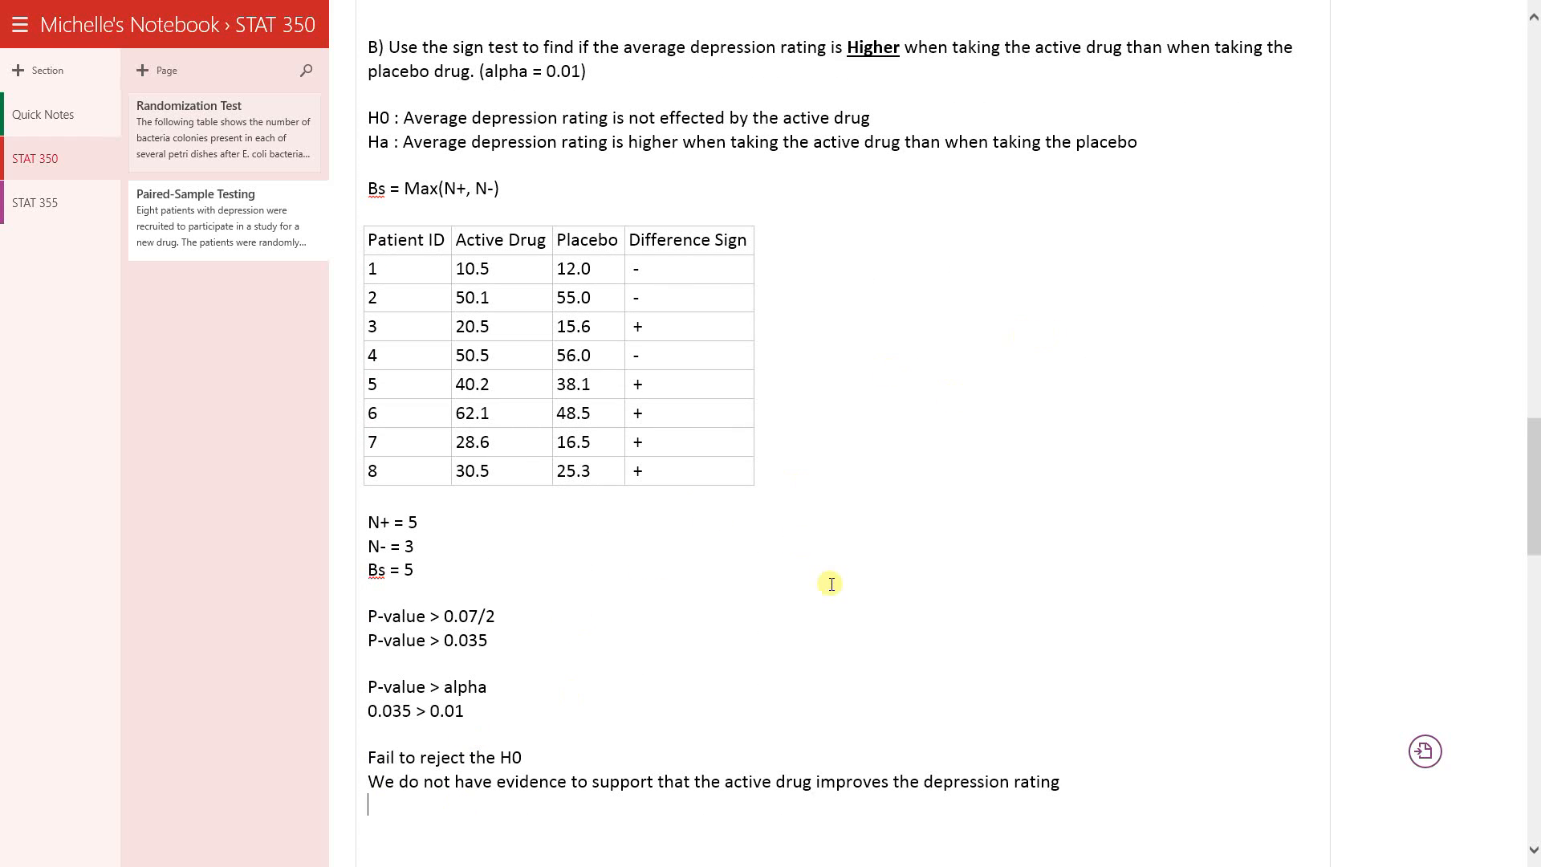